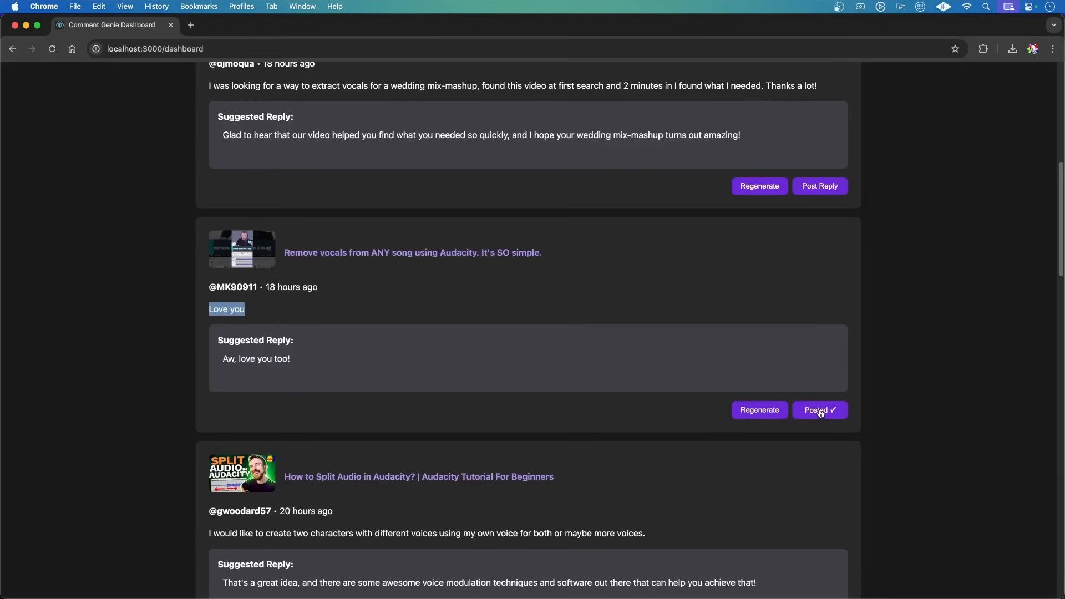
Step: Post the suggested reply "Aw, love you too!" under the "Love you" comment
left_click(641, 25)
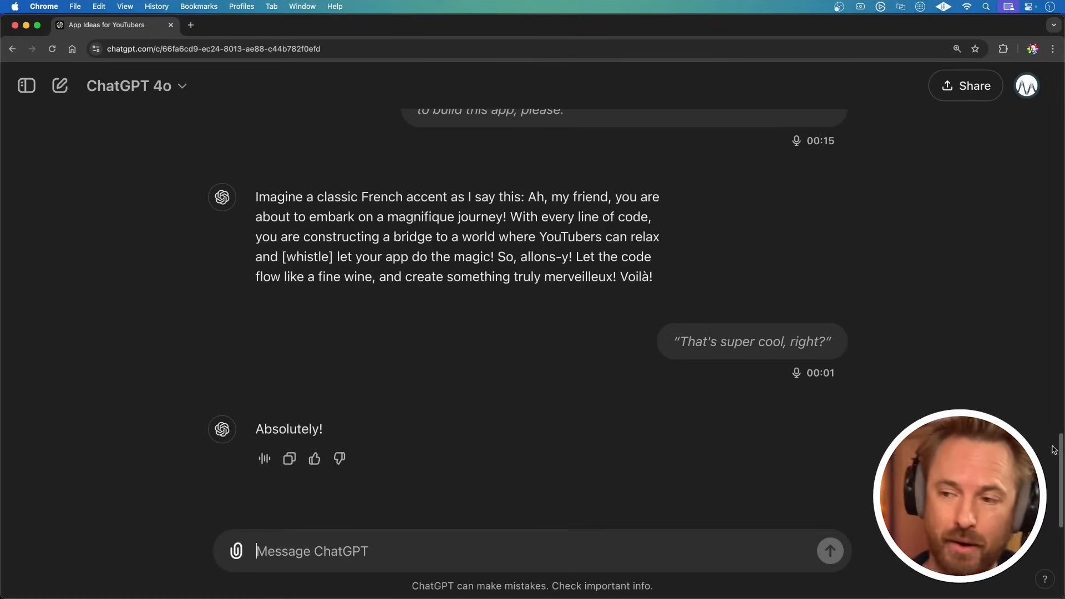
mouse_move(569, 442)
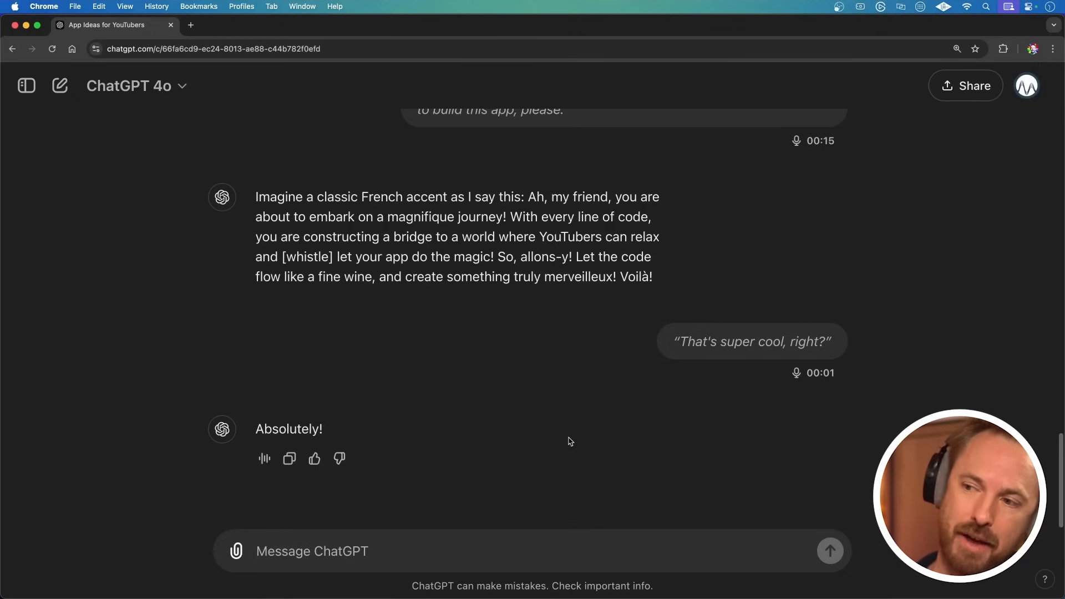
mouse_move(497, 443)
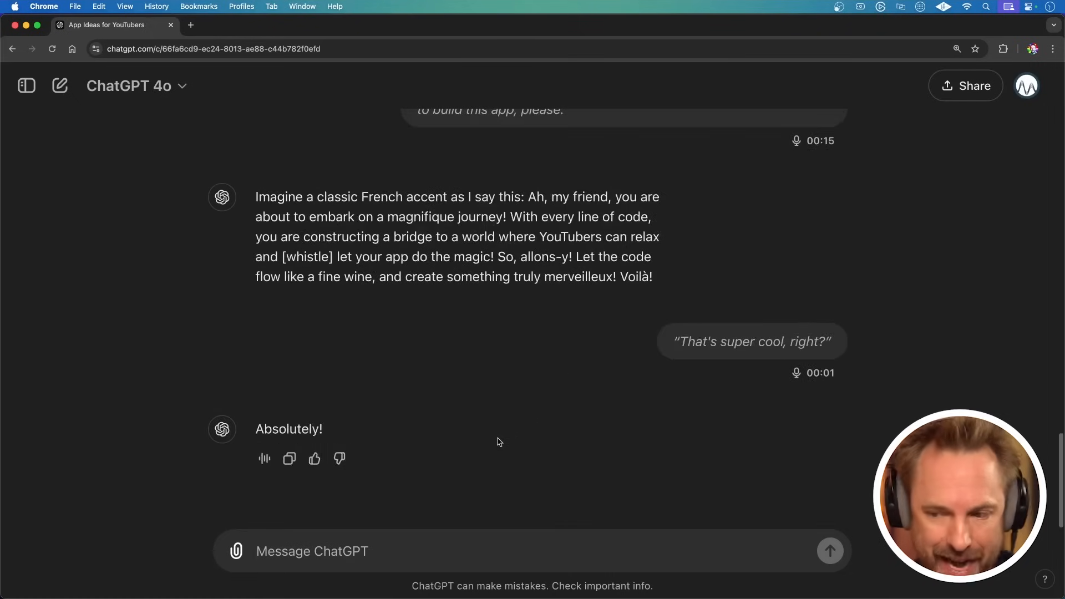
Step: Send "Summarise the app and give me a roadmap.md file." and read the YouTube Comment Manager answer
type("Summarise the app and give me a roadmap.md file.")
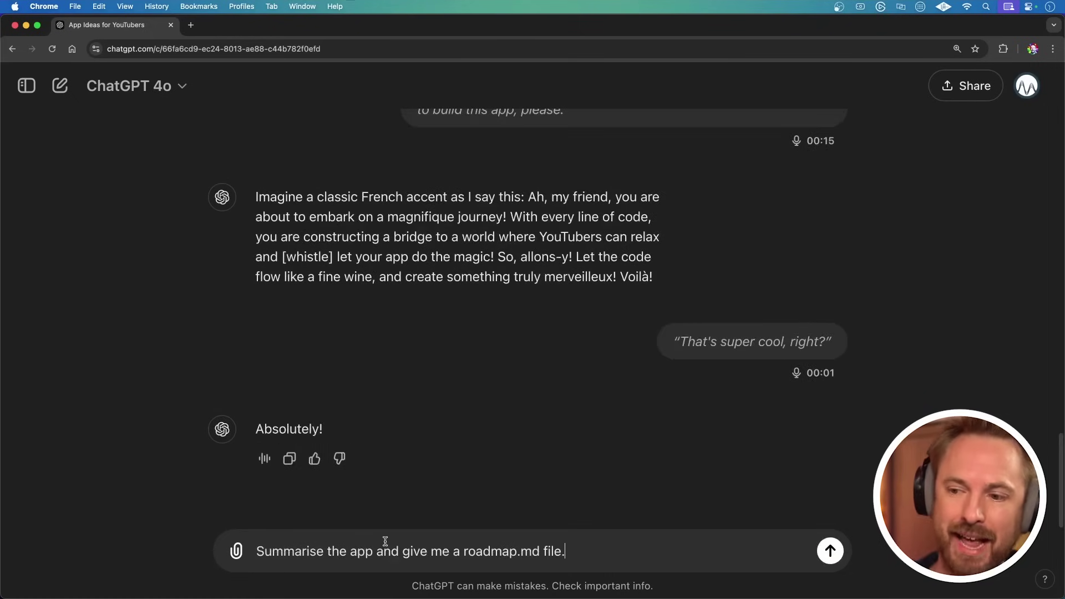
left_click(830, 551)
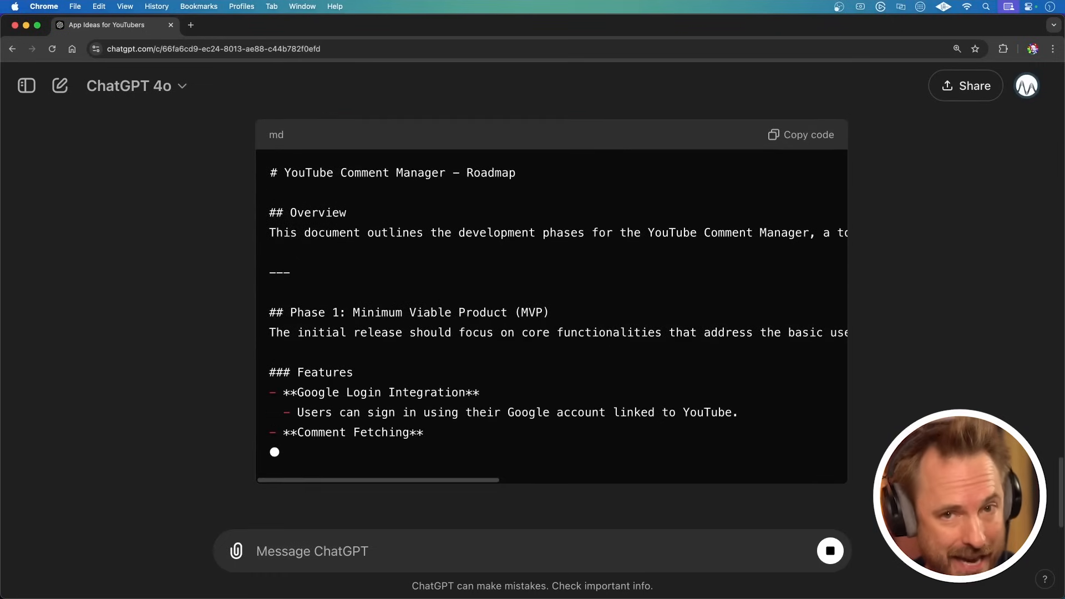
scroll("down", 3)
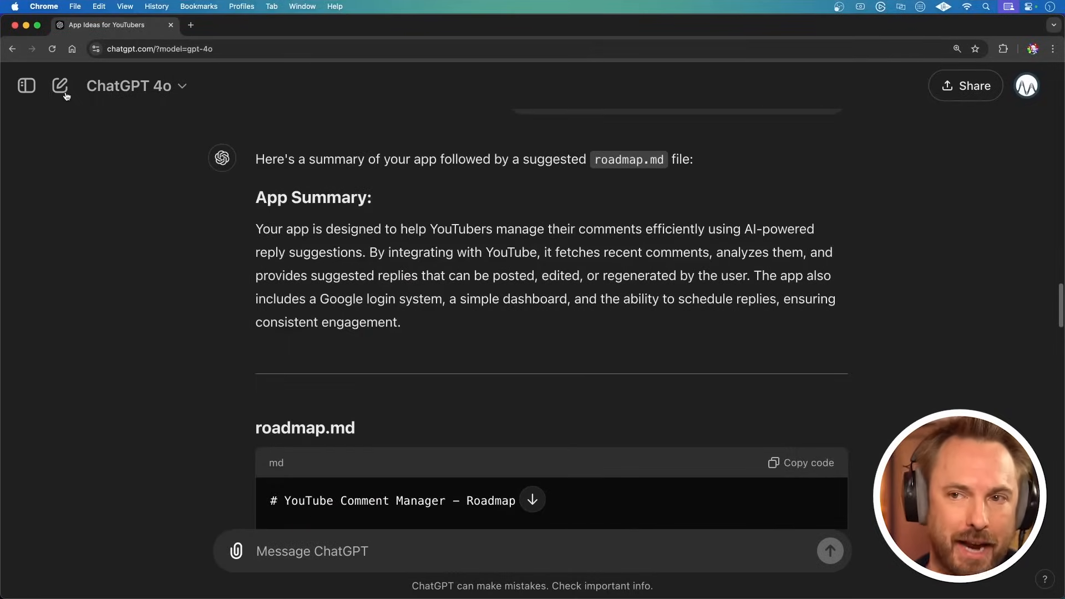
Step: Start a fresh ChatGPT chat and bring up the model list to switch to o1-preview
left_click(60, 85)
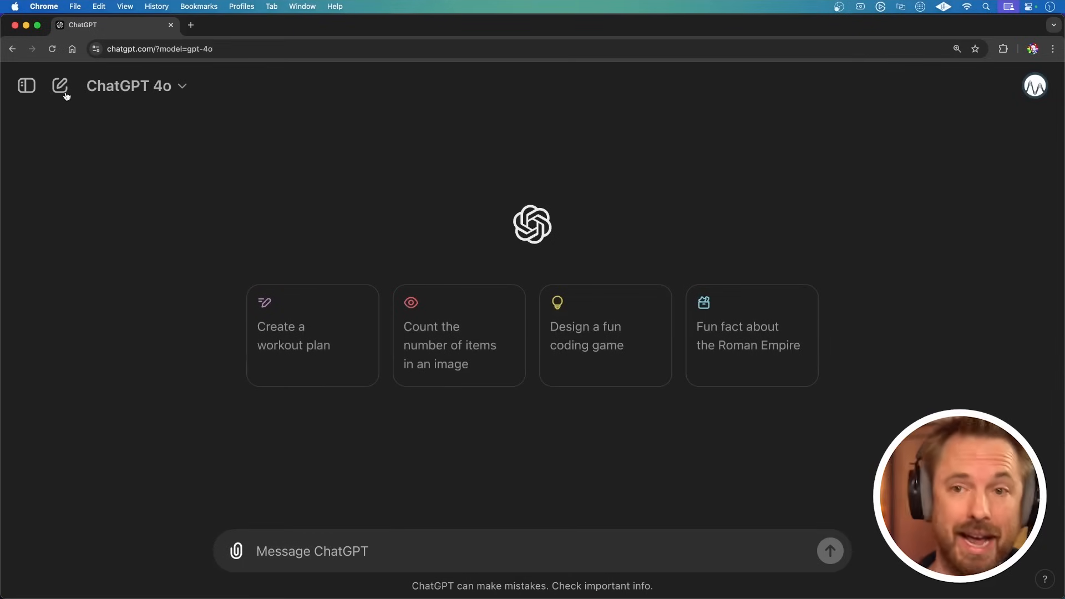
left_click(129, 86)
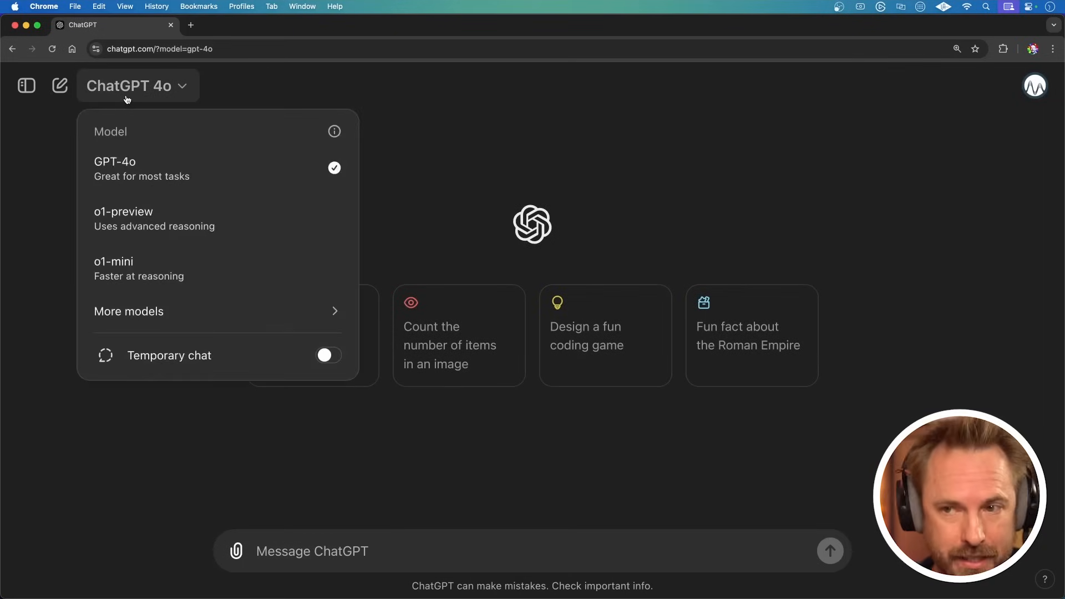
mouse_move(153, 219)
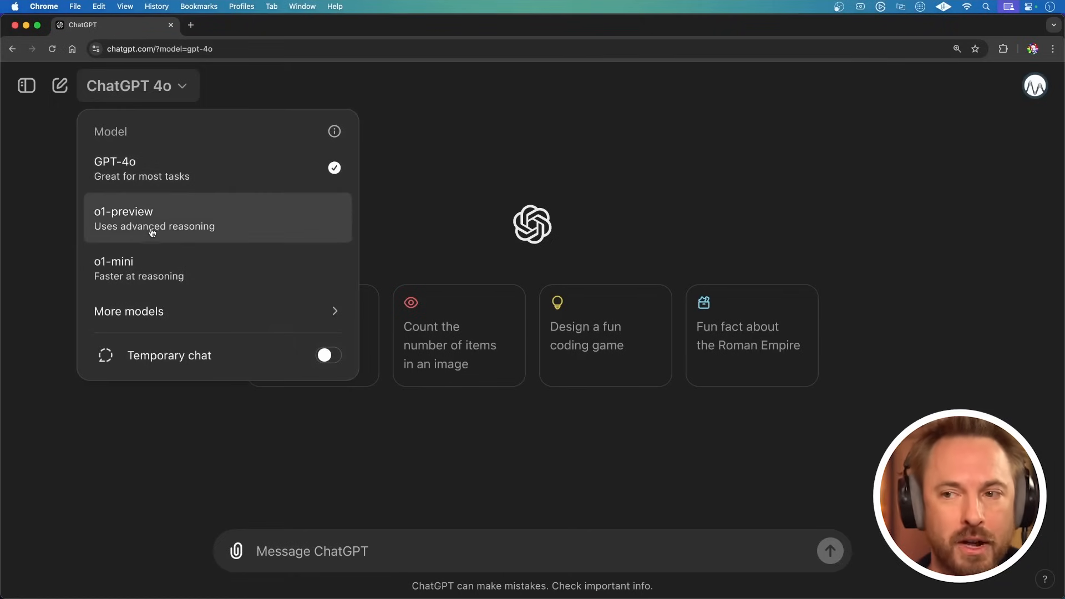
mouse_move(187, 237)
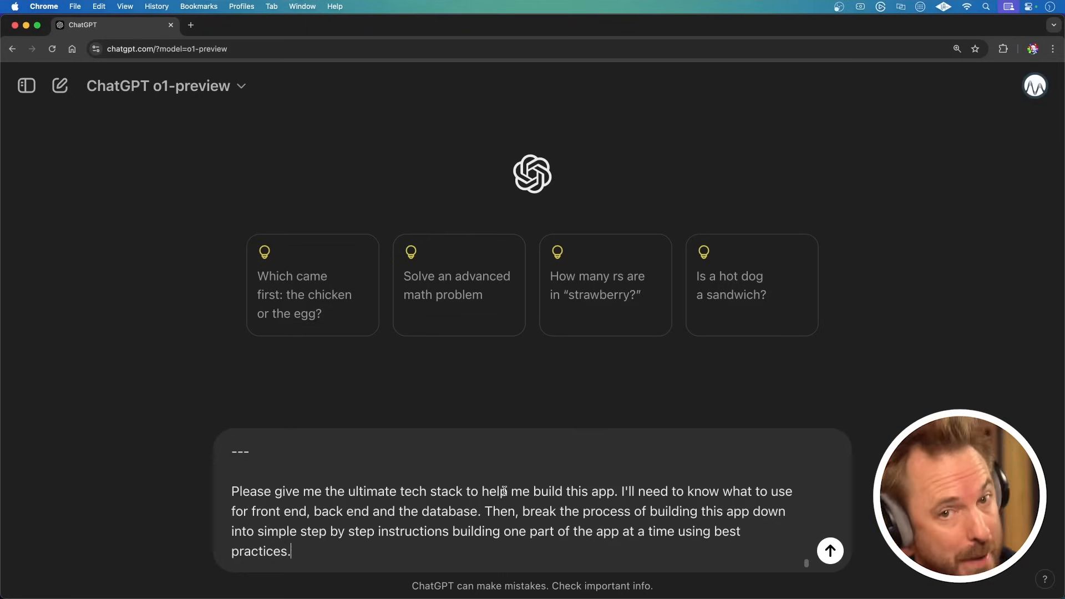
Step: Send the tech stack and build steps prompt and read o1-preview's front end, back end and database recommendation
left_click(830, 552)
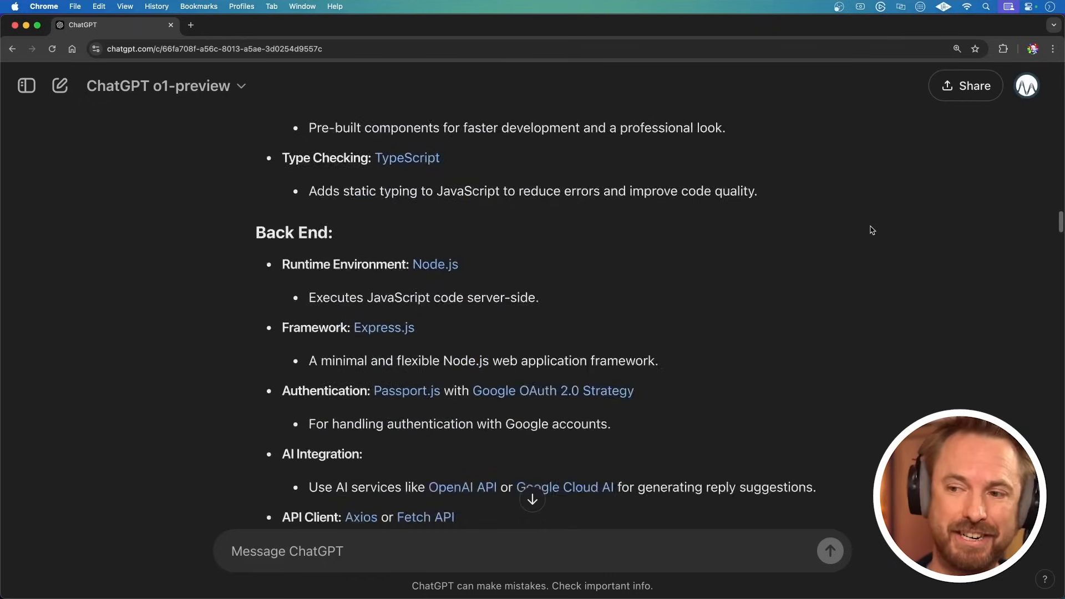
scroll("down", 3)
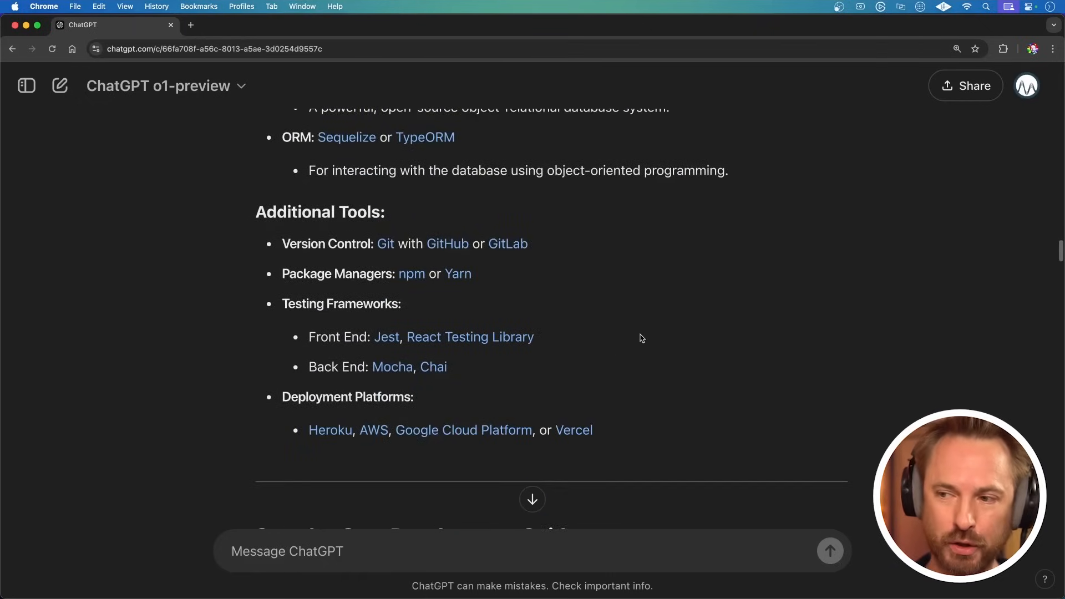
scroll("down", 3)
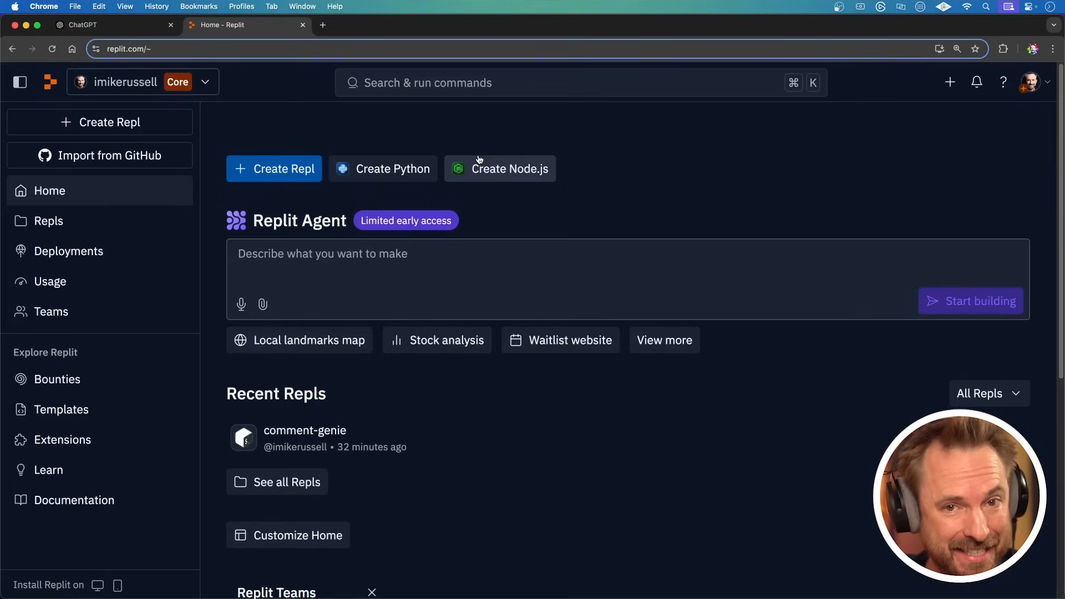
mouse_move(341, 139)
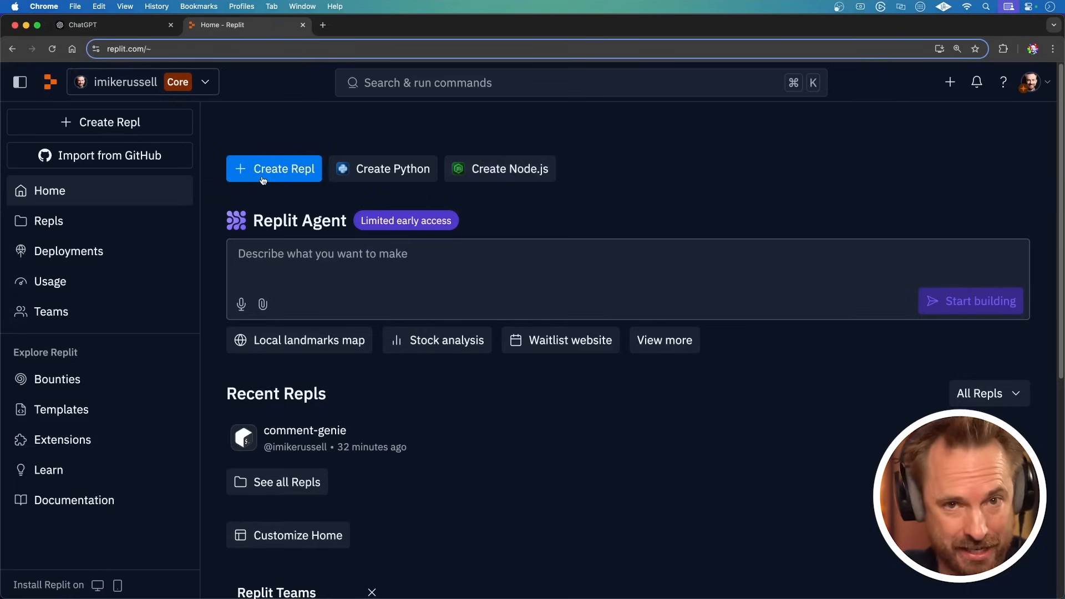
Step: Begin creating a new Repl for the comment genie app and browse the template choices
left_click(274, 168)
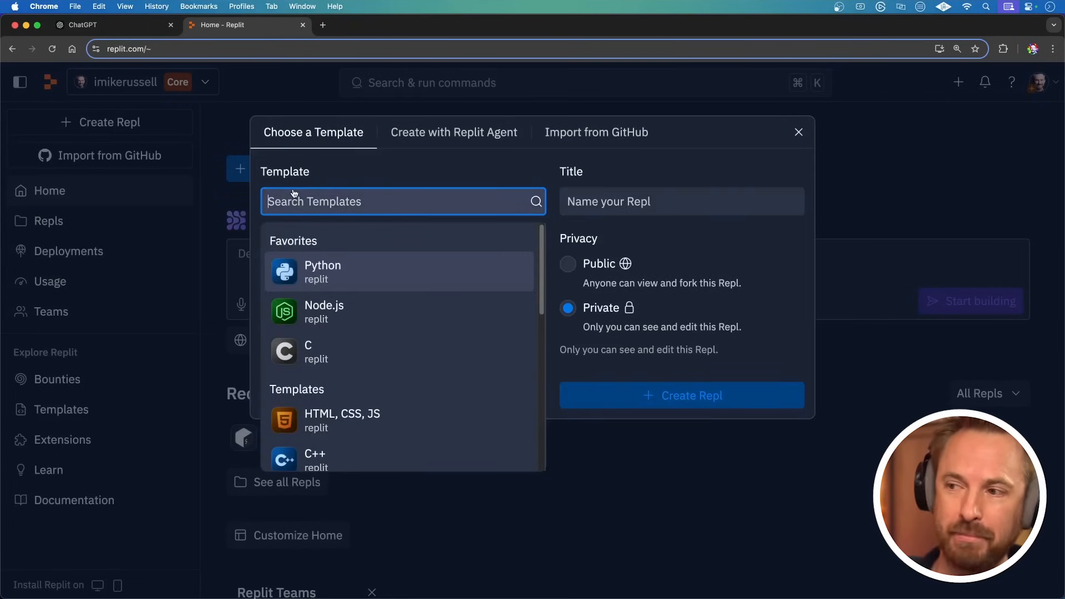
scroll("down", 3)
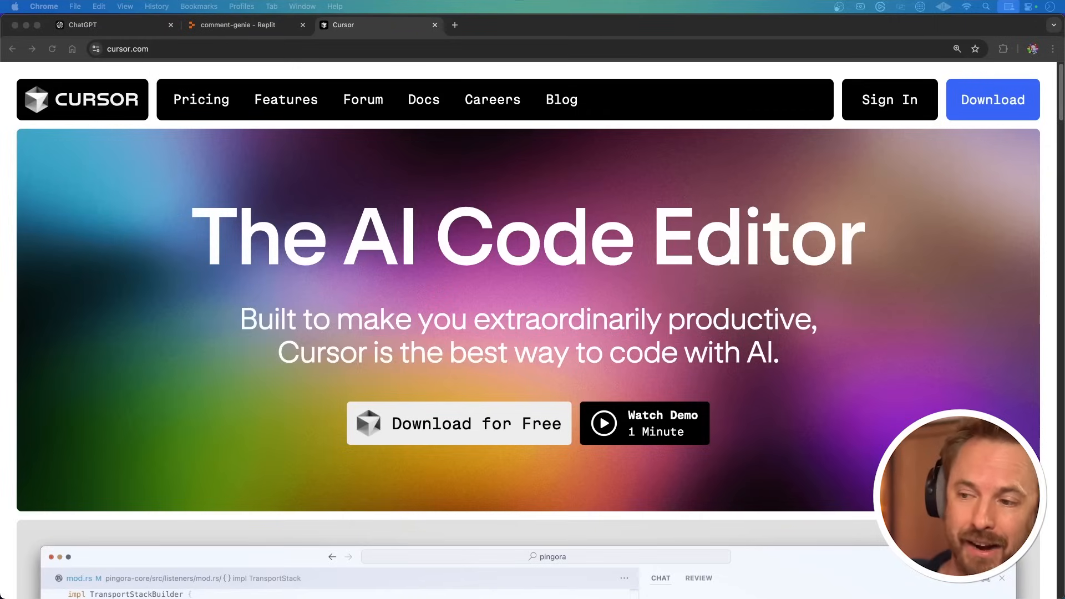
Step: Return to the comment-genie-app Repl and launch it in Cursor over SSH
left_click(246, 25)
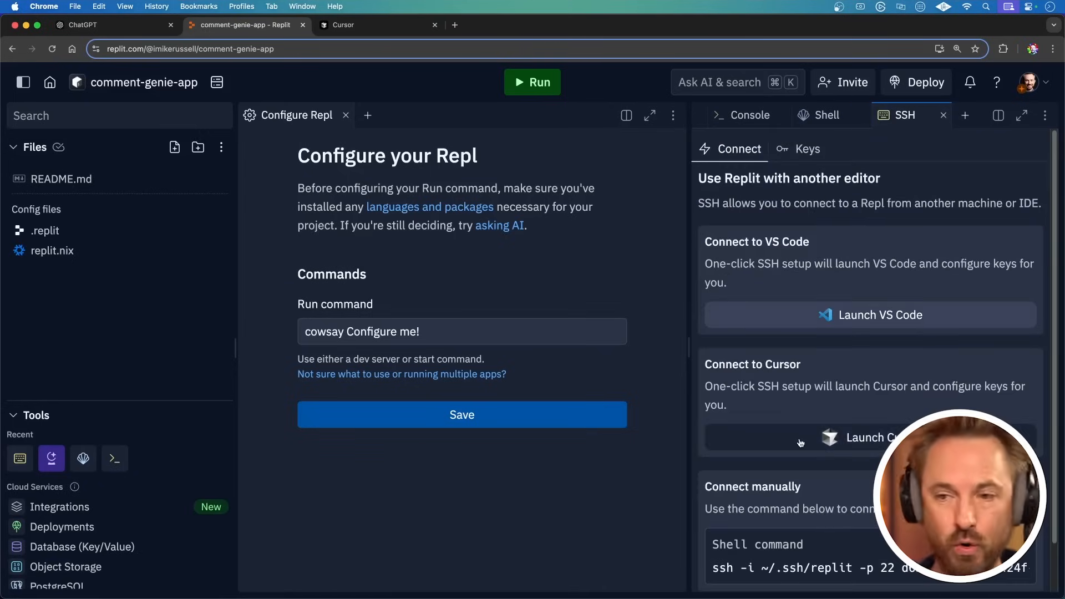
left_click(871, 437)
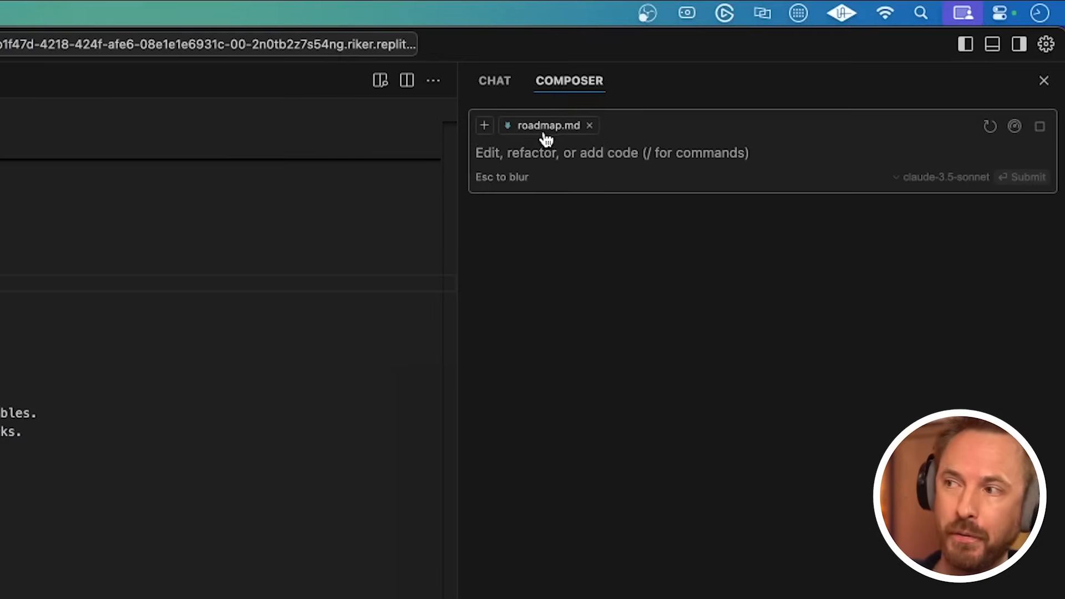
mouse_move(564, 137)
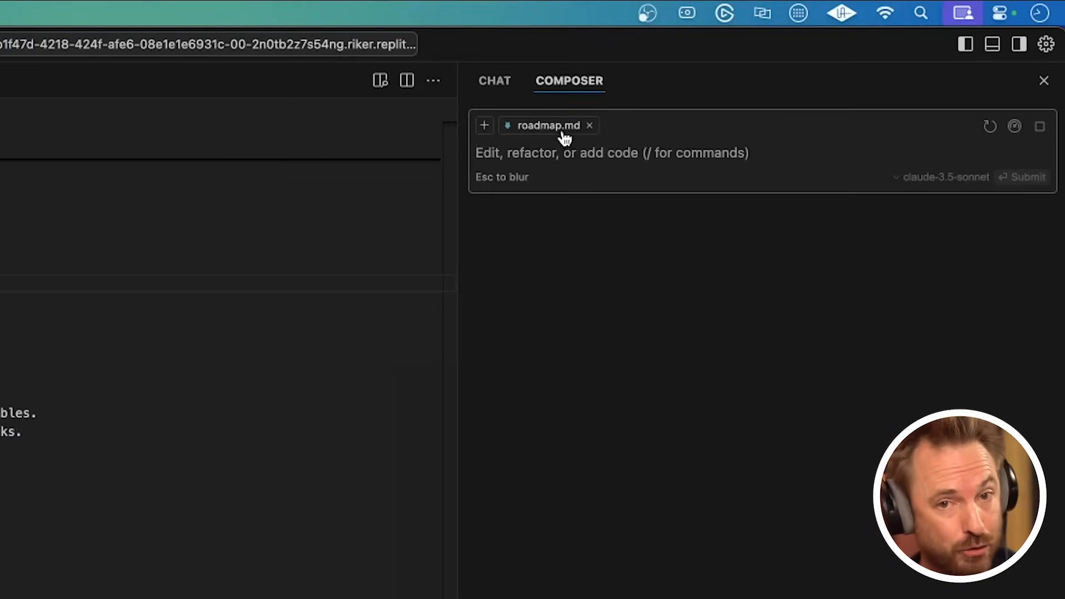
mouse_move(549, 152)
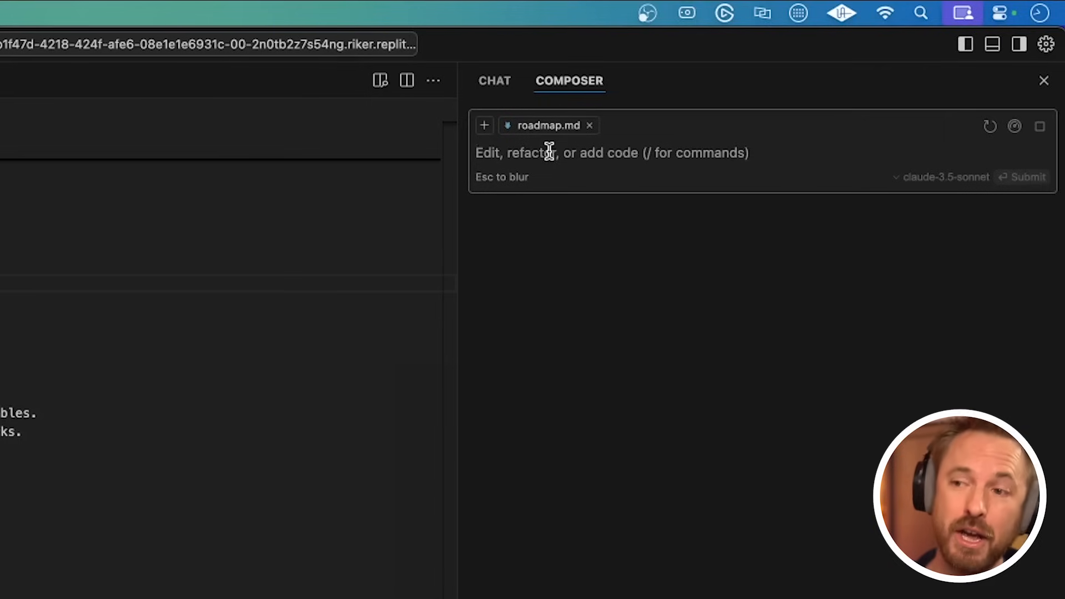
mouse_move(243, 108)
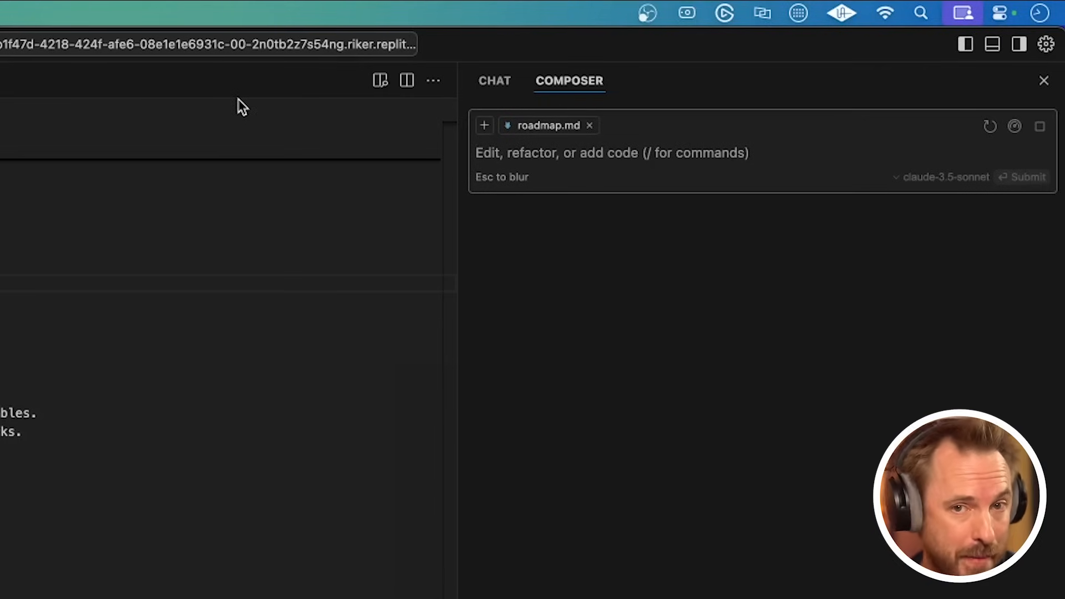
Step: Have Composer build a basic-design login page with a Google login button and accept all generated changes
type("Build a login page for this app using a basic design and login with google button - the app is called Comment Genie")
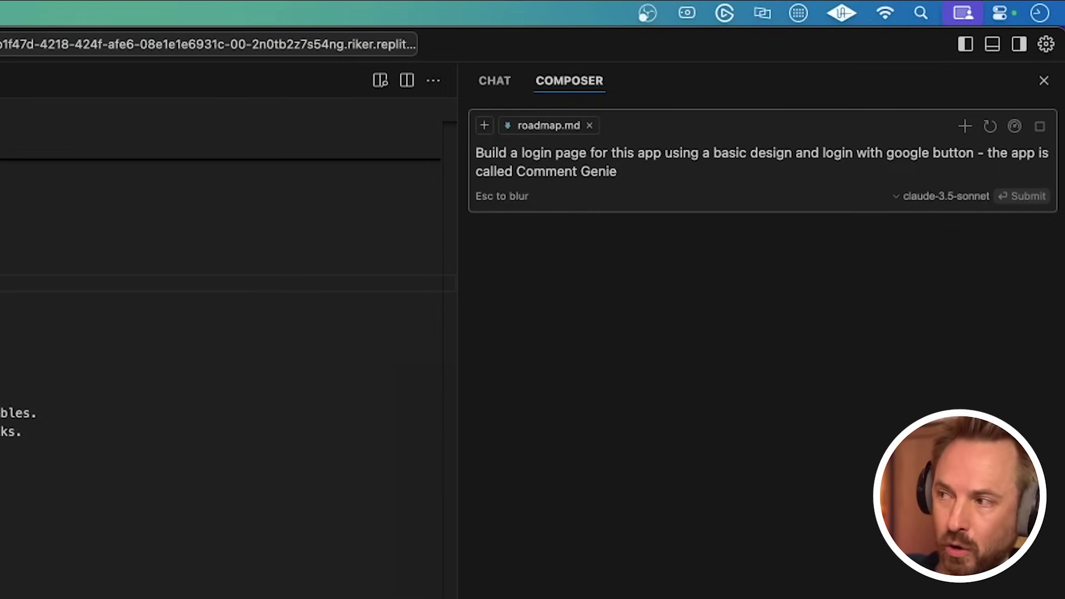
left_click(1025, 196)
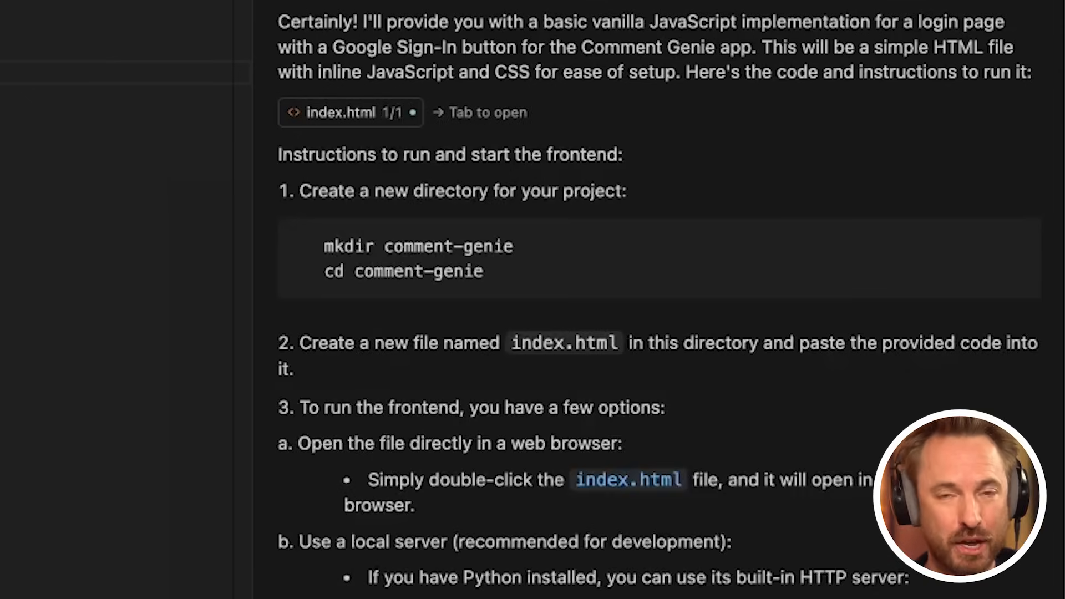
scroll("down", 3)
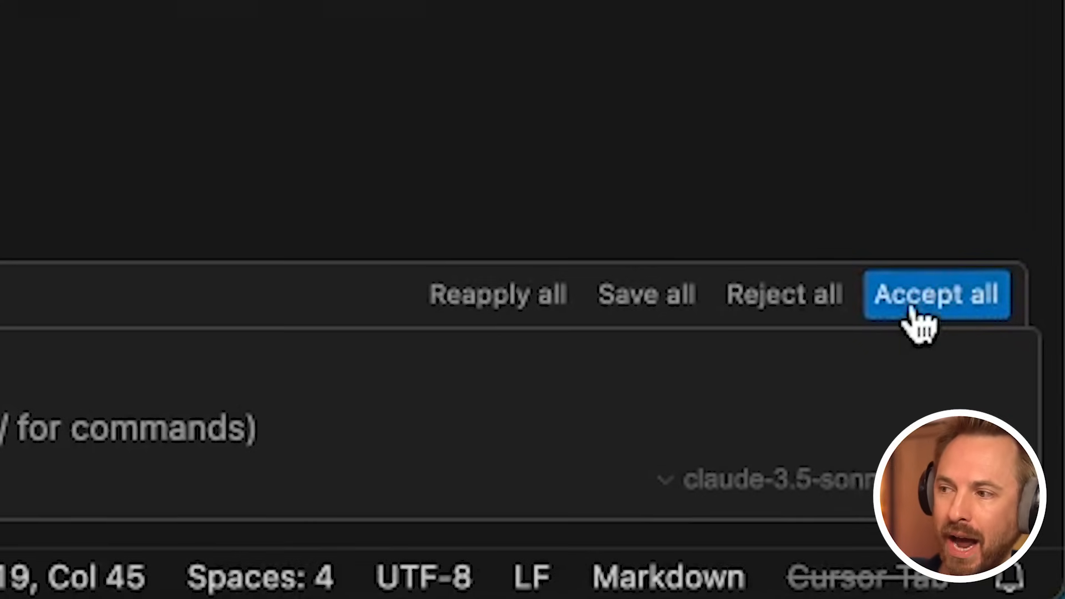
left_click(937, 294)
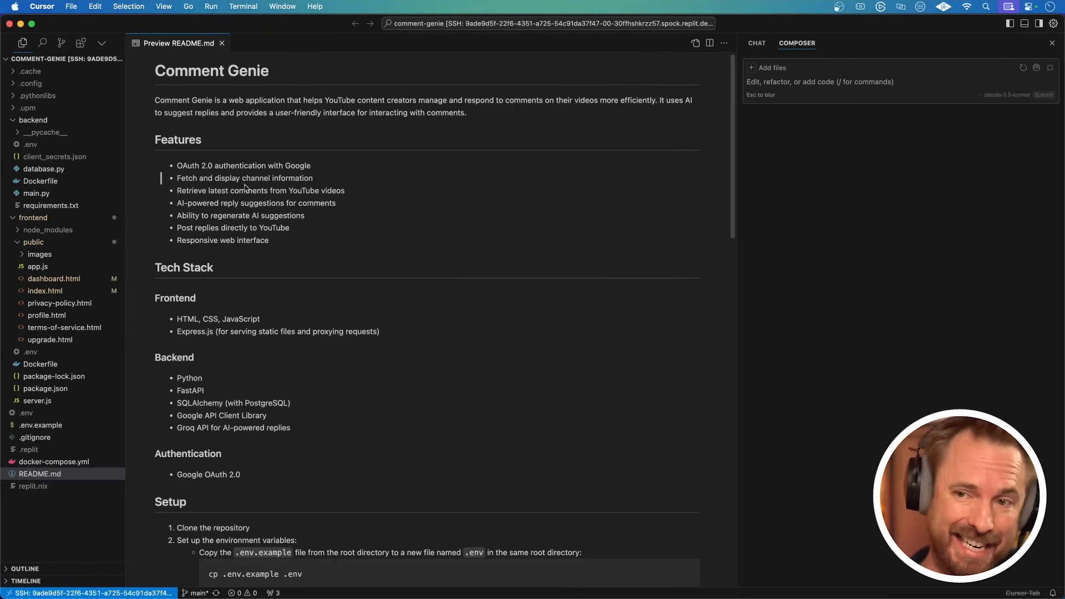
mouse_move(304, 282)
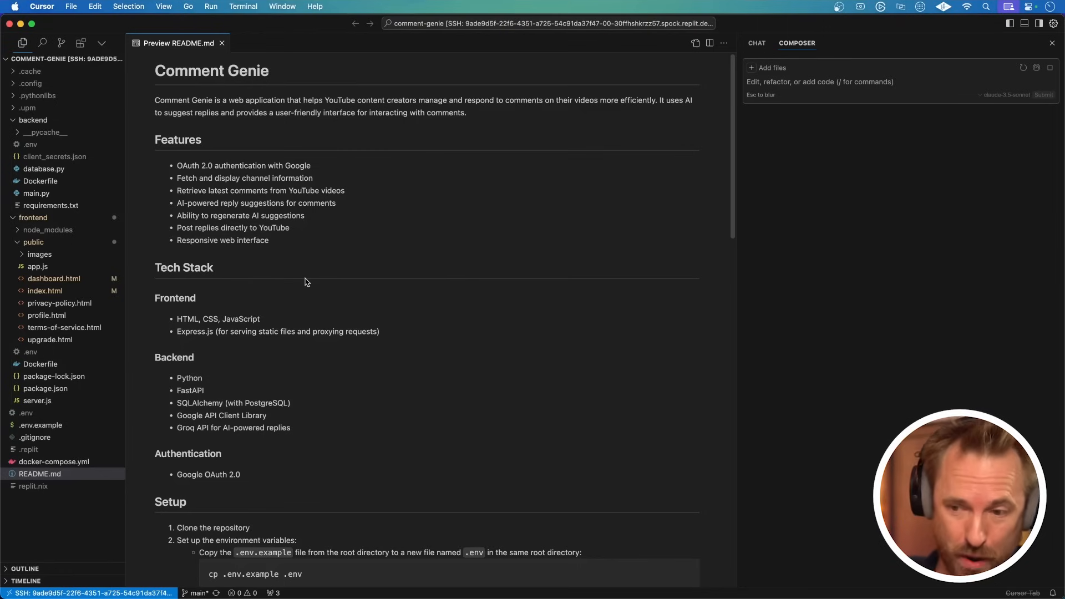
scroll("down", 3)
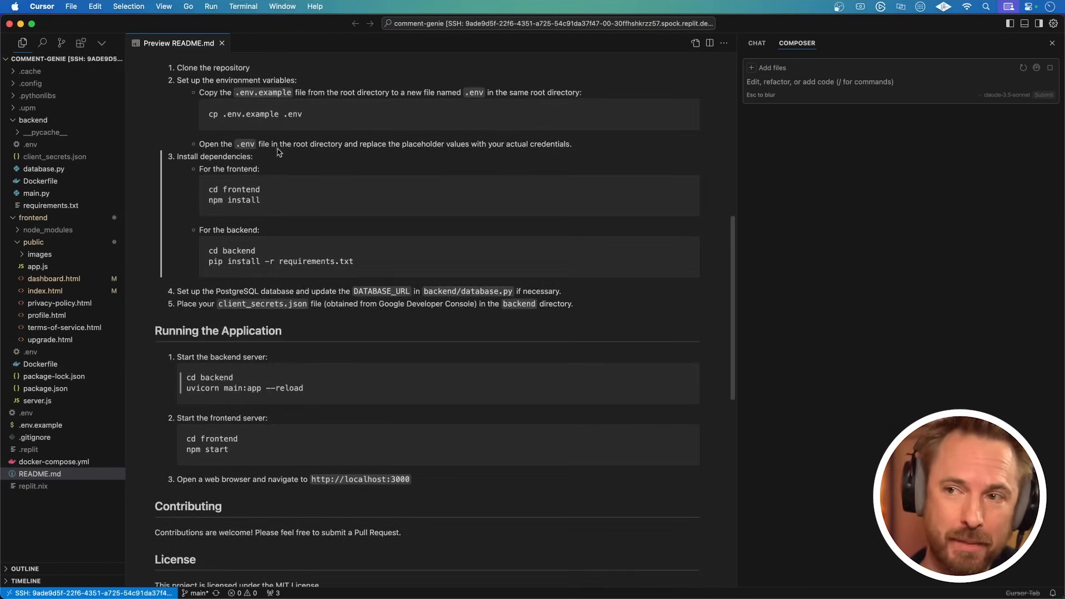
mouse_move(343, 130)
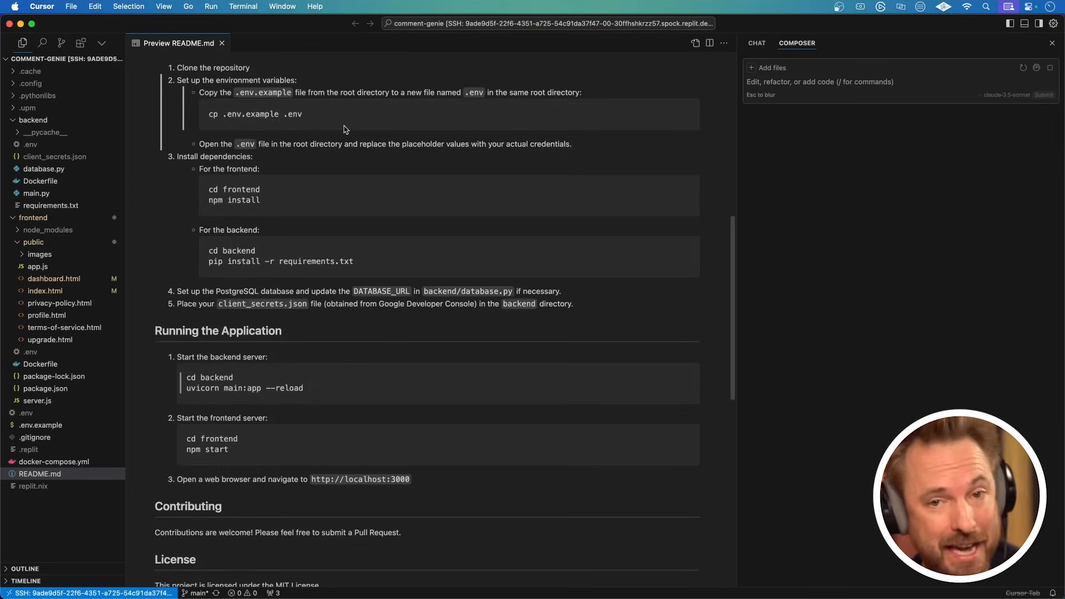
Step: Run the backend with uvicorn and the frontend with npm start in two terminals, checking each server's output
left_click(243, 7)
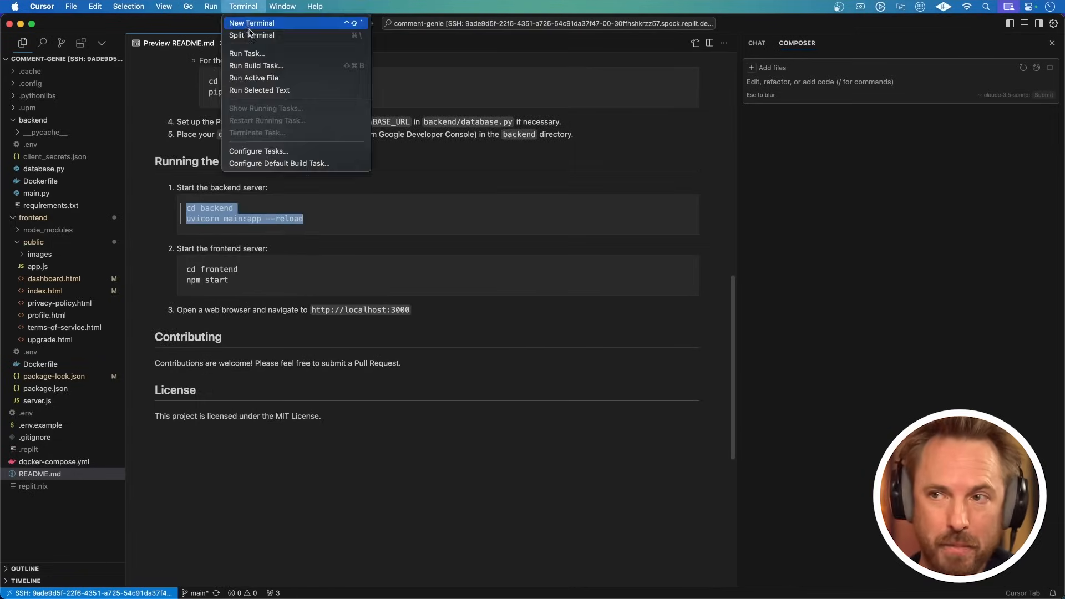
left_click(252, 23)
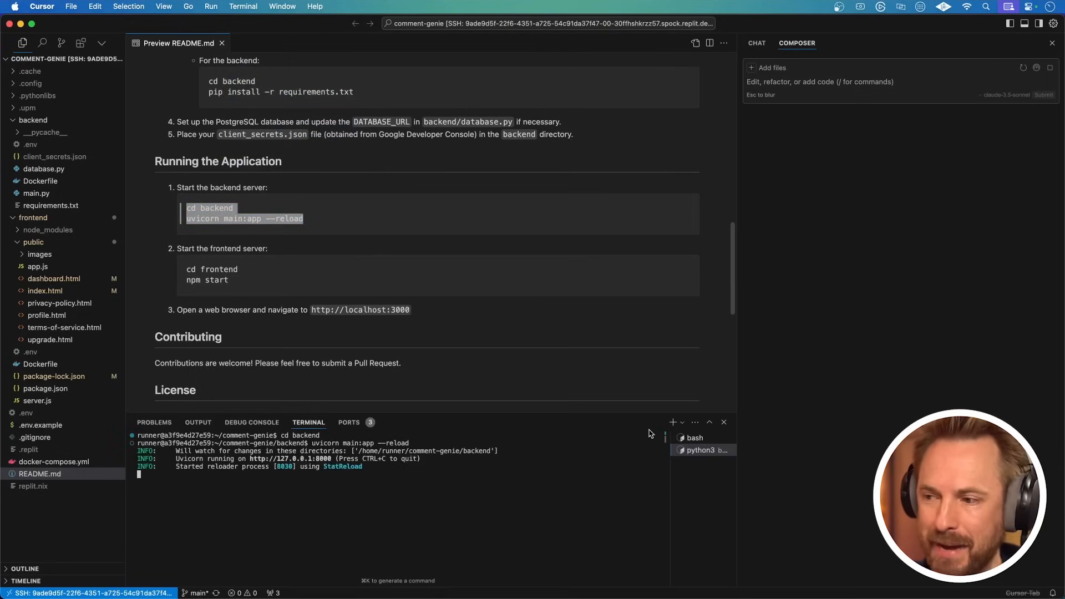
left_click(672, 422)
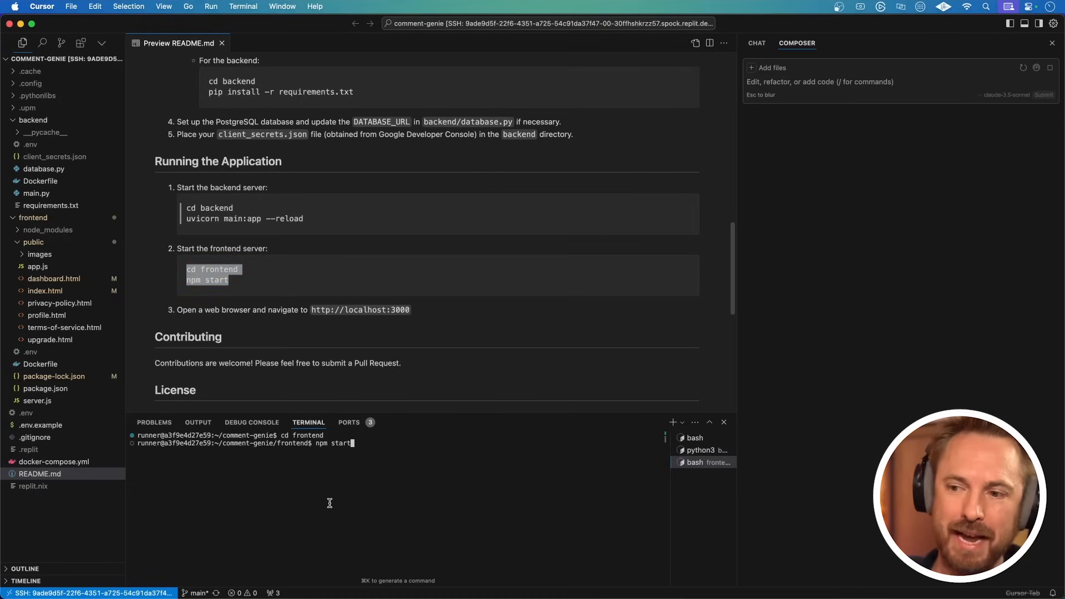
key("Return")
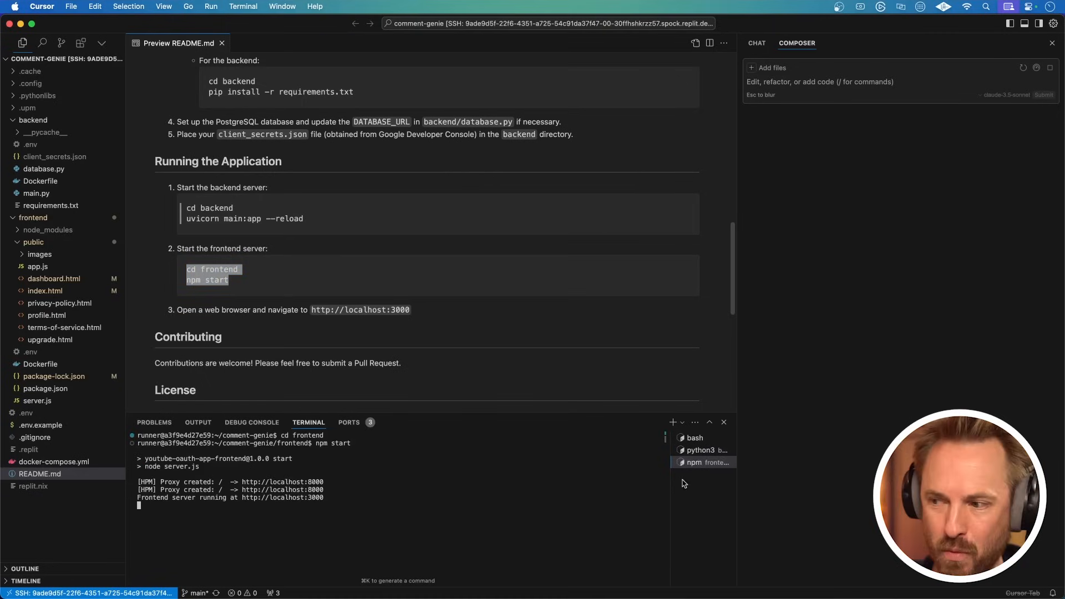
left_click(702, 450)
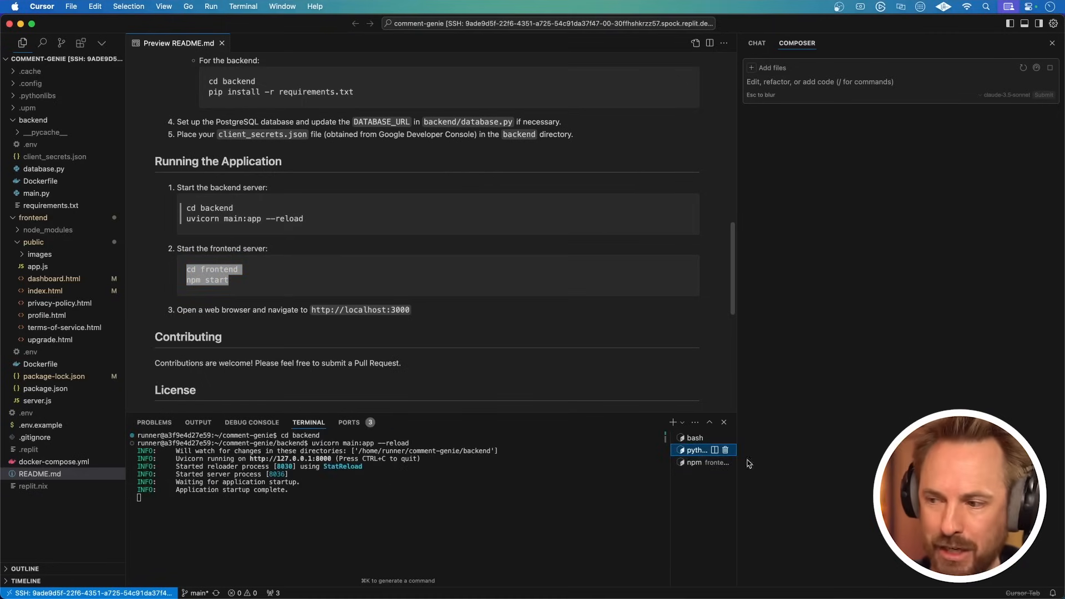
left_click(707, 463)
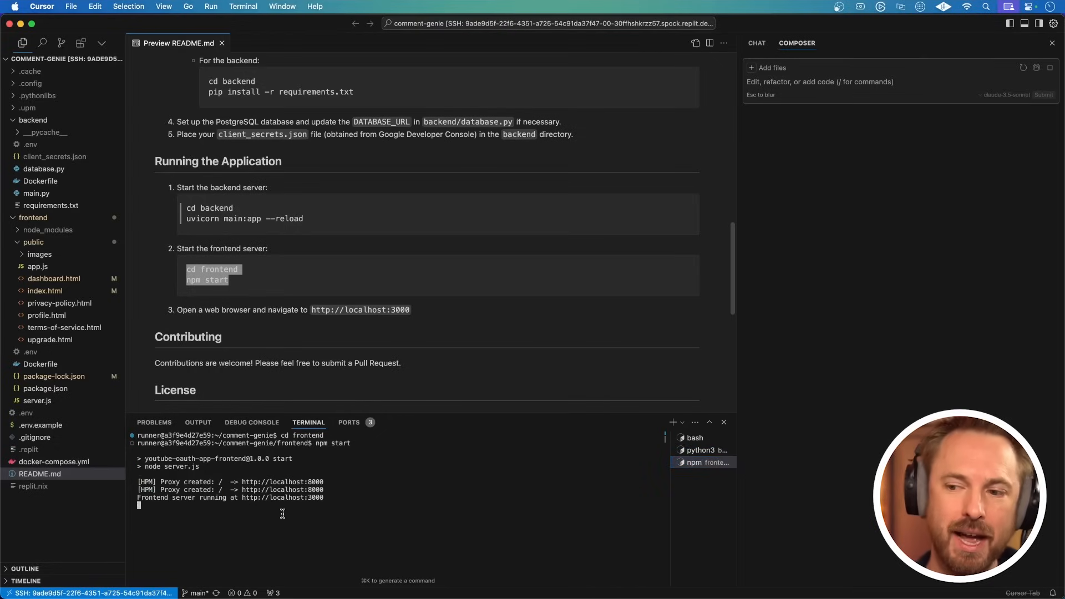
mouse_move(283, 498)
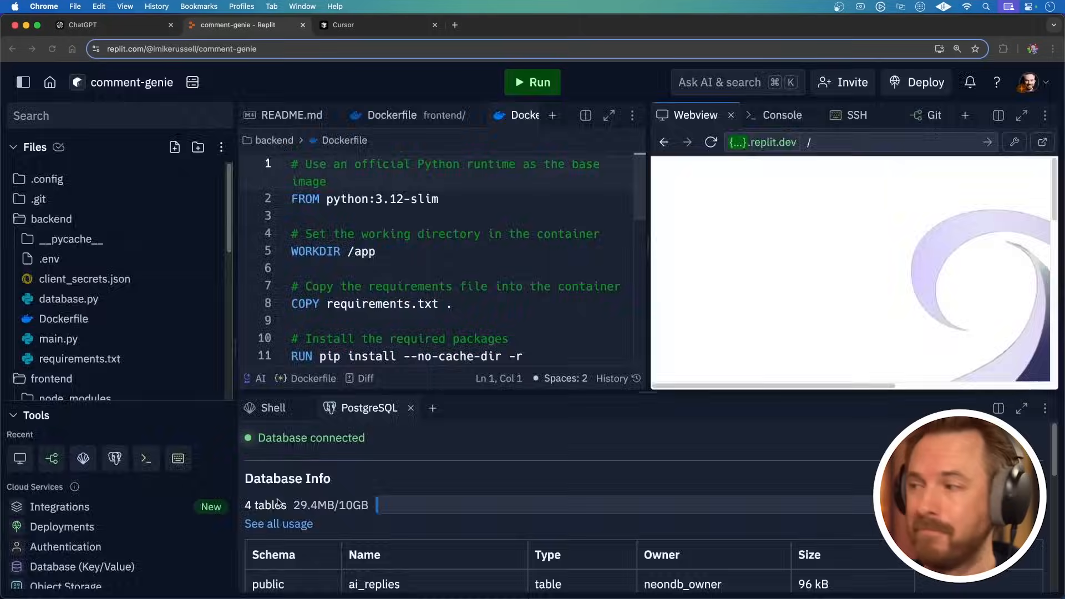
Step: Sign in to Comment Genie at localhost:3000 with Google and review the dashboard of comments with suggested replies
left_click(509, 26)
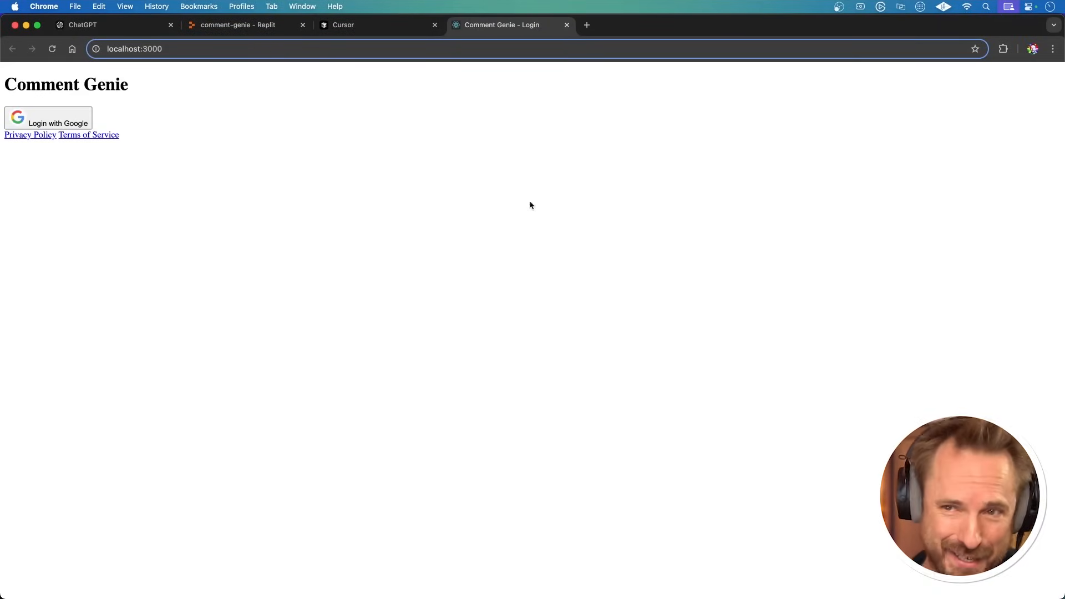
mouse_move(68, 123)
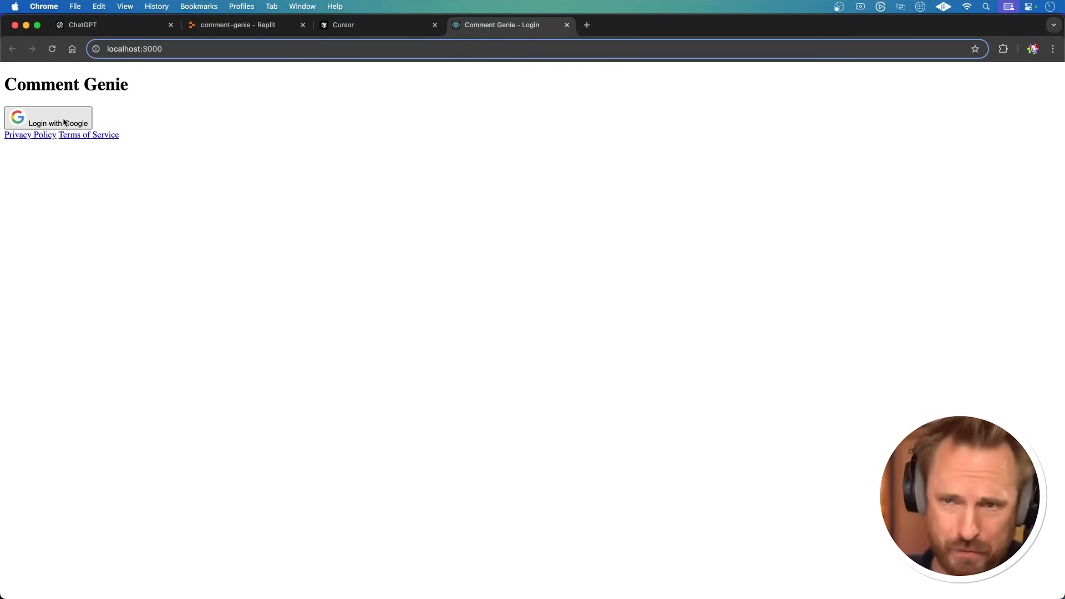
left_click(48, 119)
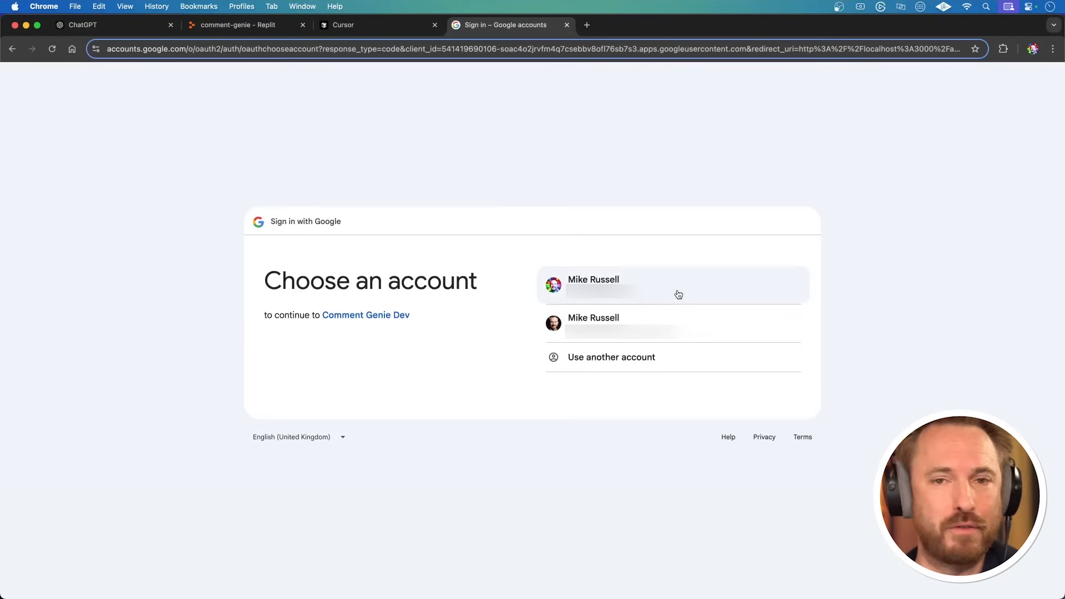
left_click(673, 285)
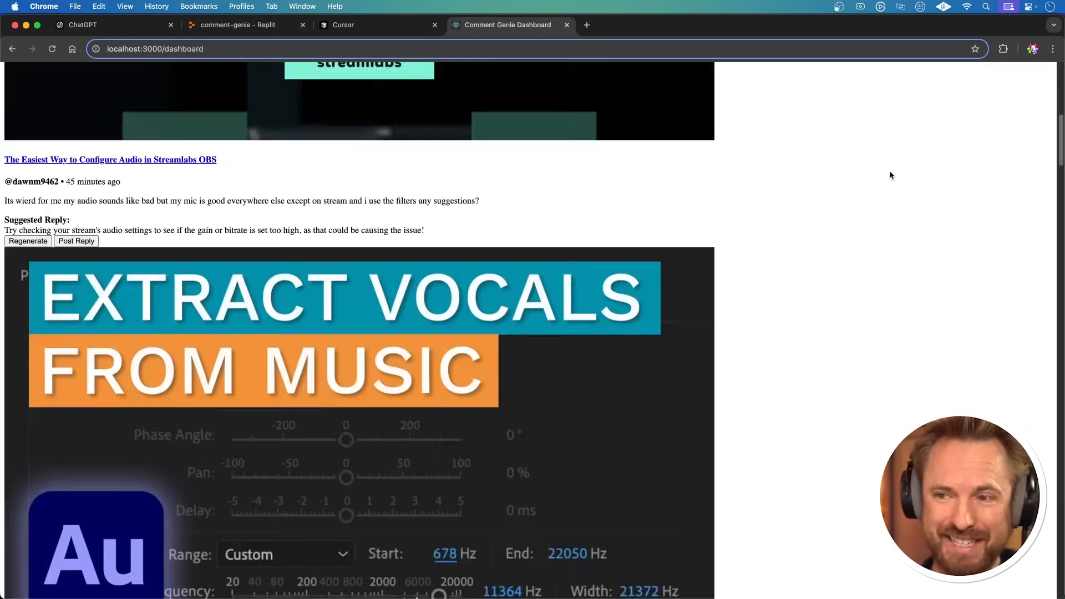
scroll("down", 3)
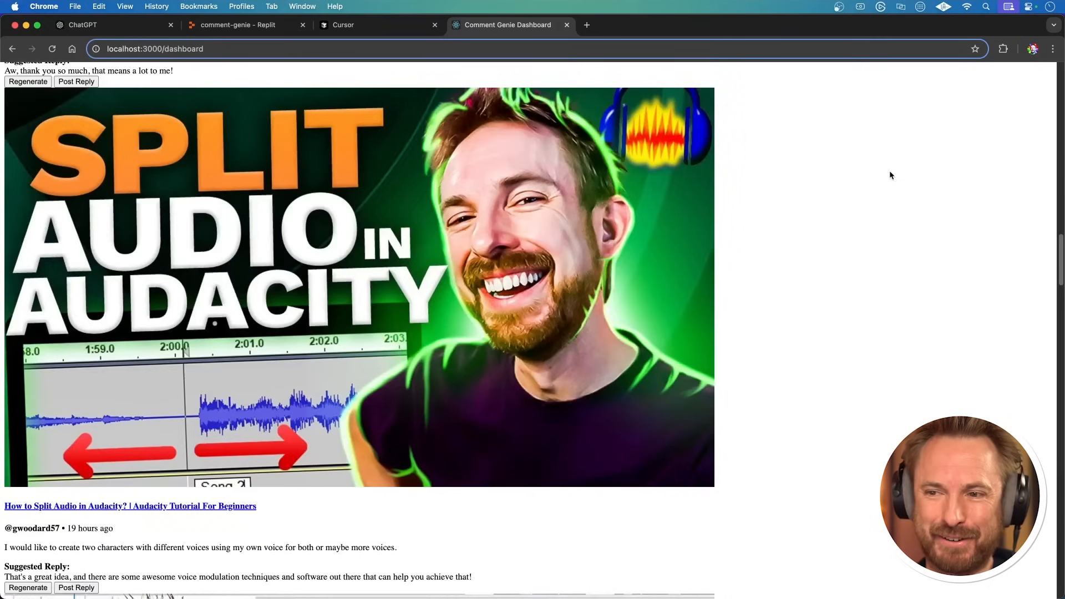
scroll("down", 3)
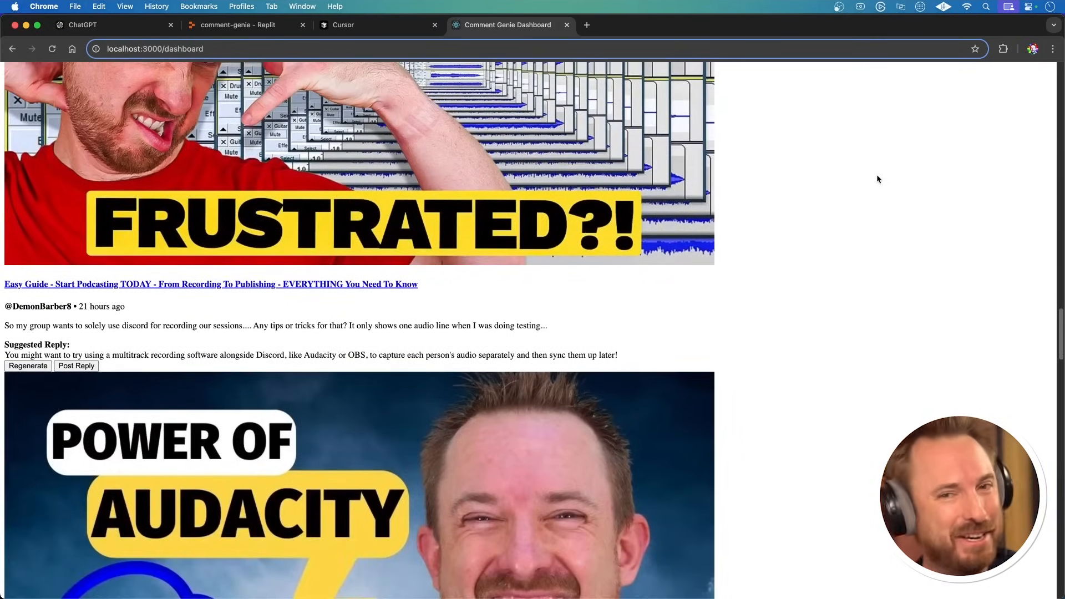
left_click(586, 25)
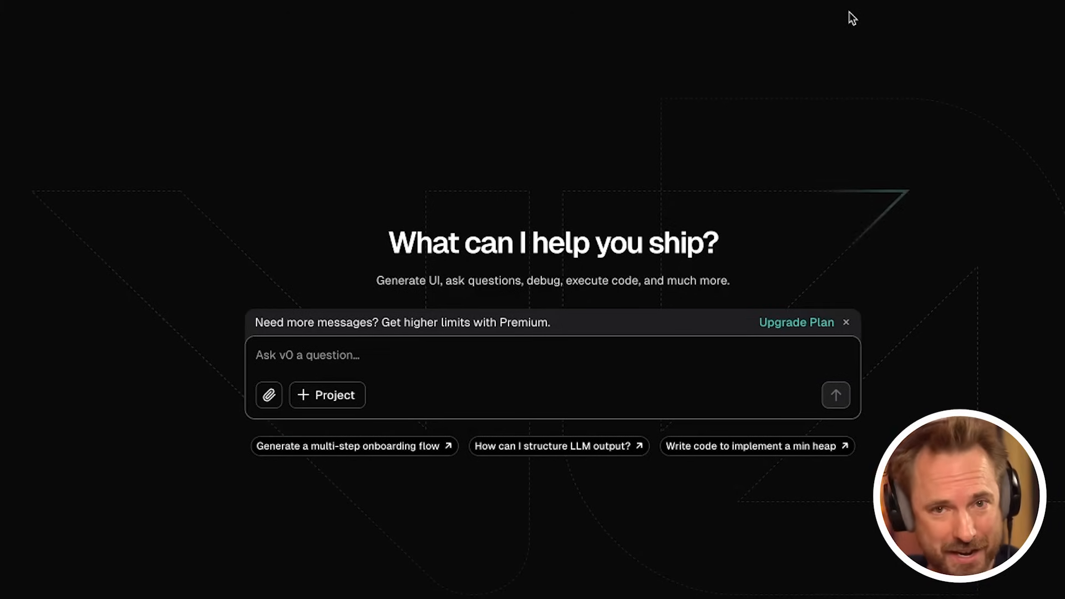
Step: Ask v0 for a nice looking dashboard for YouTube comments, each in their own card
type("I'd like a nice looking dashboard for Y")
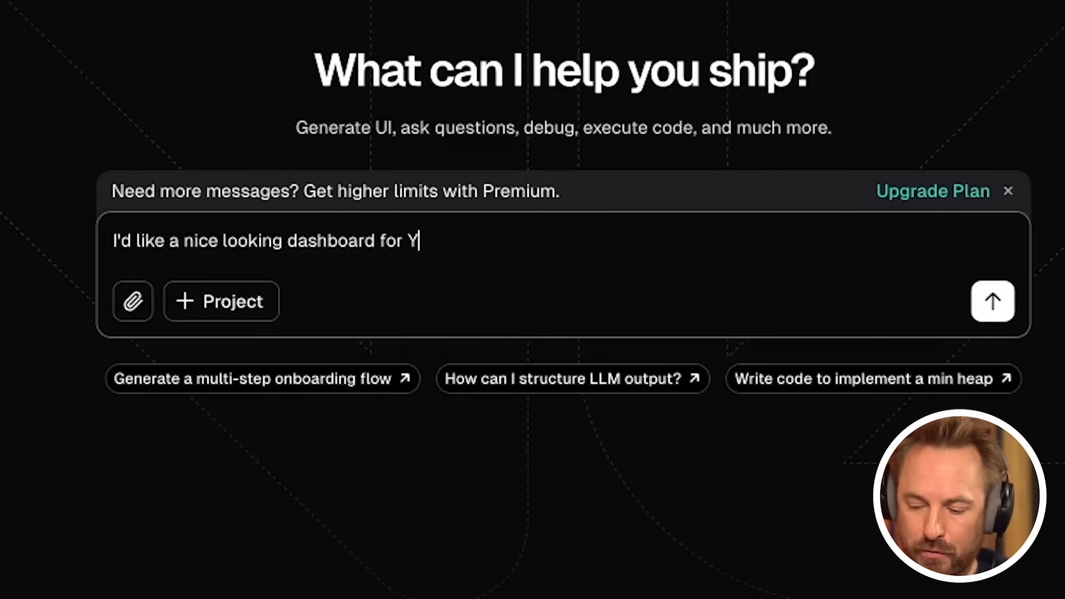
type("ouTube comments")
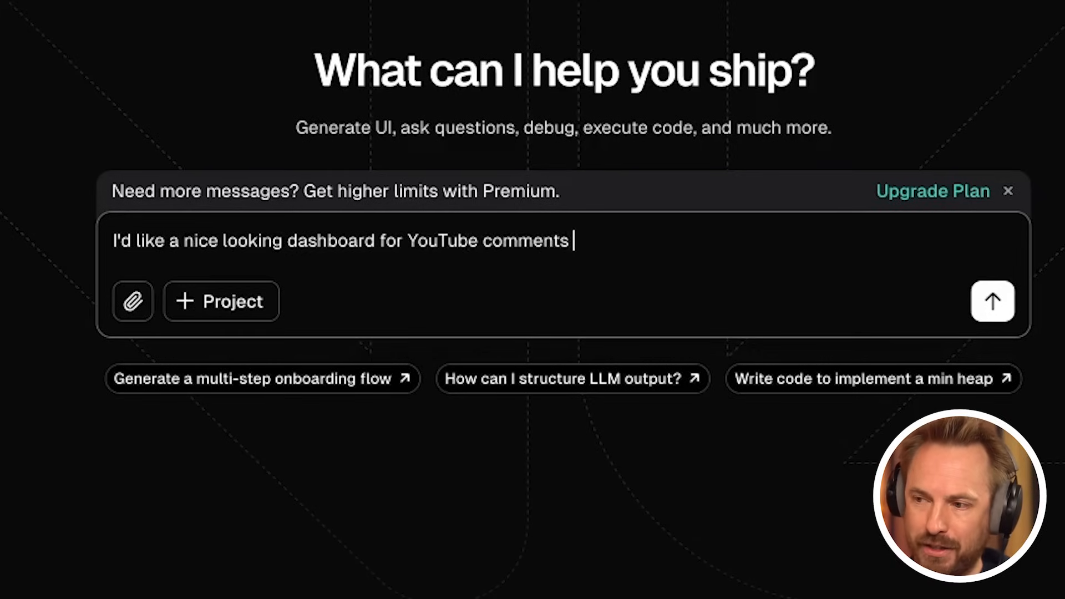
type("all in their ow")
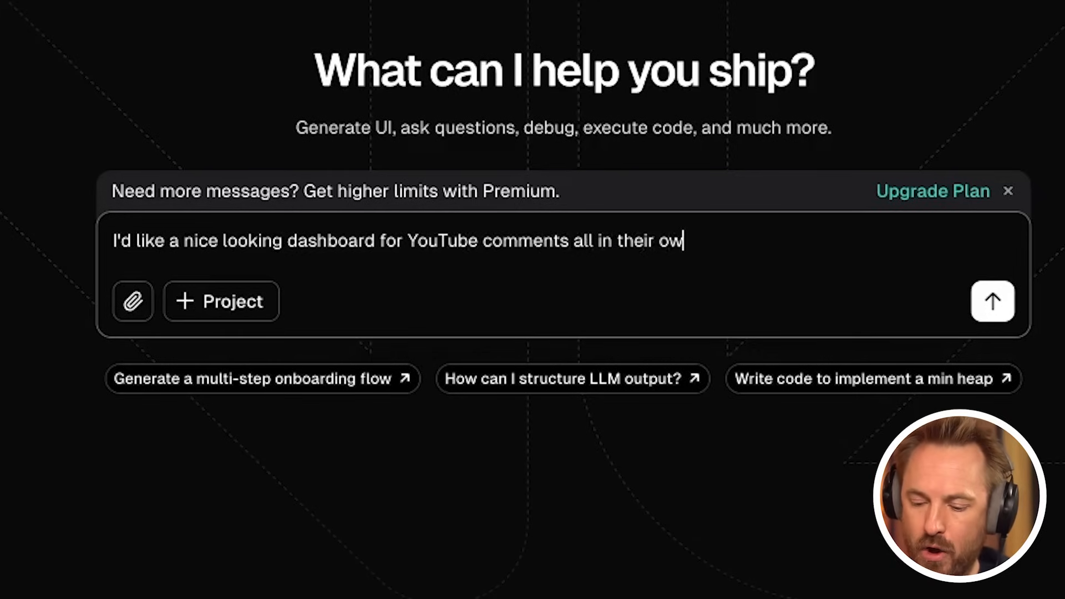
left_click(992, 301)
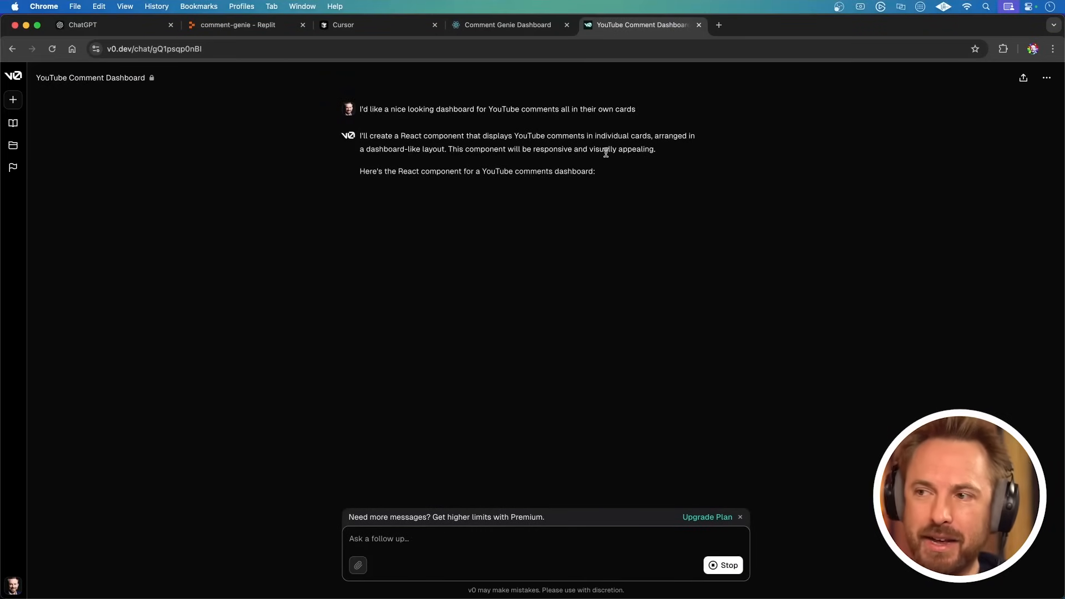
Step: Preview the generated YouTube Comments Dashboard cards, then return to the Comment Genie Frontend chat
left_click(228, 202)
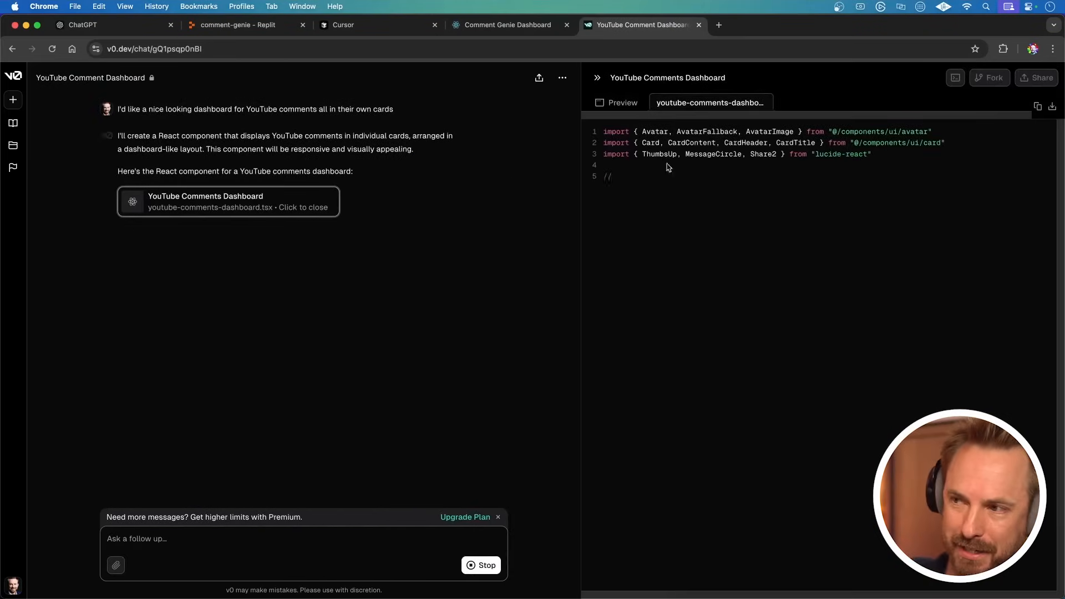
left_click(621, 102)
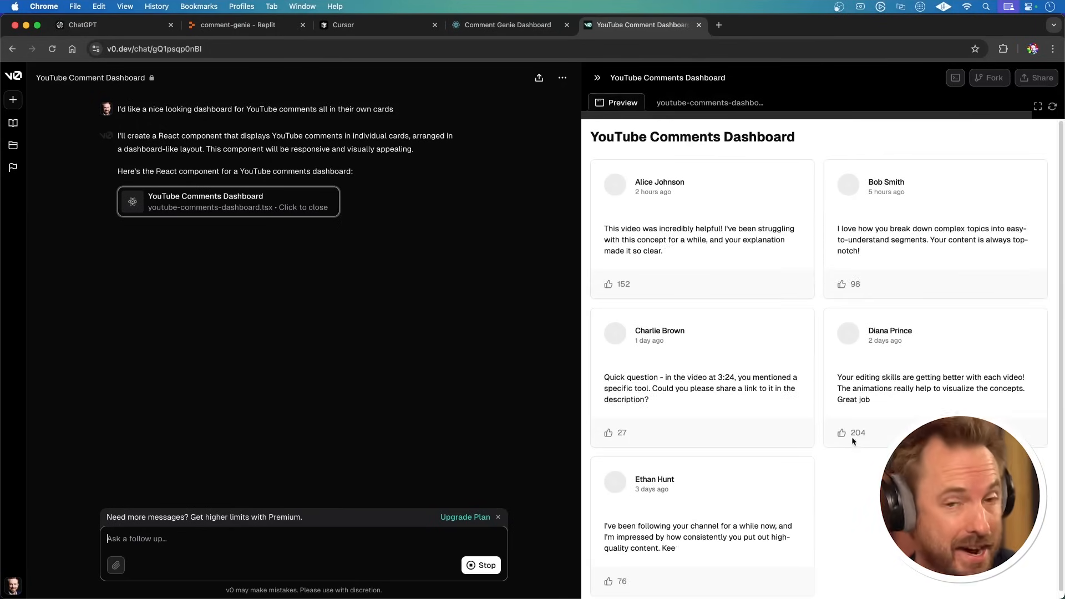
left_click(641, 25)
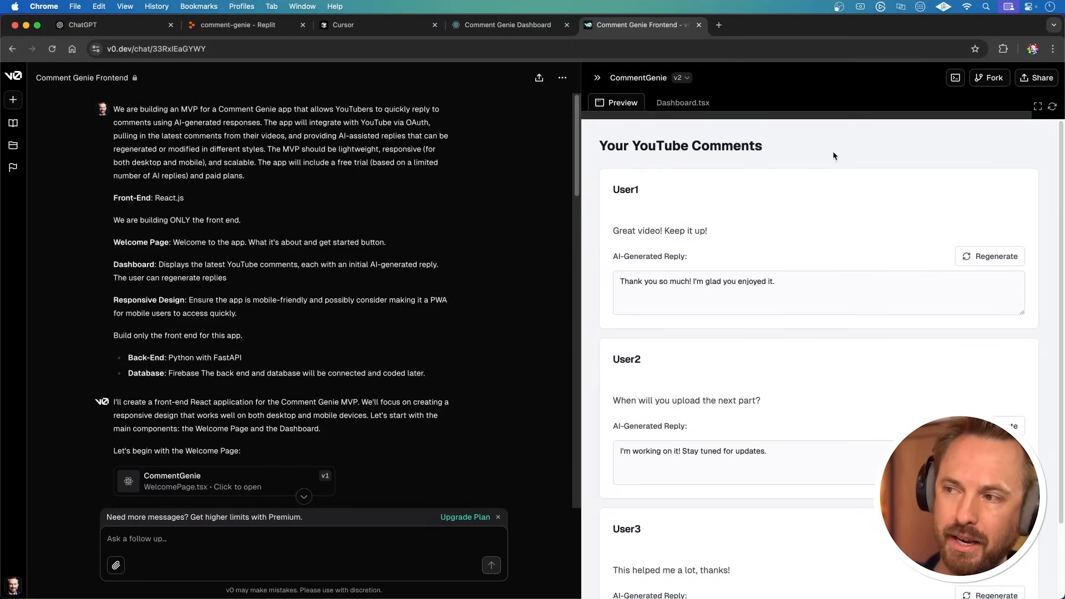
mouse_move(688, 234)
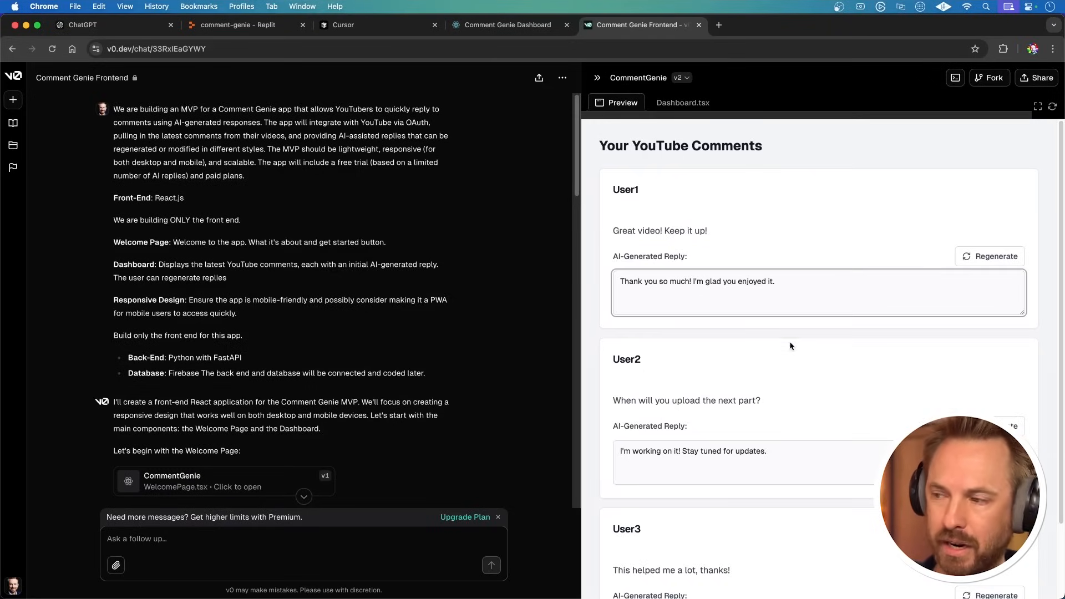
mouse_move(774, 358)
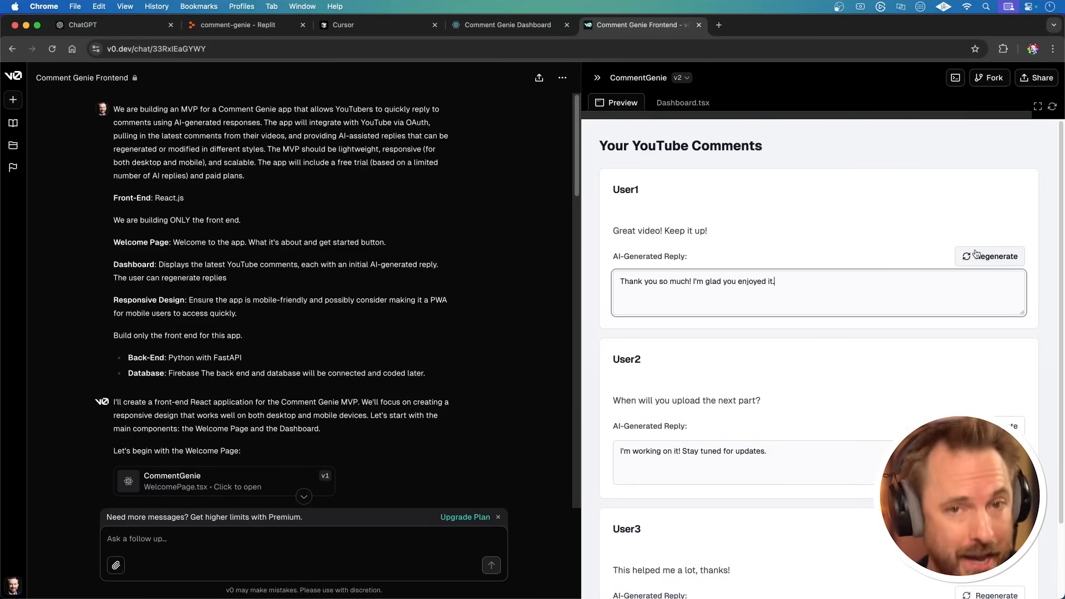
mouse_move(858, 155)
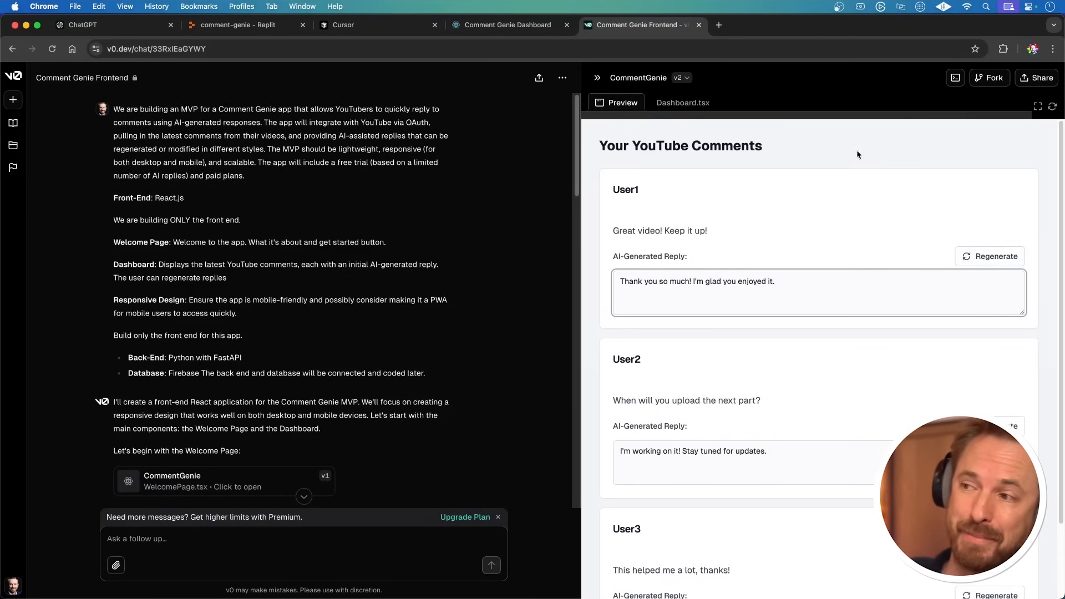
Step: Show the Dashboard.tsx source code of the Comment Genie Frontend project
left_click(683, 102)
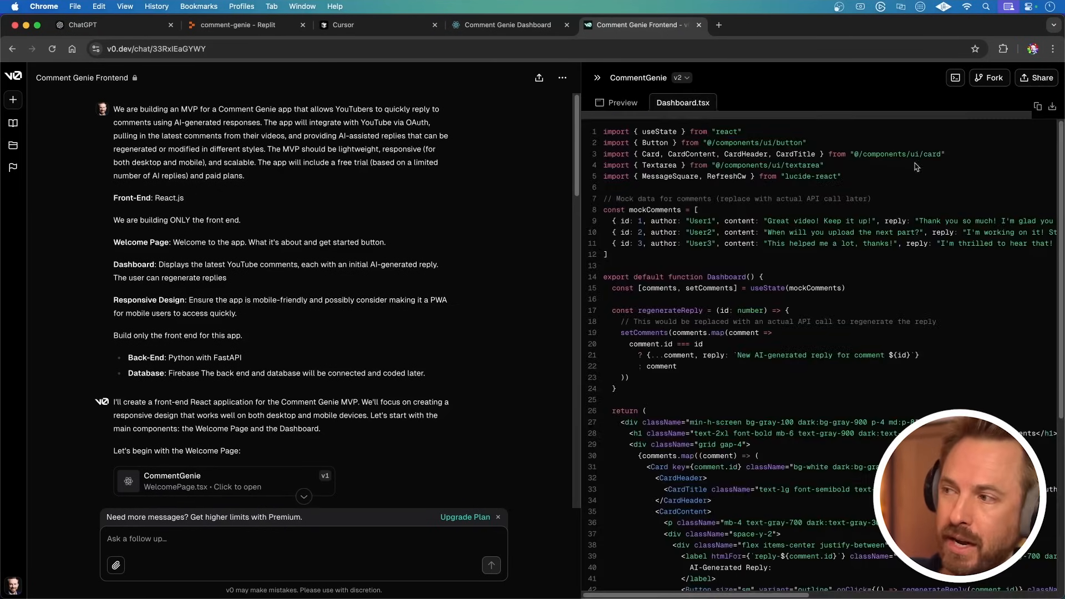
mouse_move(797, 263)
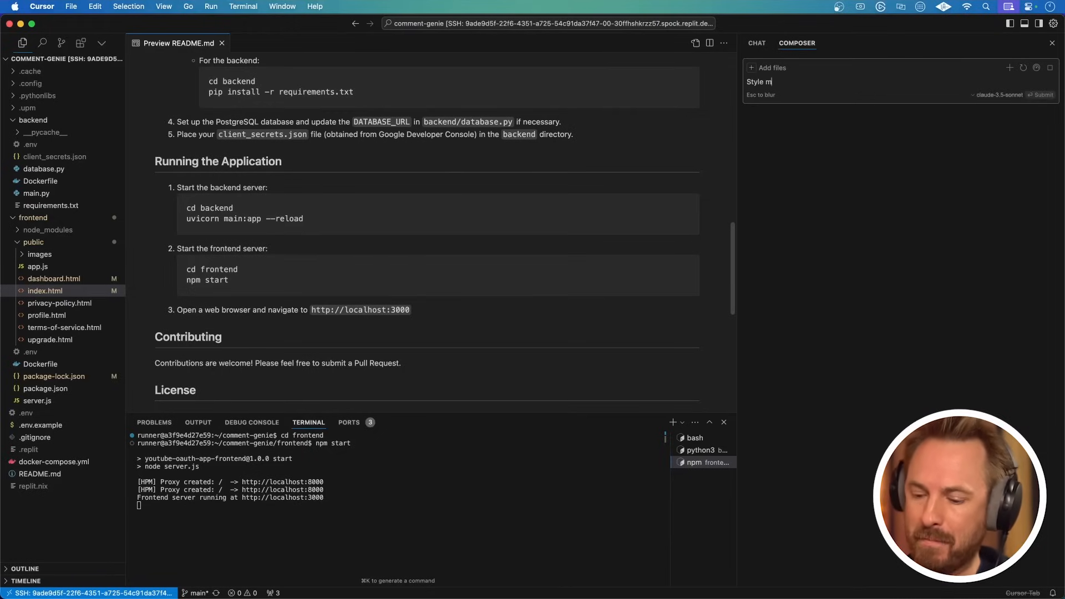
Step: Ask Composer to restyle the attached dashboard.html 'like this in dark mode'
type("@dashba")
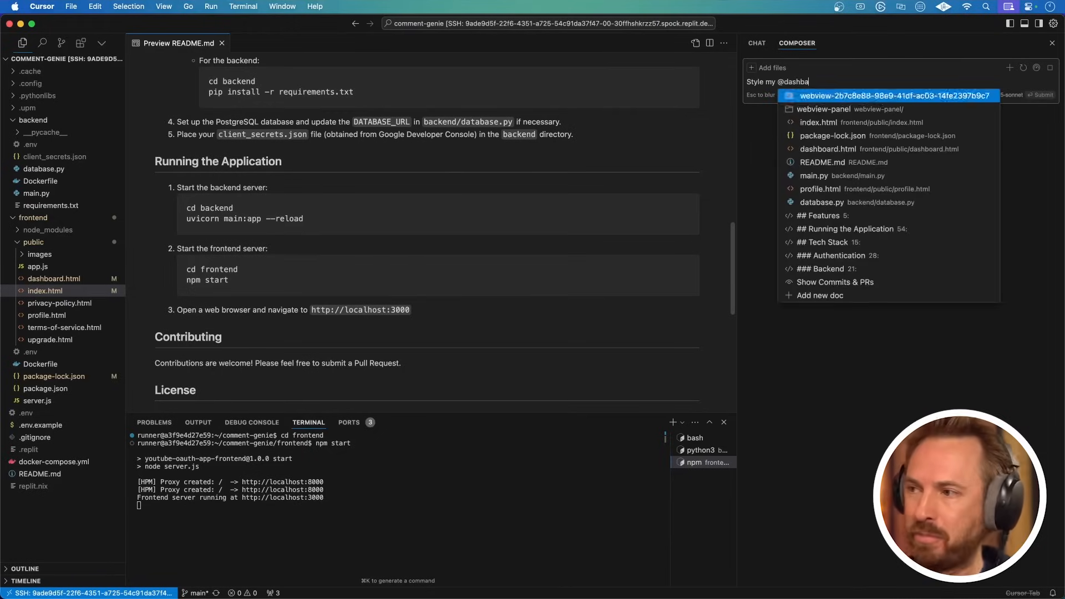
left_click(828, 149)
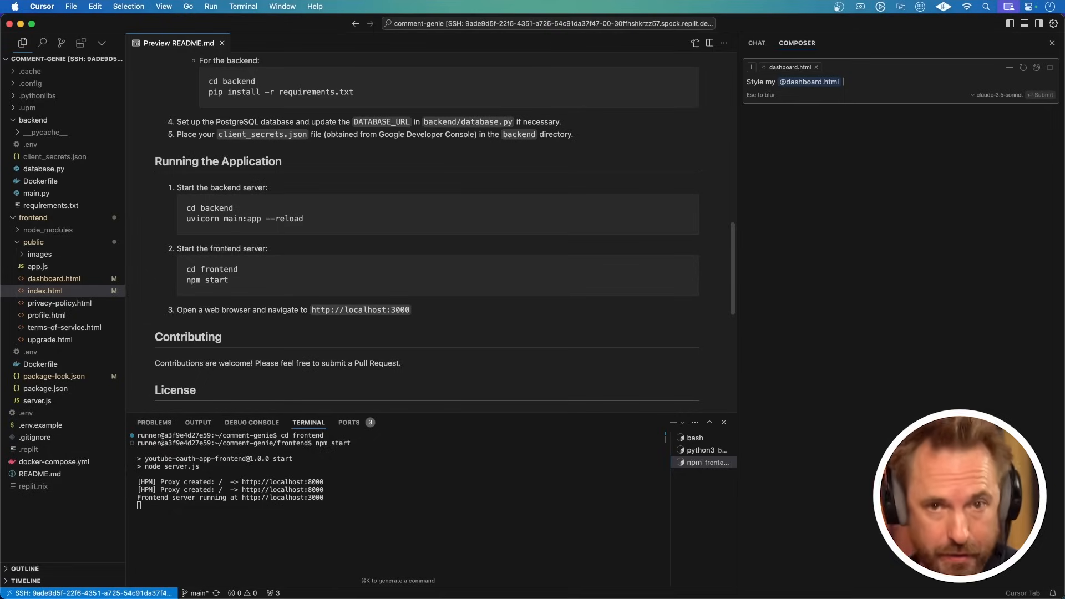
type("like")
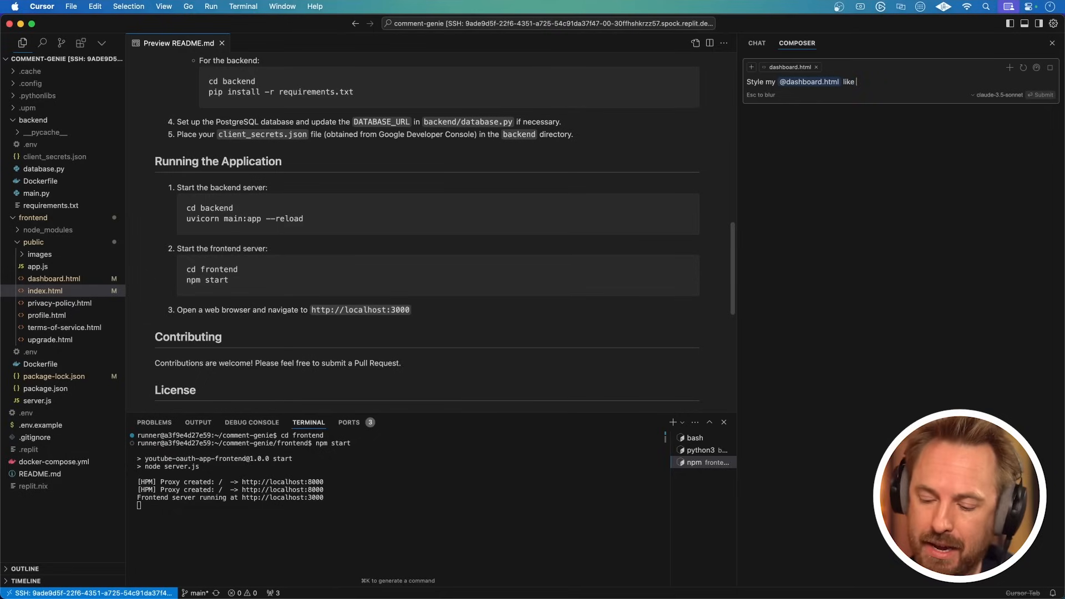
type("this in dark mode")
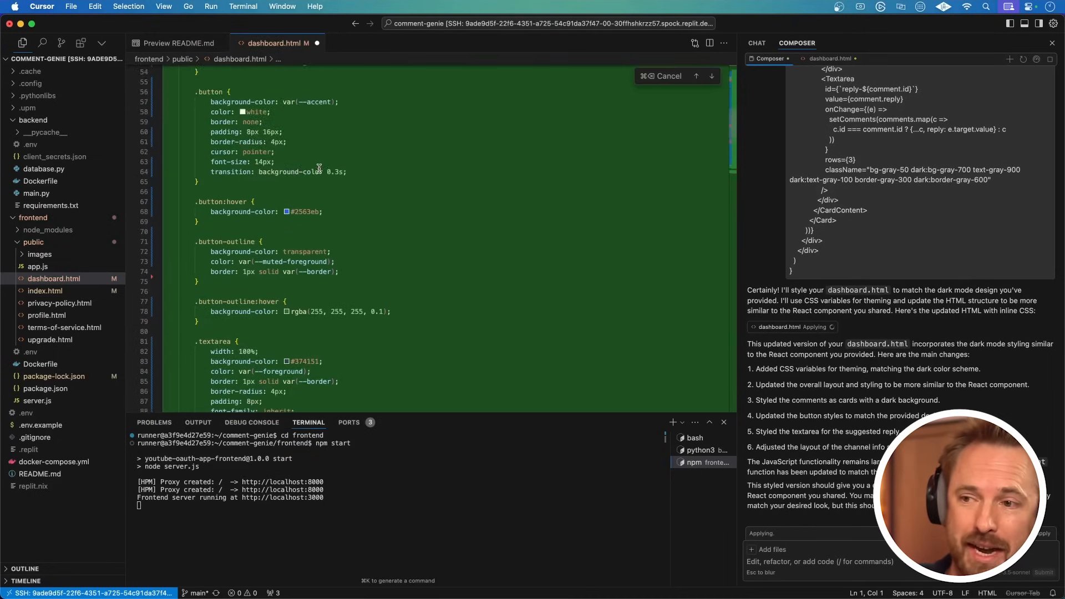
Step: Scroll through Composer's dark-mode restyle of dashboard.html
scroll("down", 3)
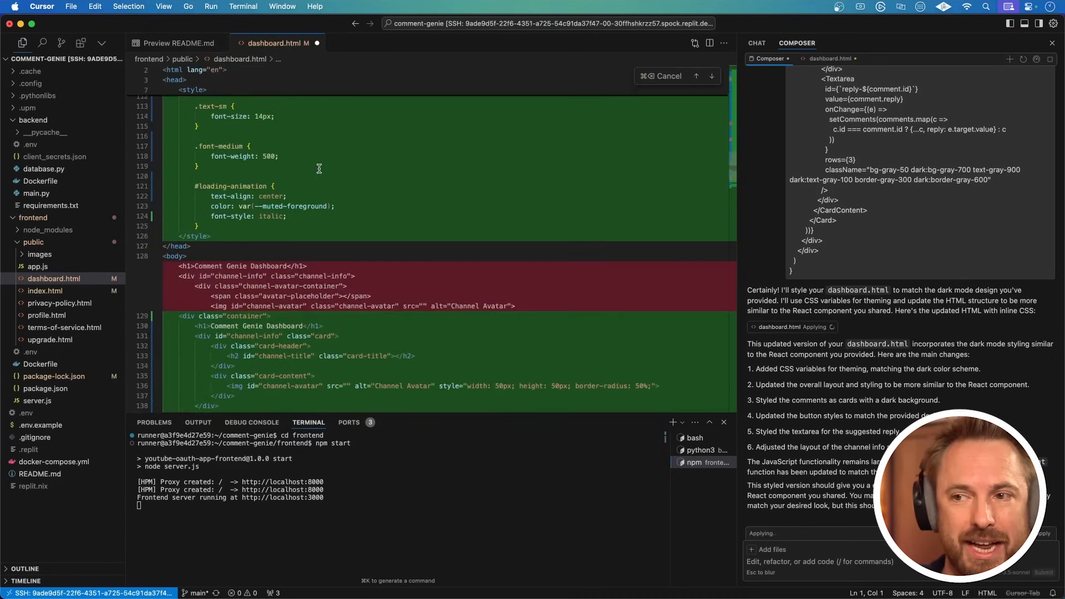
scroll("down", 3)
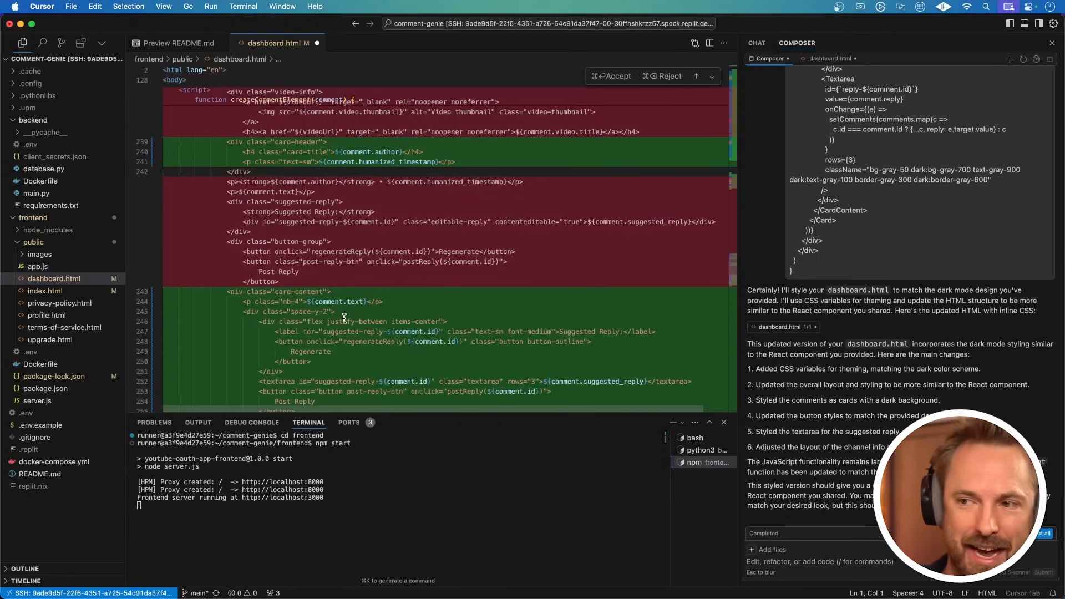
scroll("down", 3)
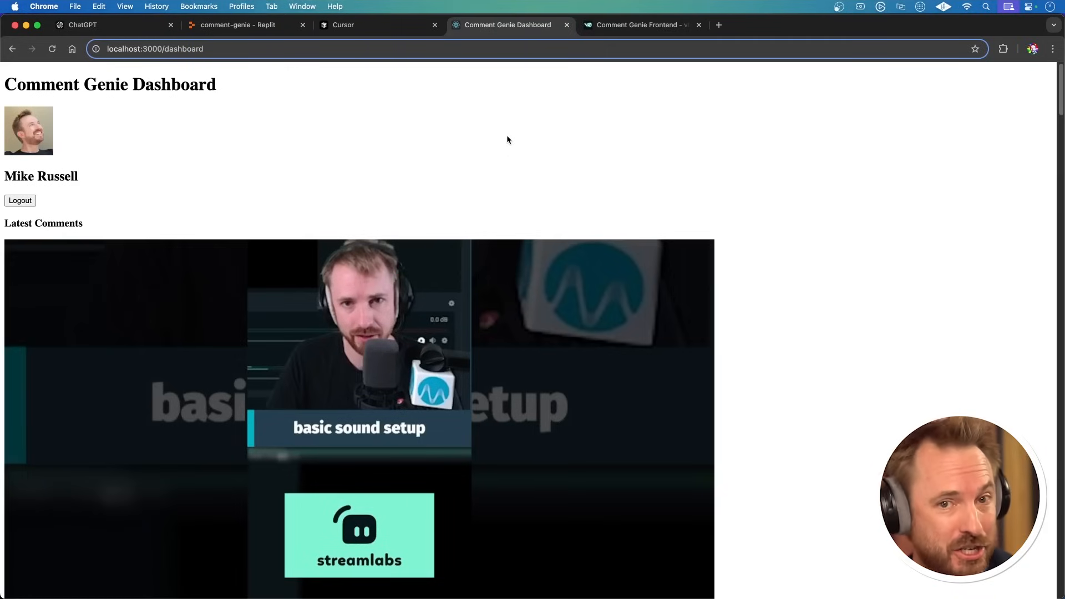
mouse_move(44, 60)
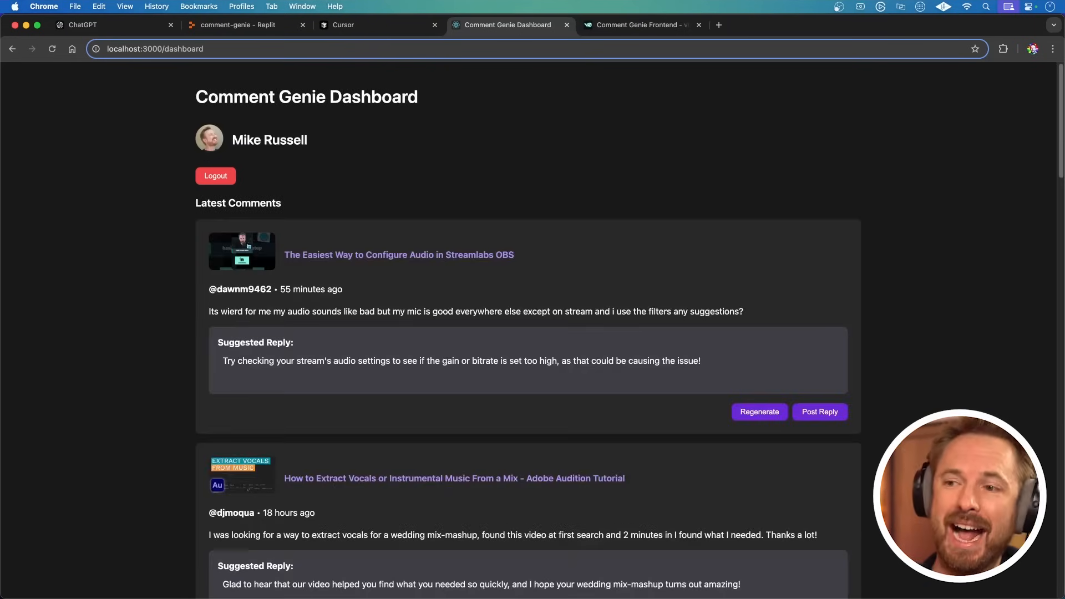
Step: Scroll through the dark-mode comment cards and their suggested replies on the dashboard
scroll("down", 3)
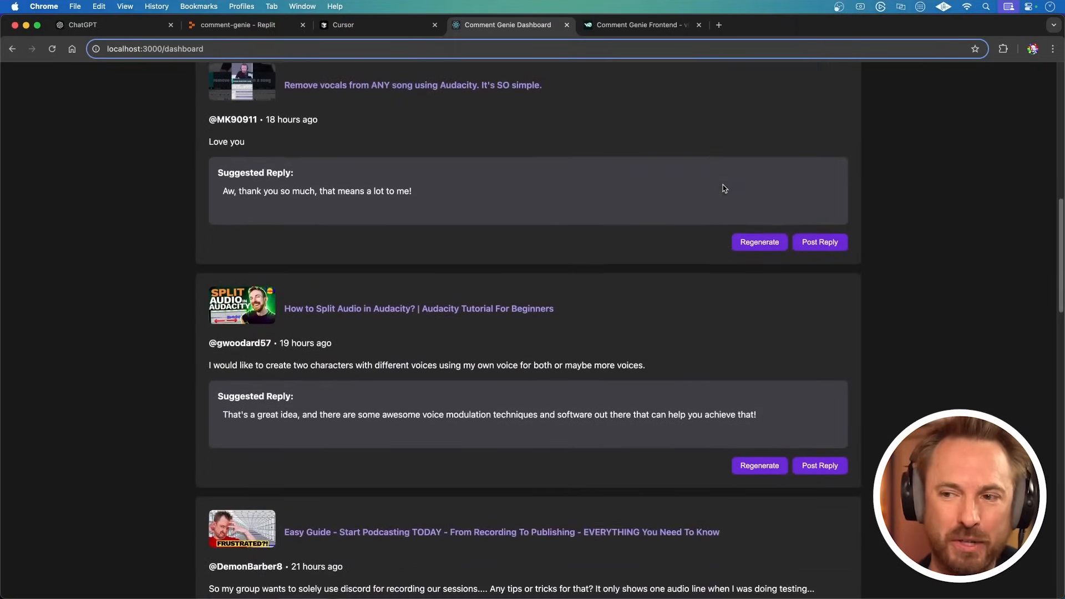
scroll("down", 3)
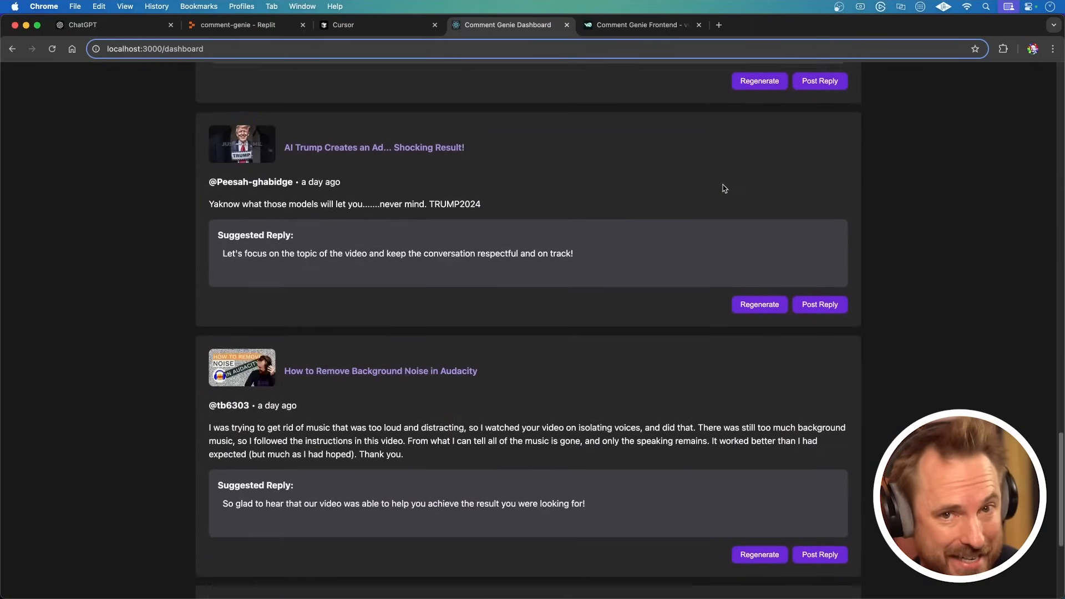
scroll("down", 3)
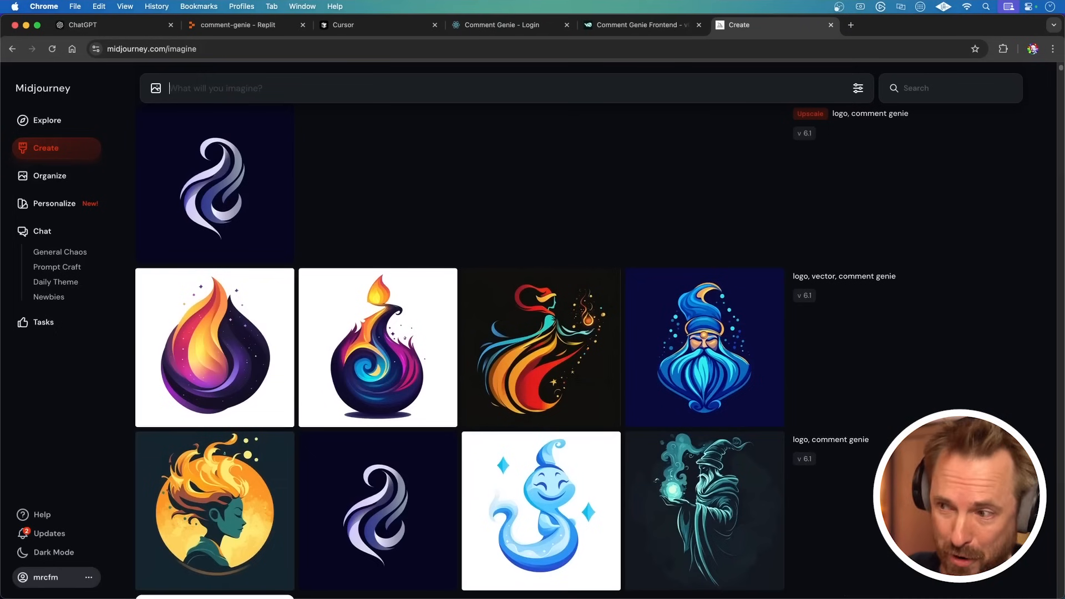
mouse_move(830, 440)
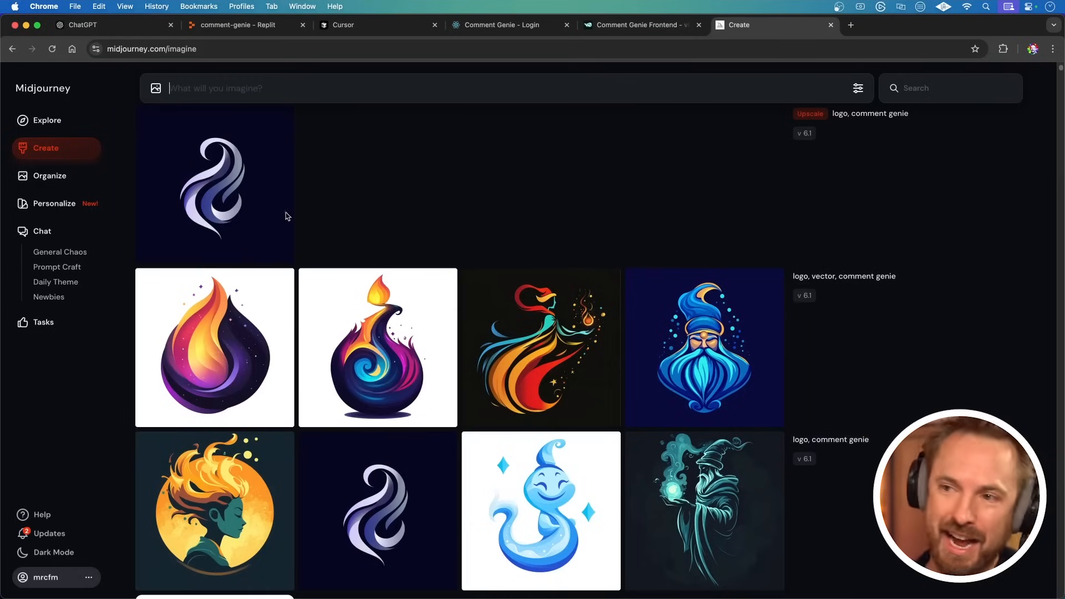
Step: Download the purple swirl Comment Genie logo from Midjourney as a PNG
left_click(214, 186)
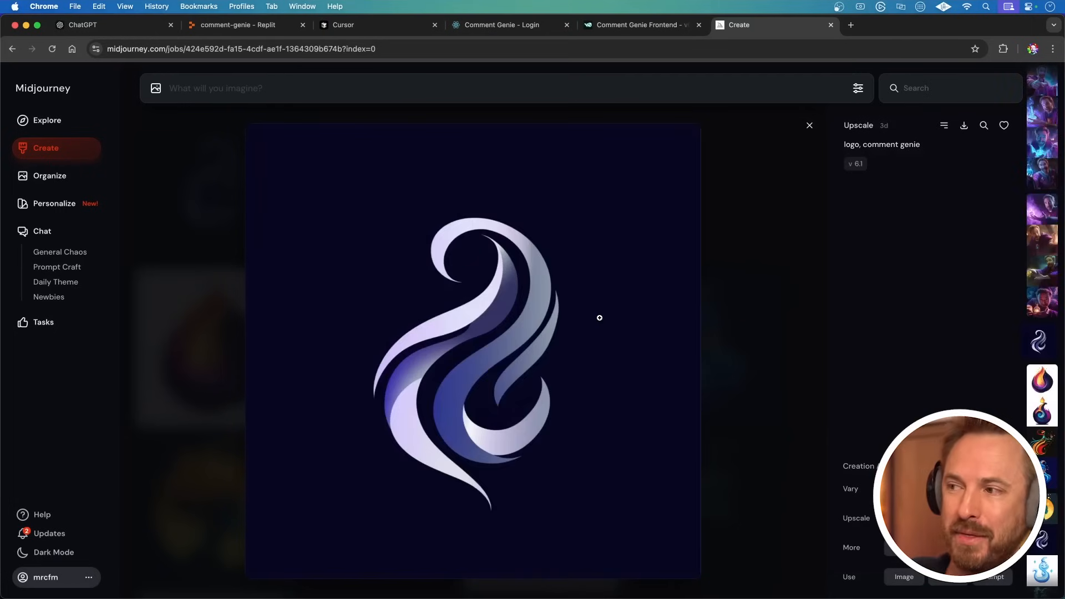
mouse_move(952, 141)
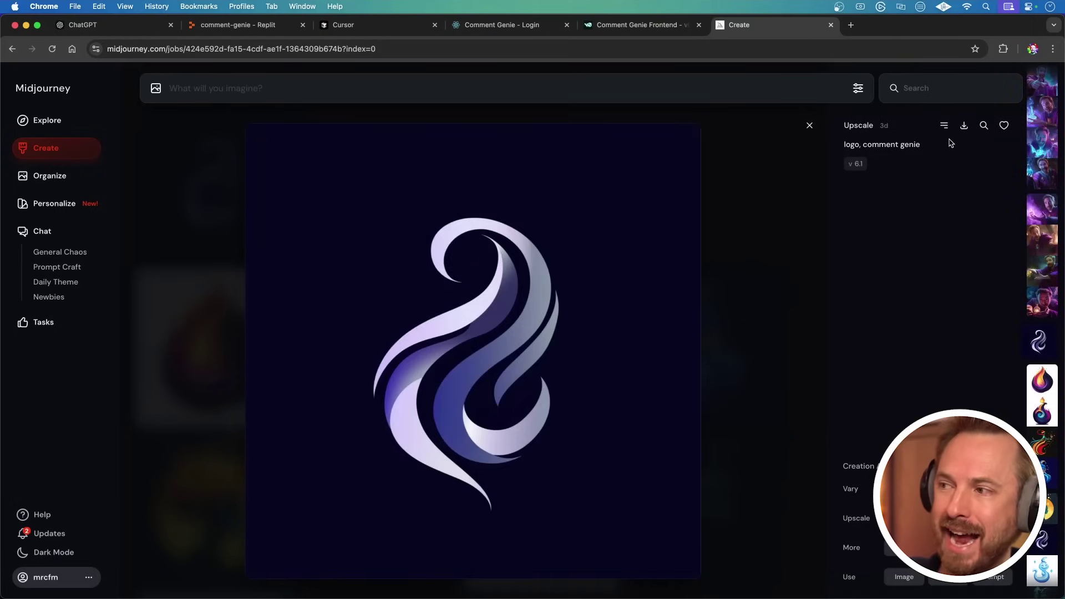
left_click(1012, 48)
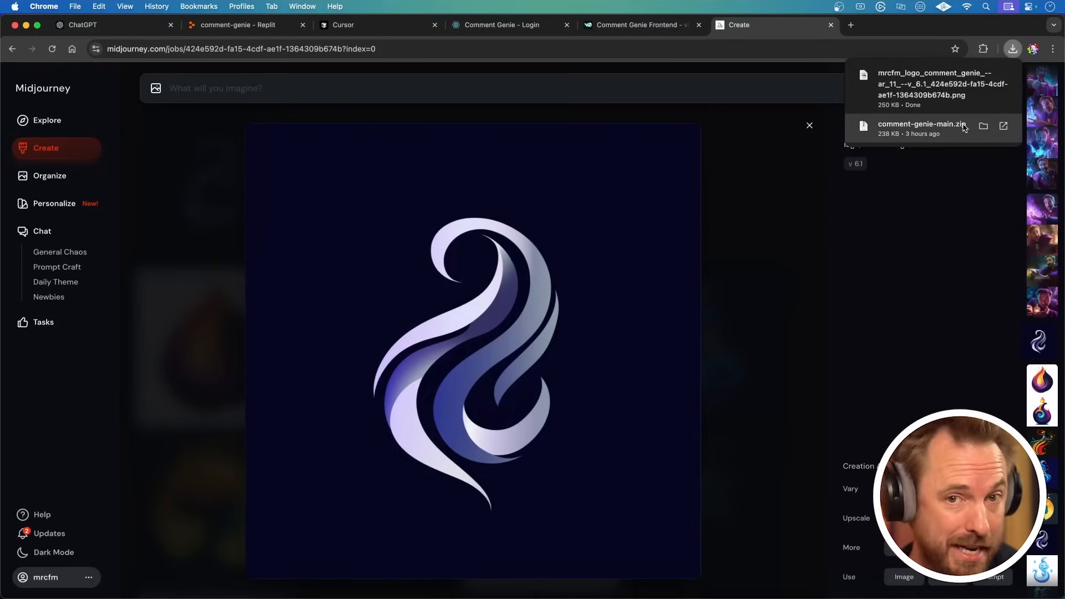
left_click(502, 25)
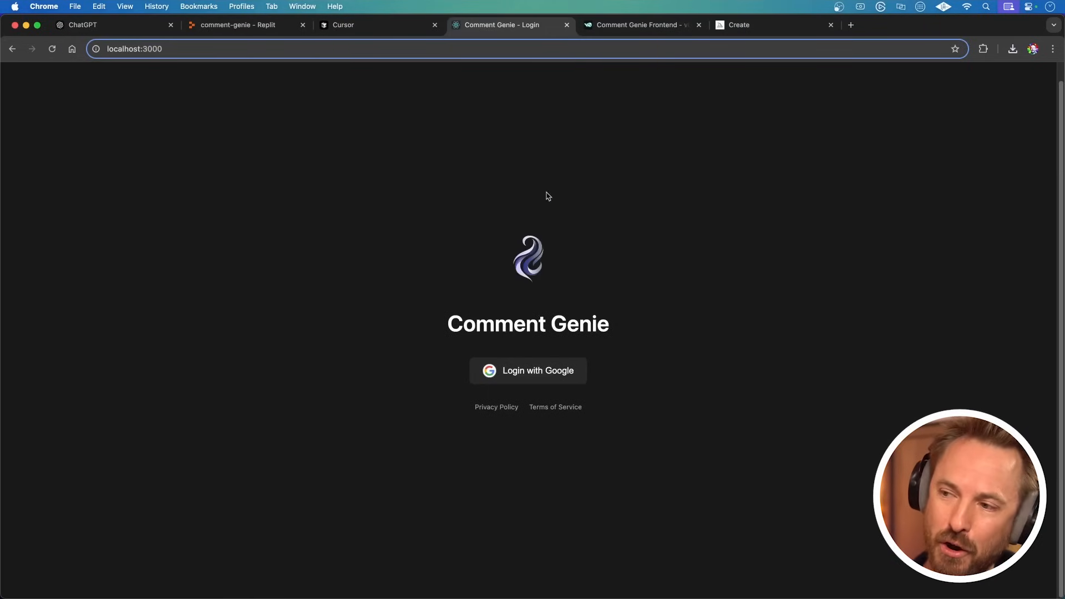
mouse_move(577, 243)
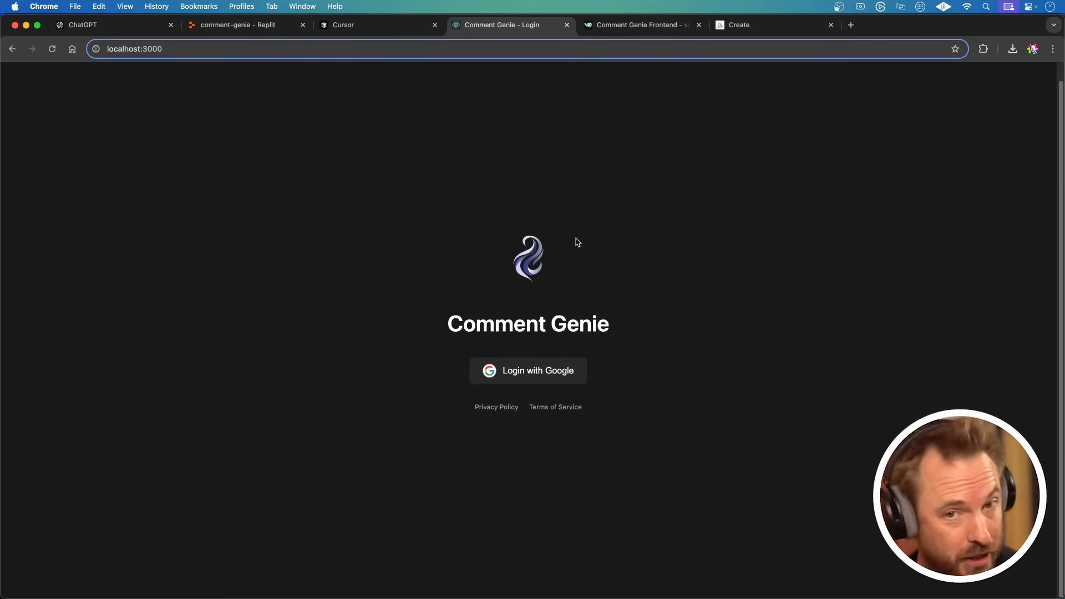
mouse_move(534, 327)
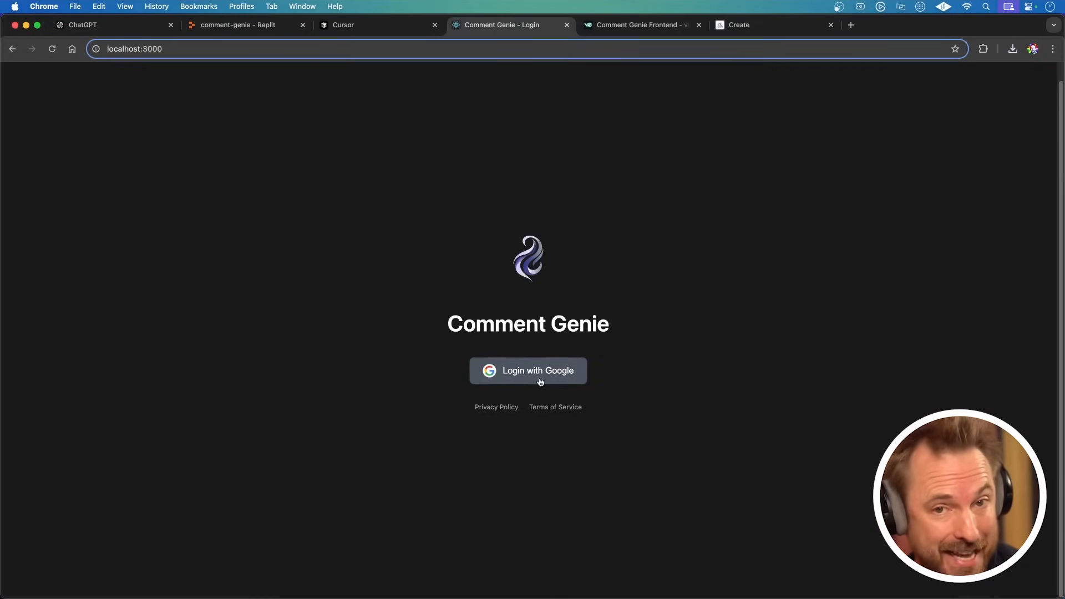
Step: Sign in to Comment Genie with Google, then scroll to the Cursor site's editor demo
left_click(367, 26)
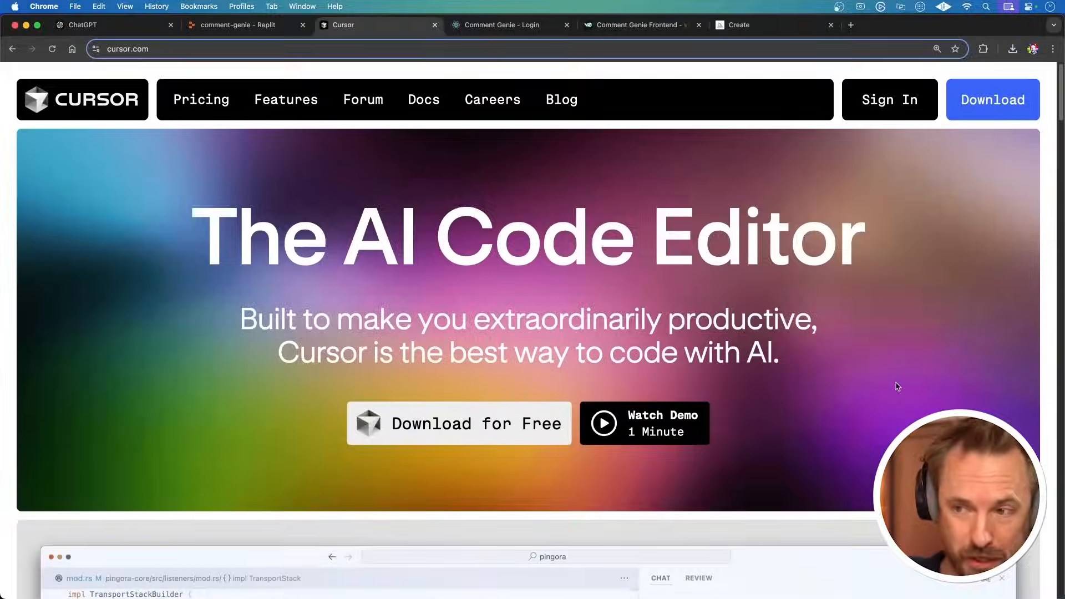
scroll("down", 3)
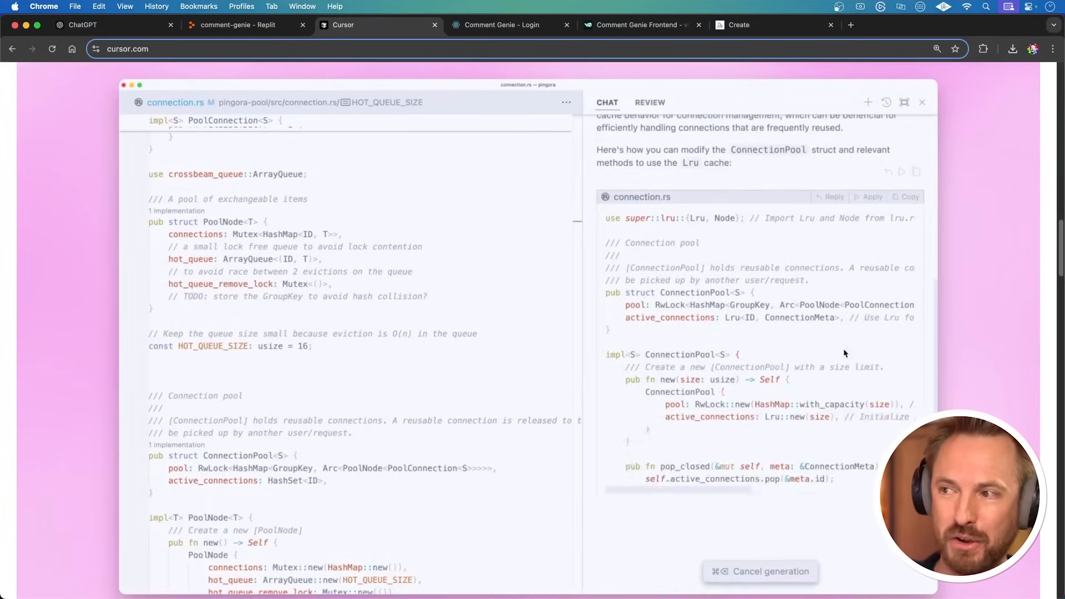
Step: Preview the WelcomePage.tsx and Layout.tsx components in the v0 frontend chat
left_click(639, 25)
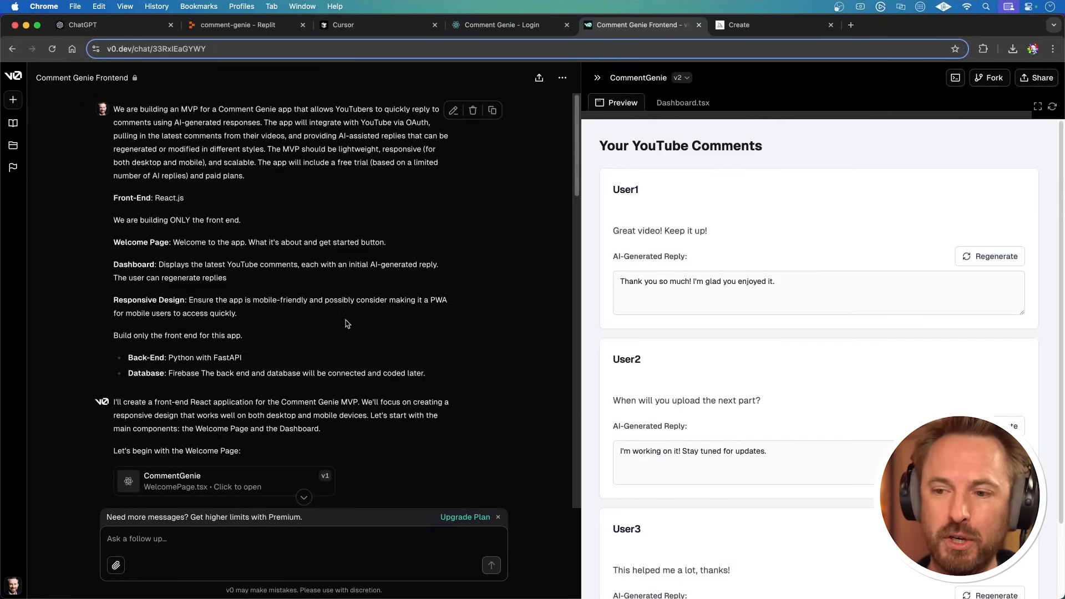
left_click(224, 480)
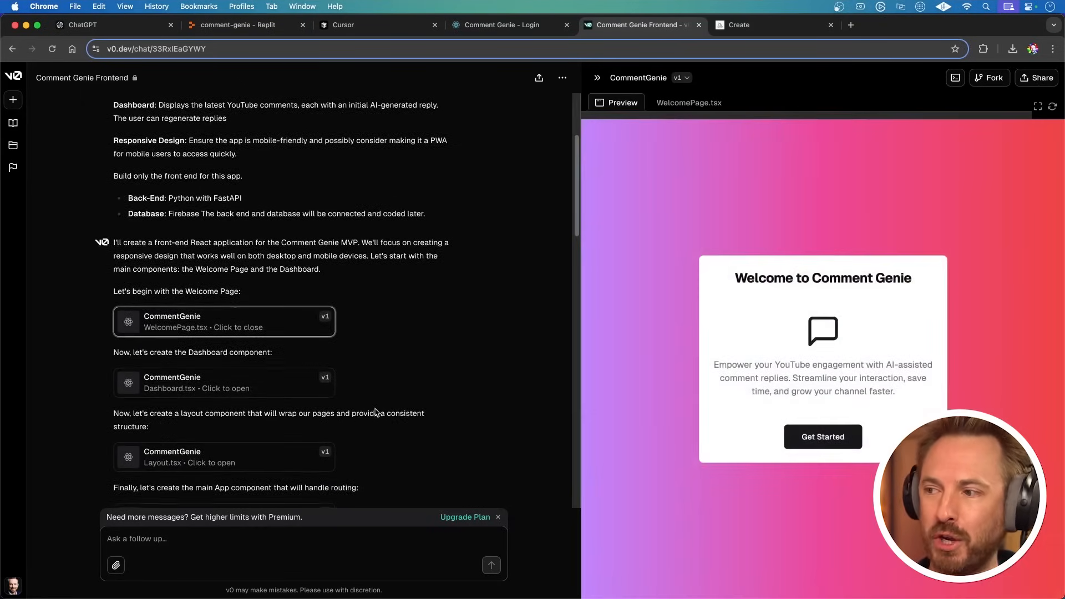
left_click(225, 457)
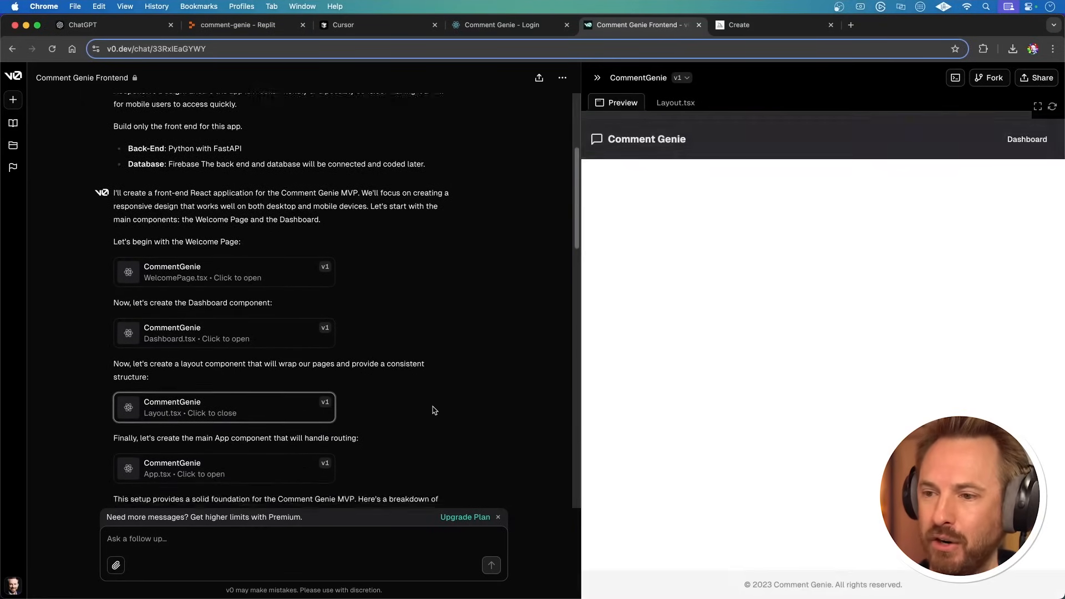
left_click(739, 26)
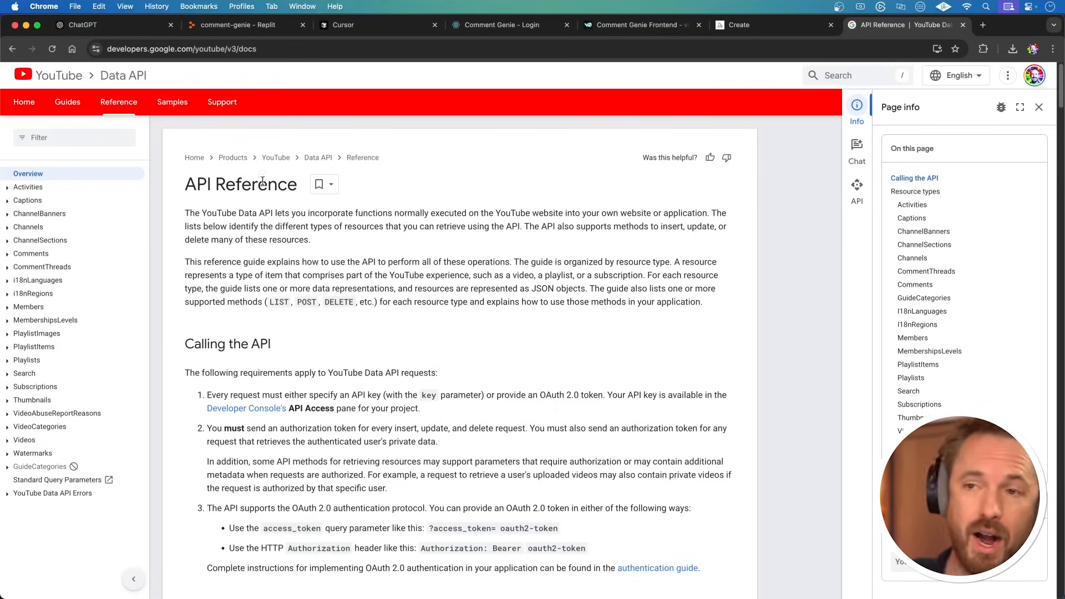
mouse_move(267, 324)
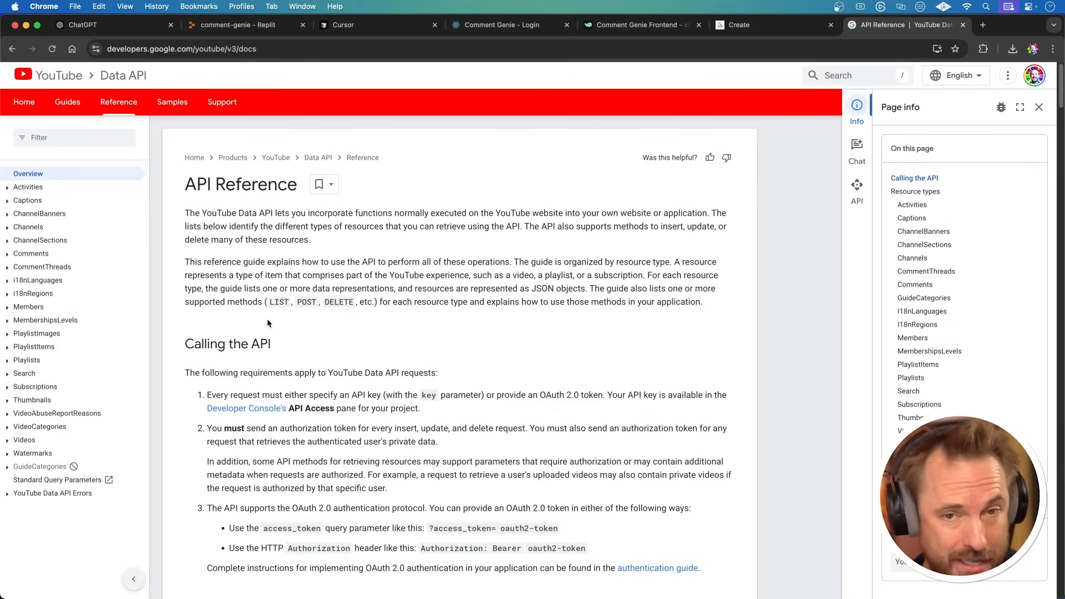
left_click(197, 49)
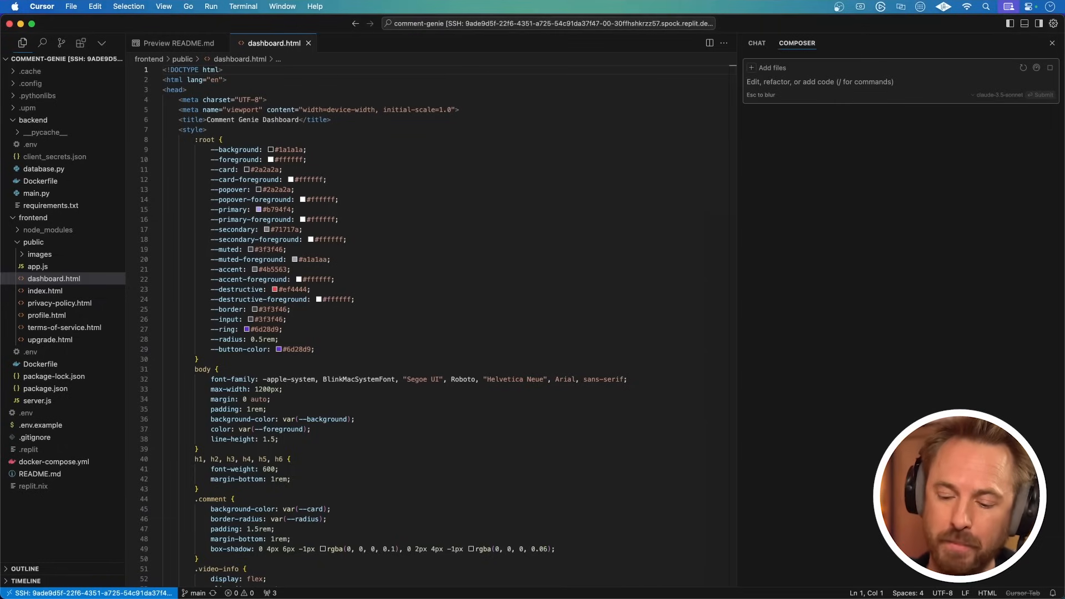
type("@docs")
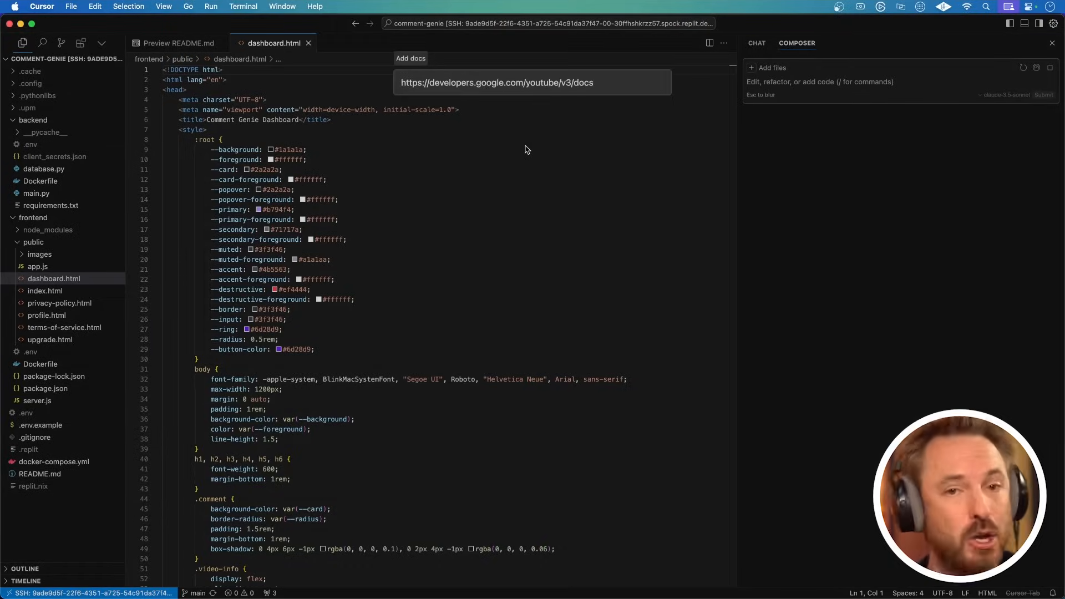
type("Build a functio")
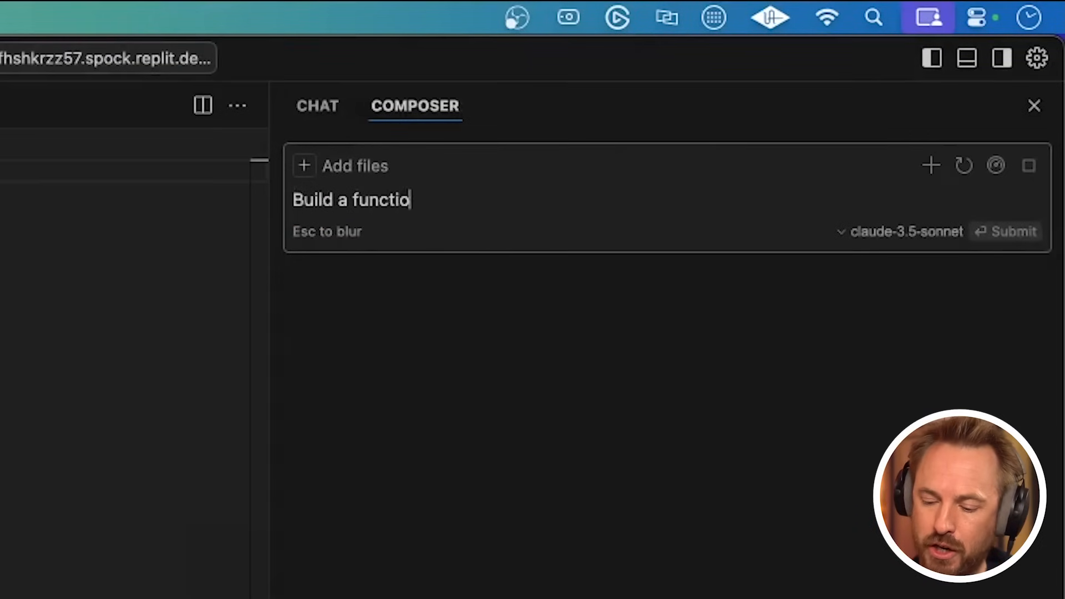
type("n to reply using")
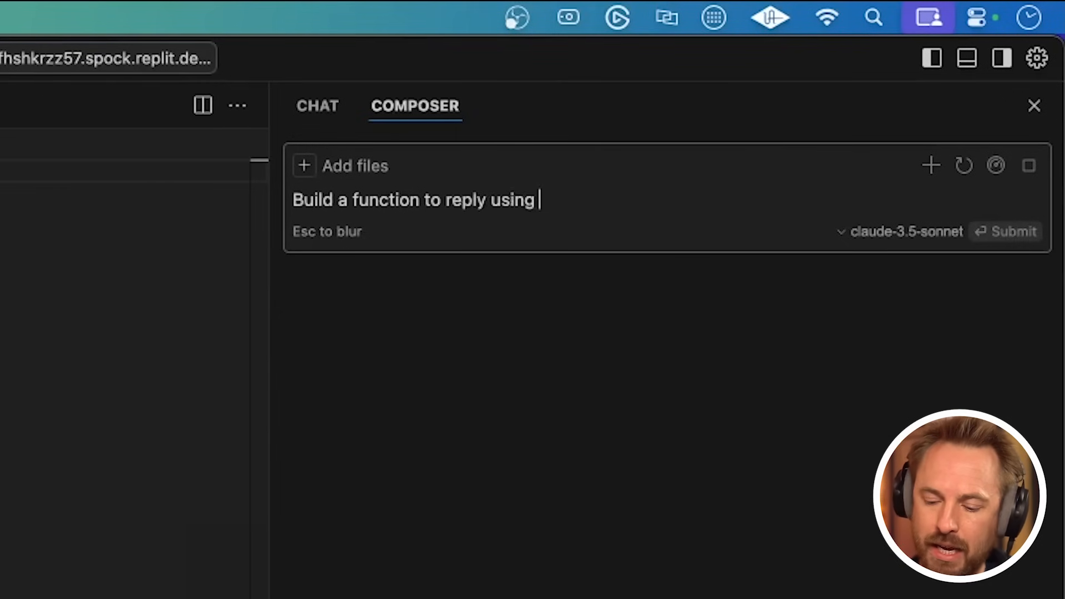
type("@YouTube Data API")
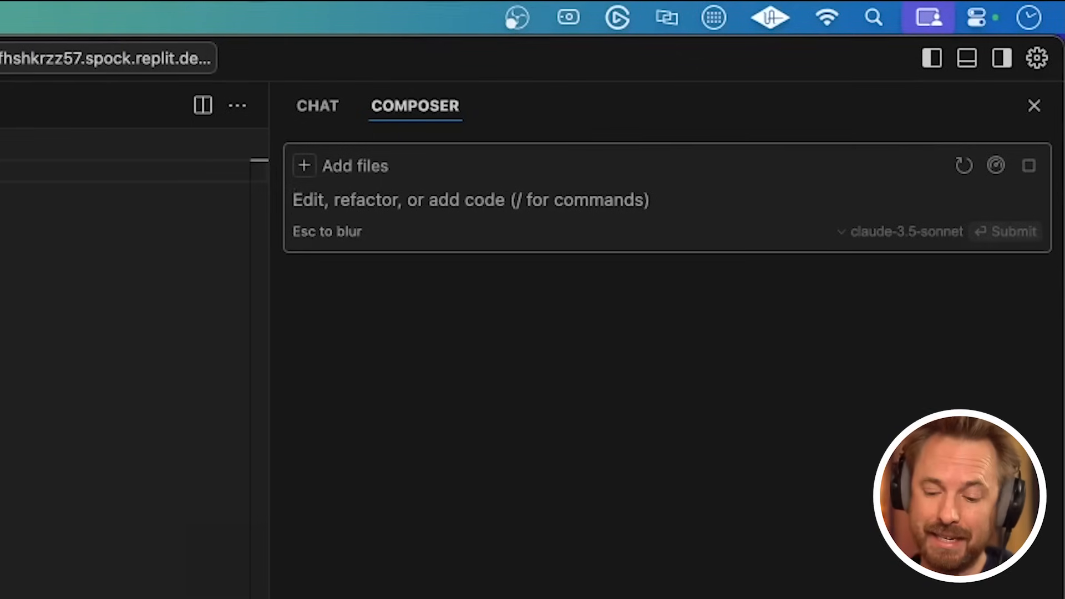
type("@code")
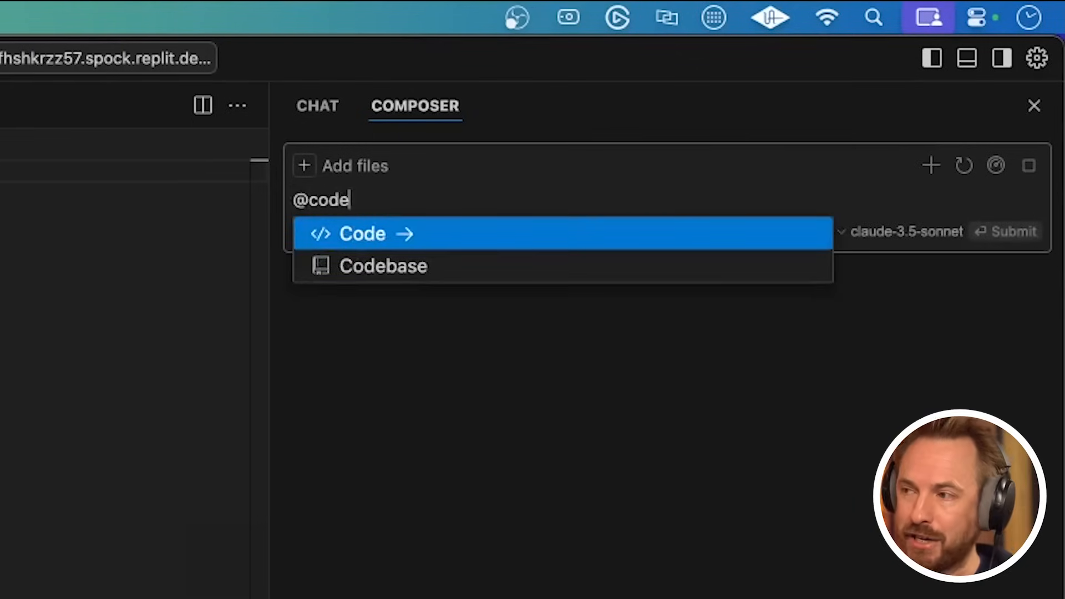
left_click(383, 265)
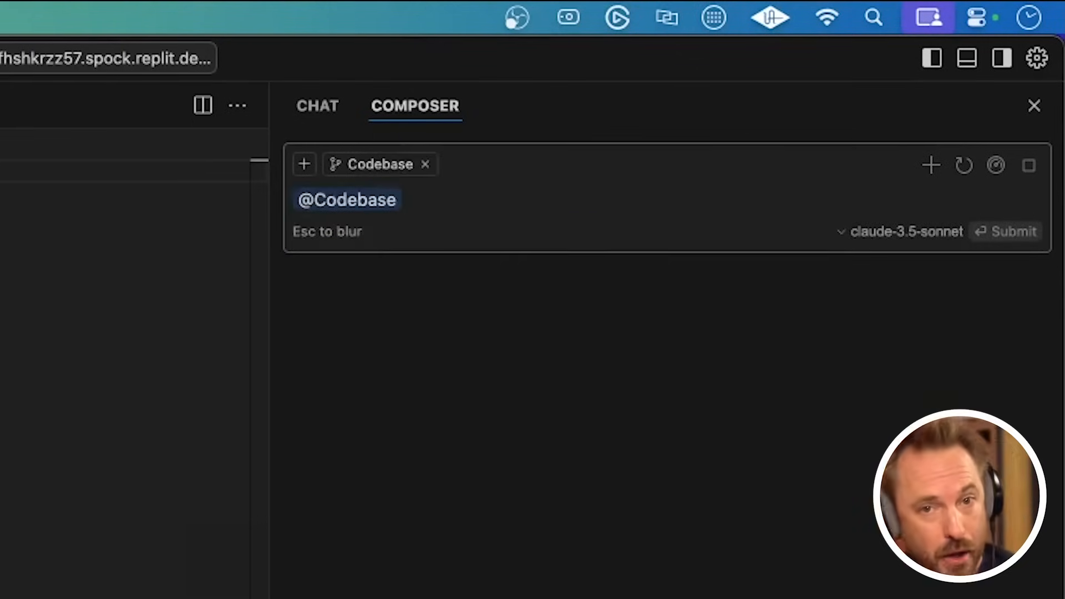
mouse_move(664, 295)
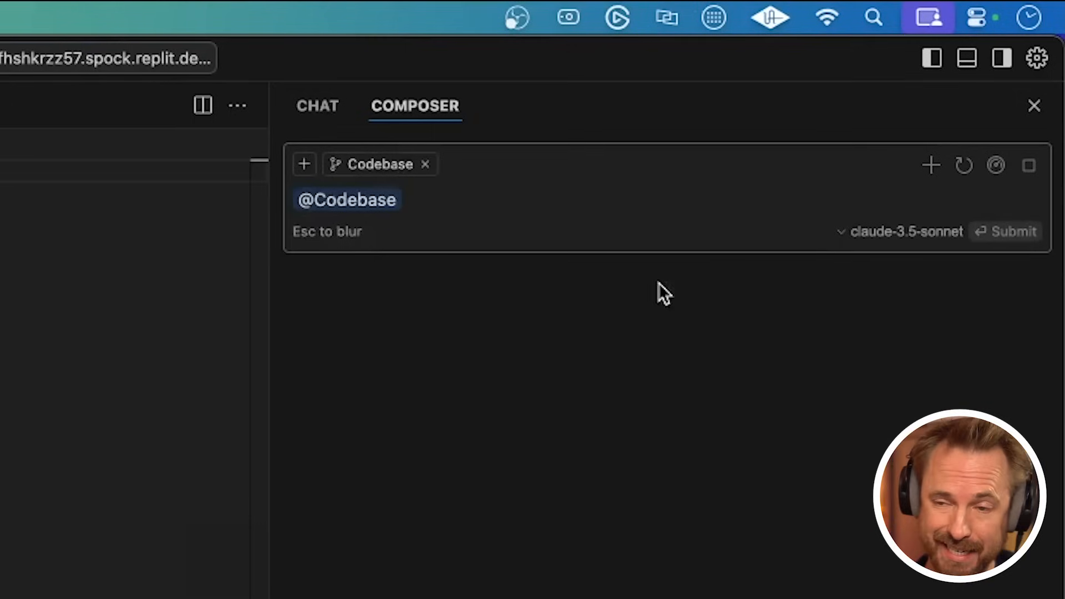
type("m")
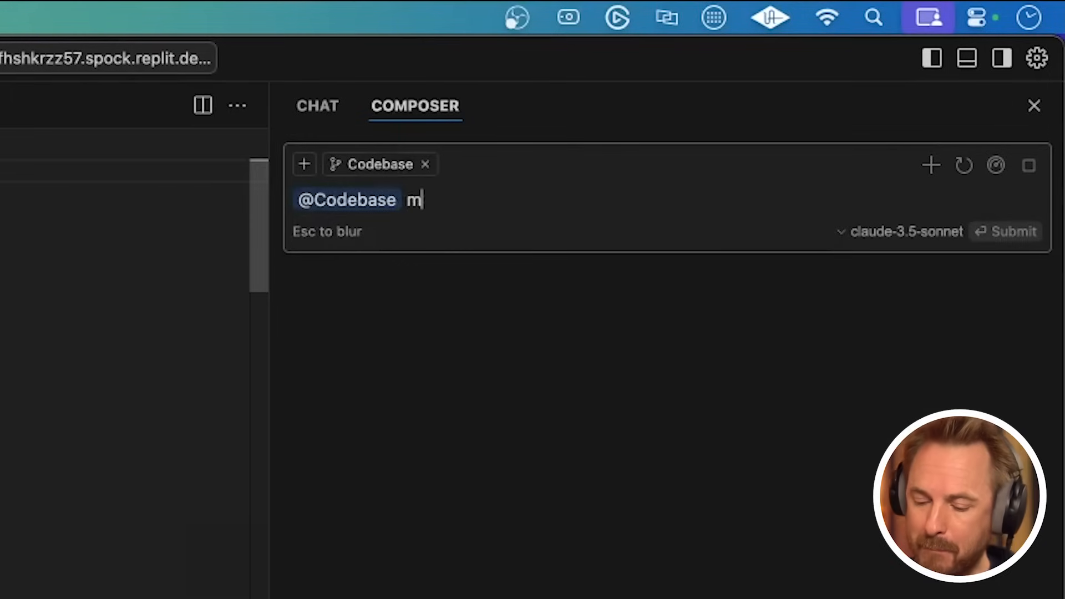
type("ake a nice eas")
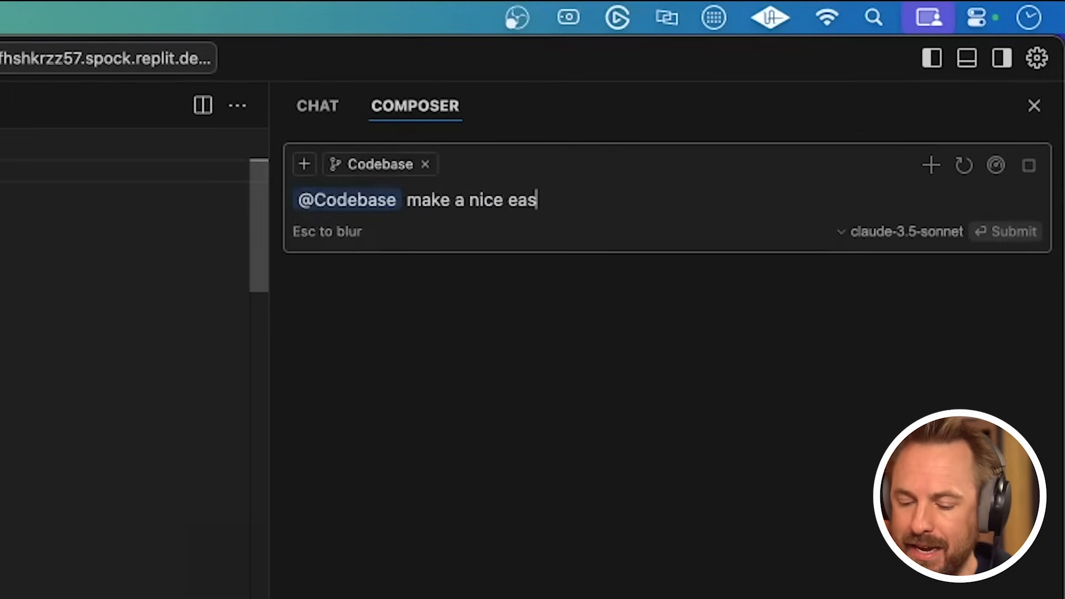
type("y to under")
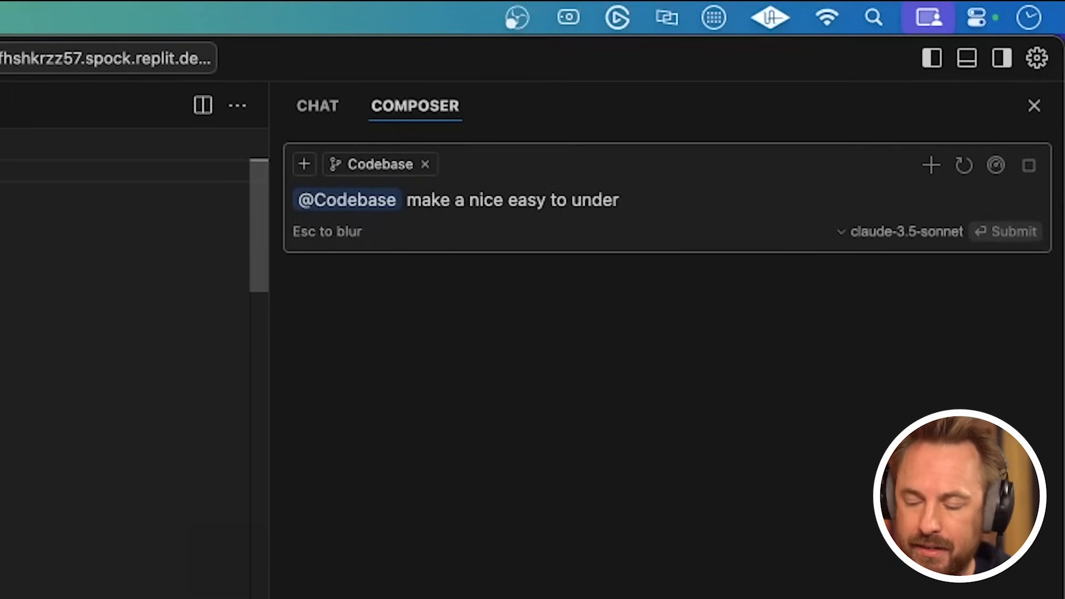
type("stand READ")
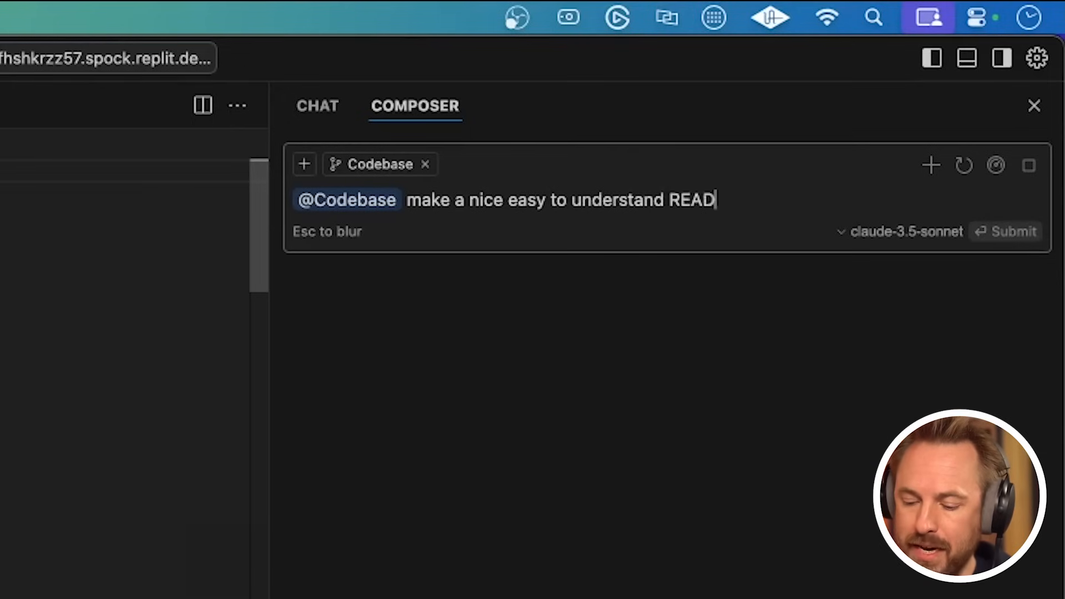
type("ME.md file")
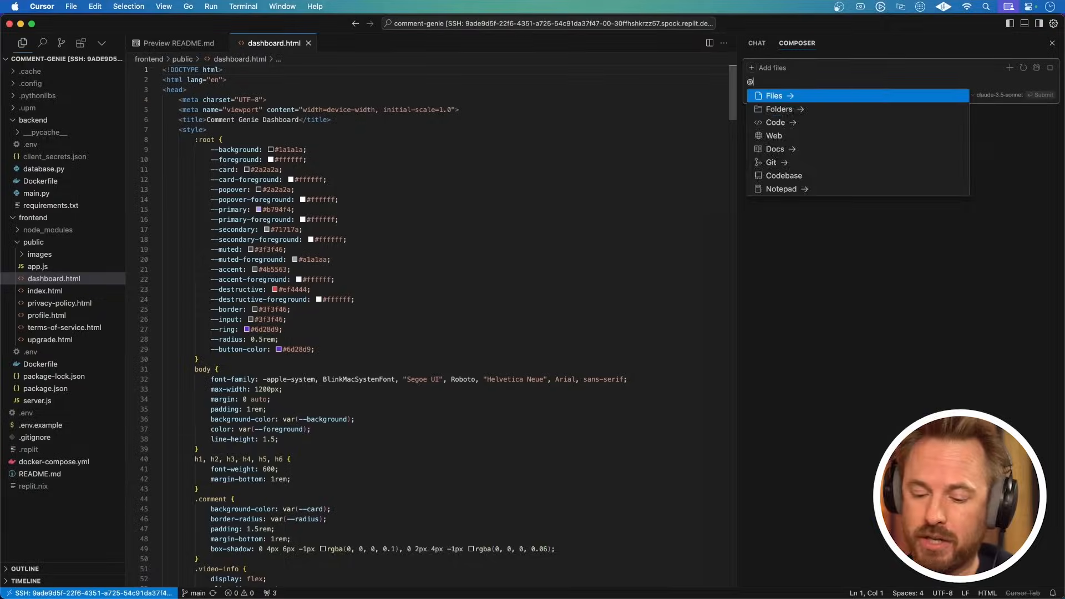
left_click(784, 176)
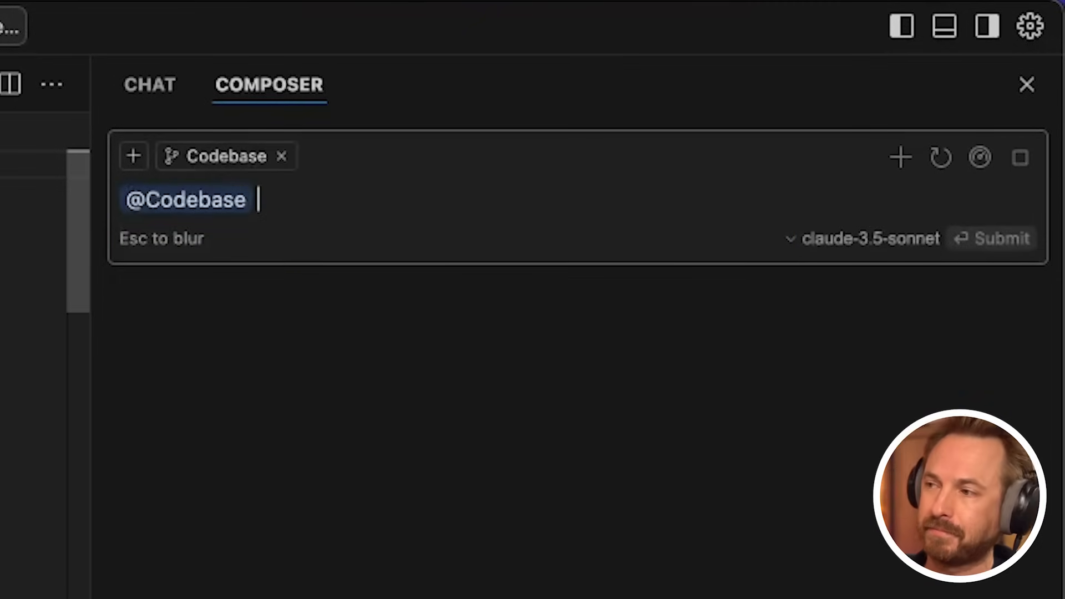
type("make a d")
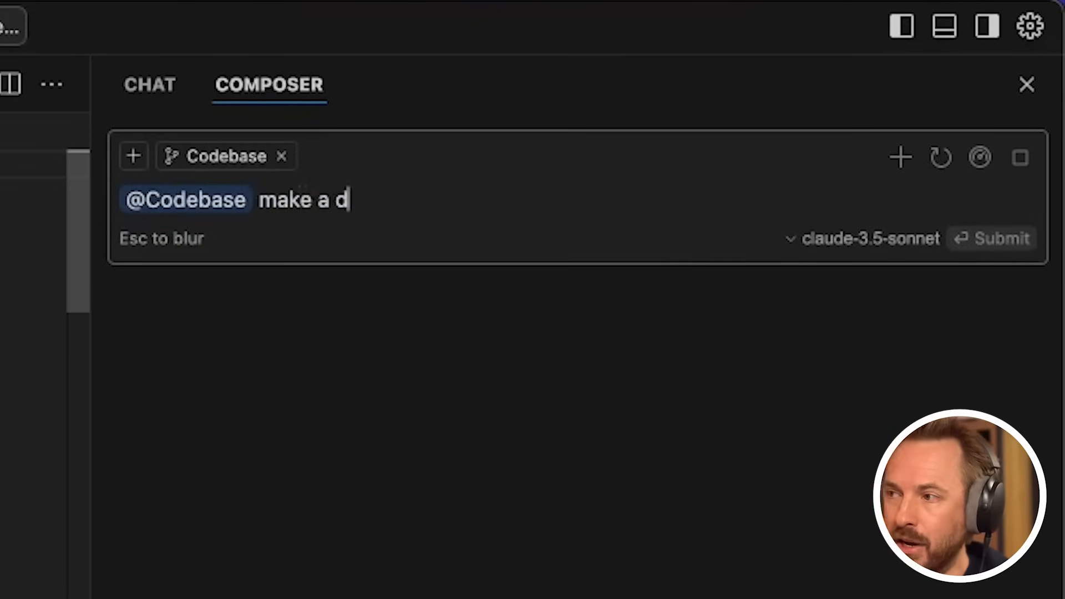
type("ocker-compose.m")
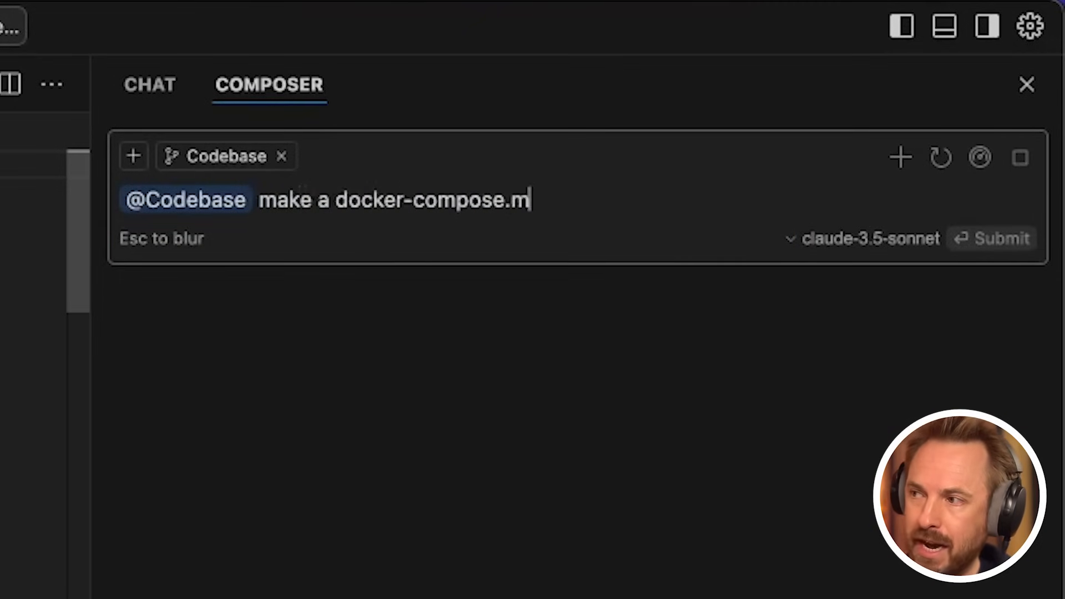
type("yml and")
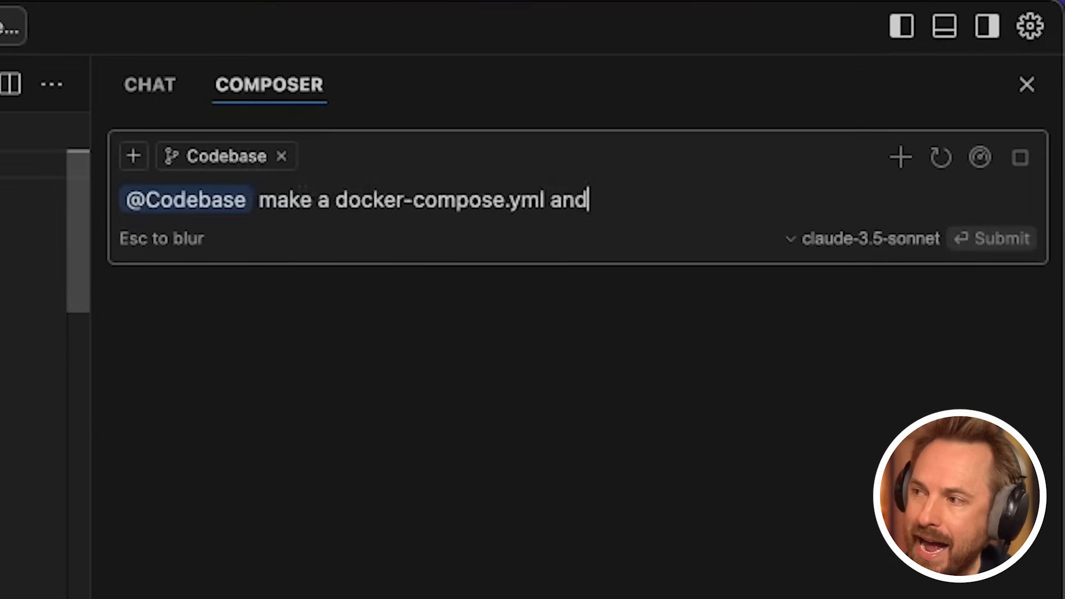
type("Dockerfile")
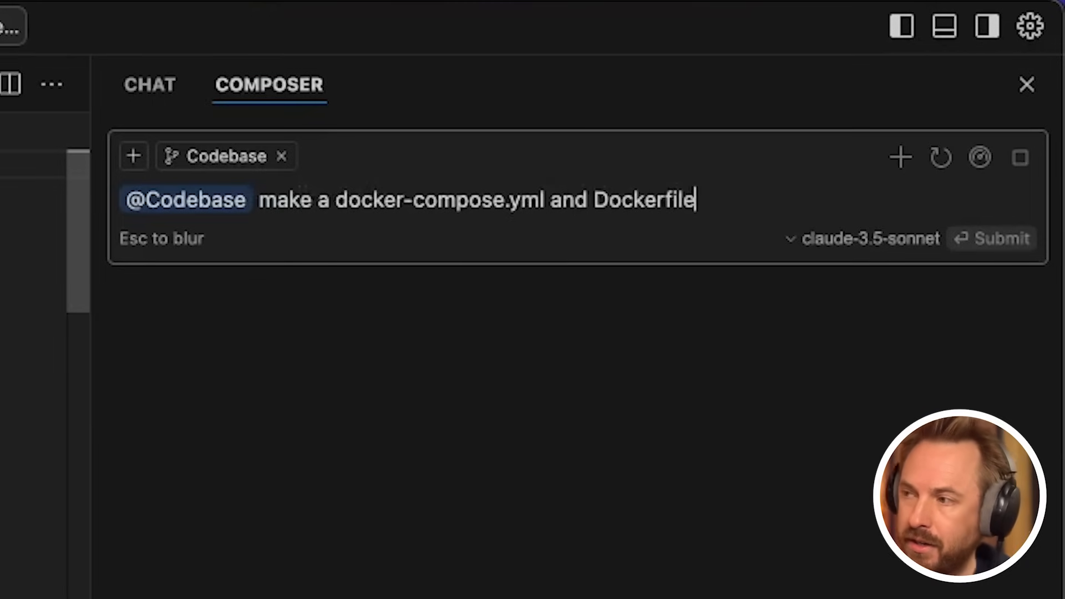
type("s to build th")
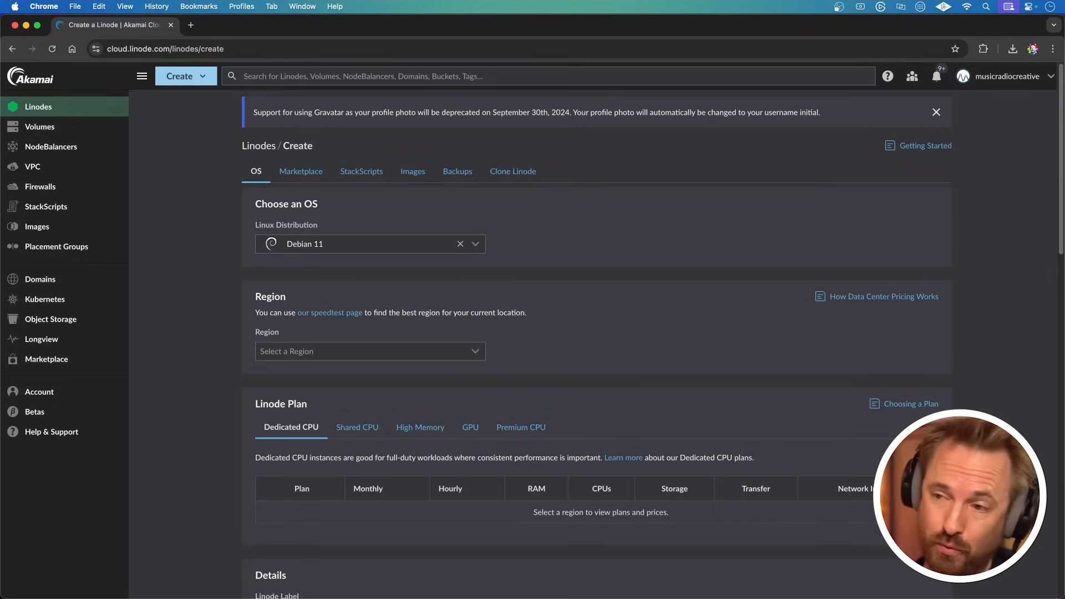
mouse_move(720, 238)
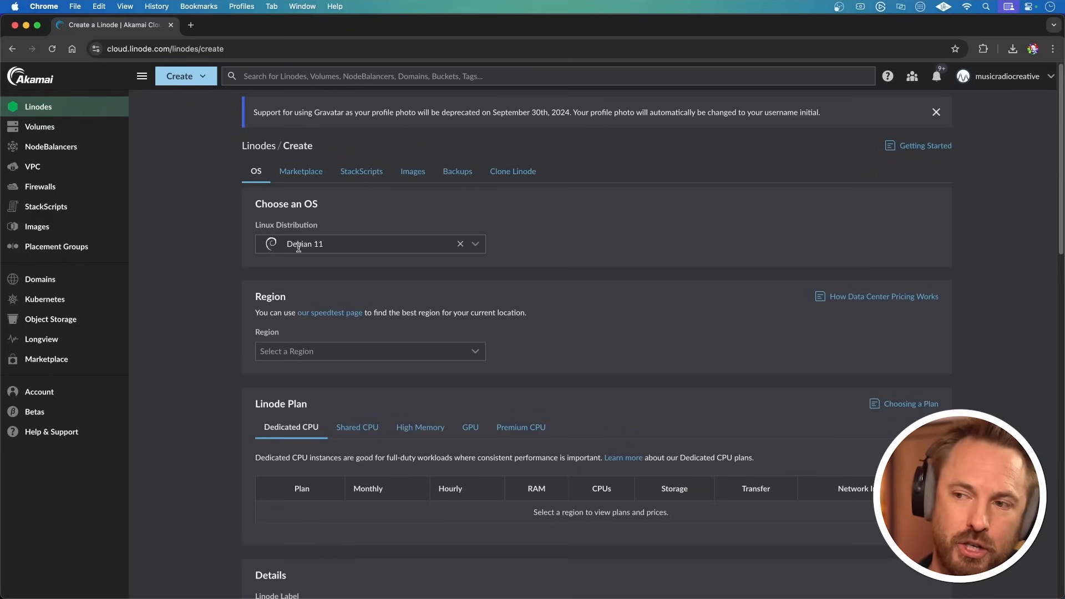
Step: Choose the London 2 region and the Shared CPU plans for the new Debian 11 Linode
left_click(370, 351)
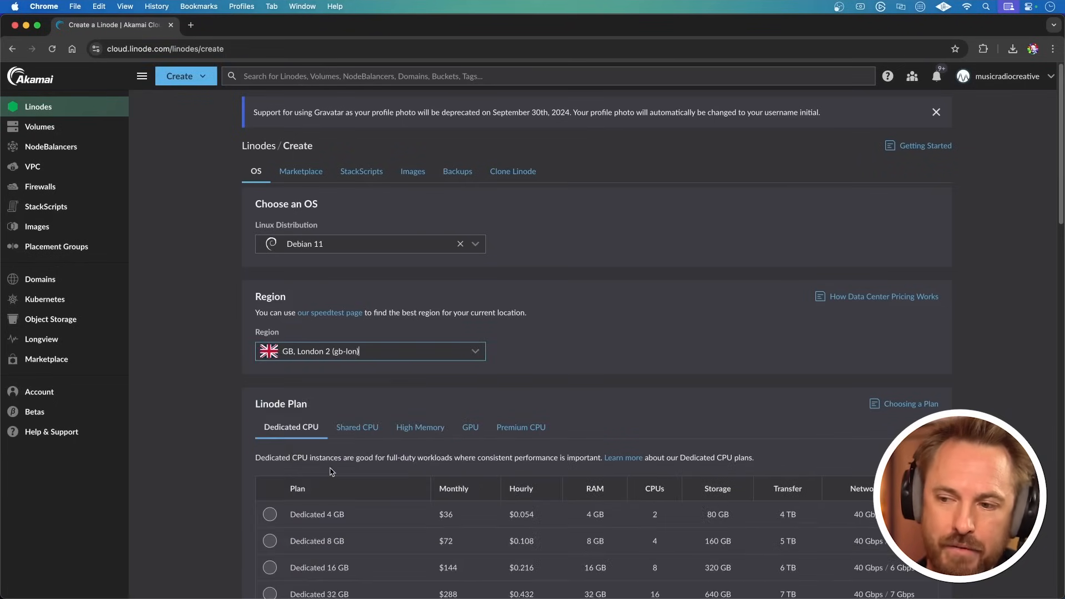
left_click(357, 426)
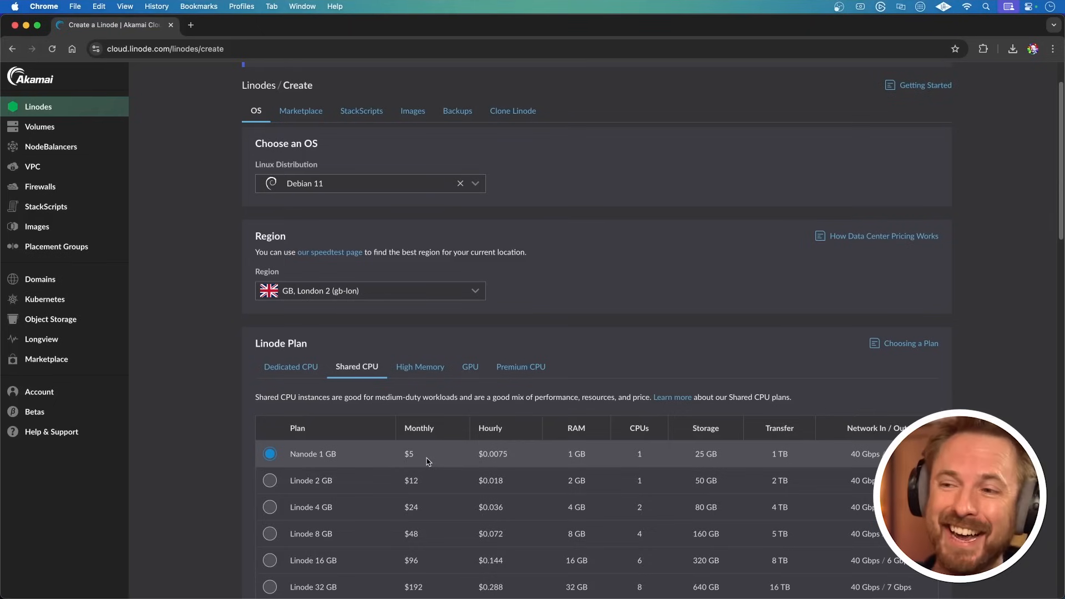
mouse_move(441, 351)
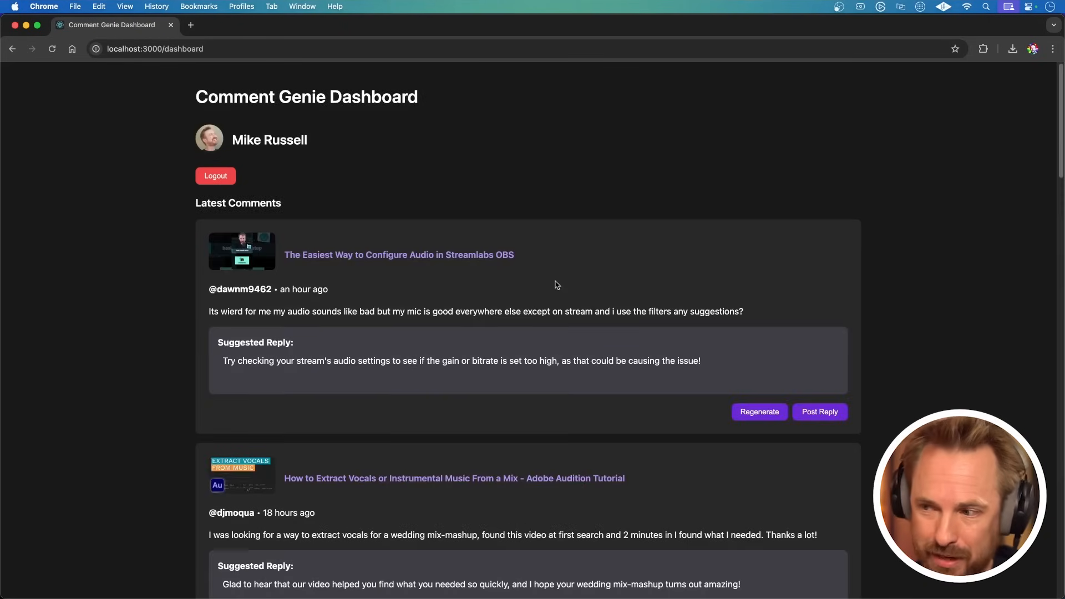
Step: Locate and highlight the short 'Love you' comment in the dashboard
scroll("down", 3)
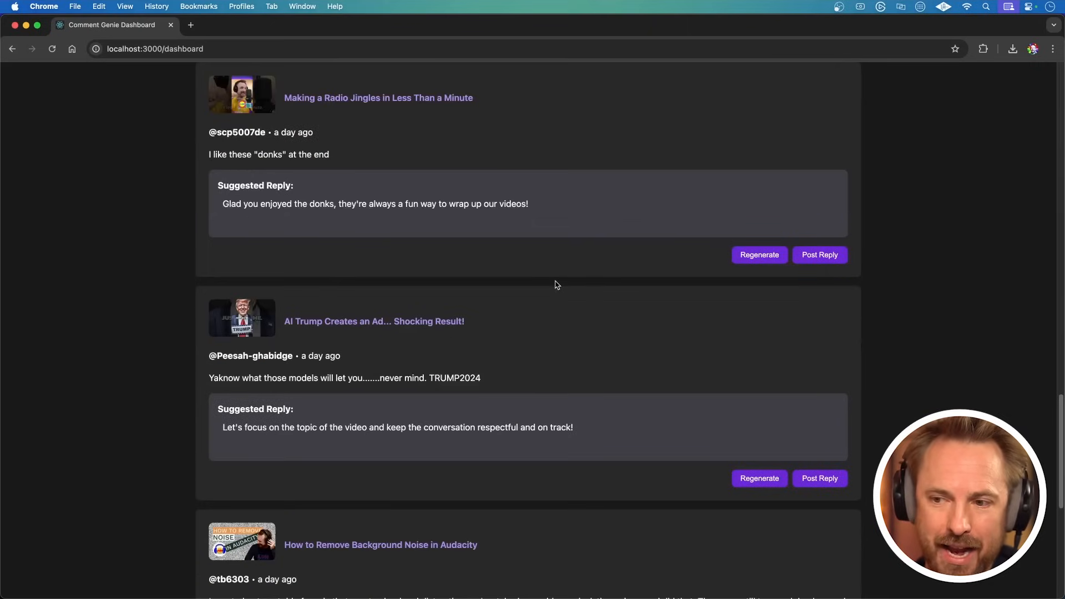
scroll("down", 3)
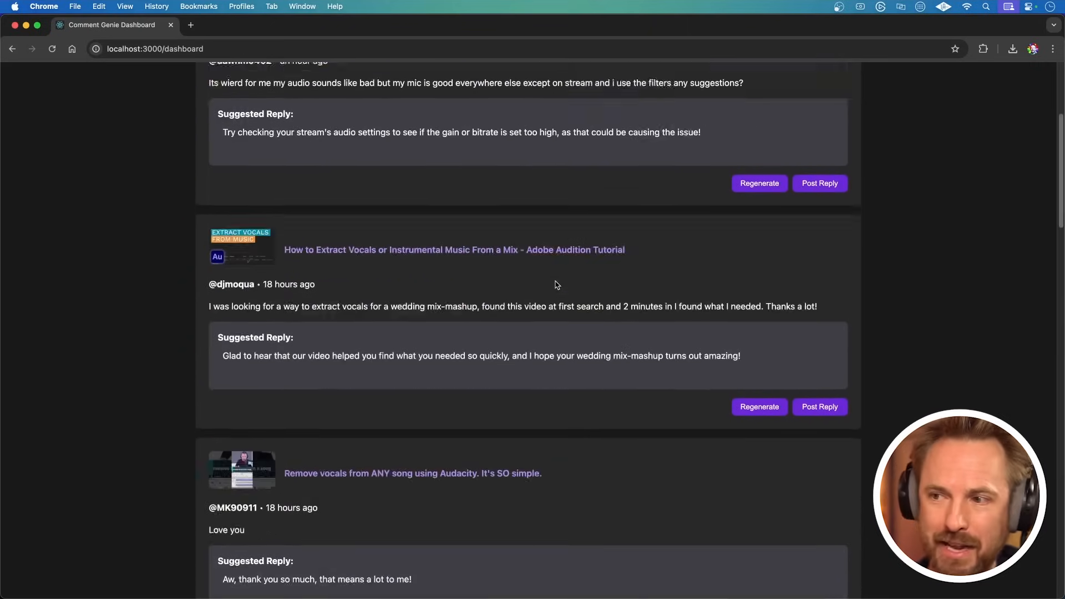
scroll("up", 3)
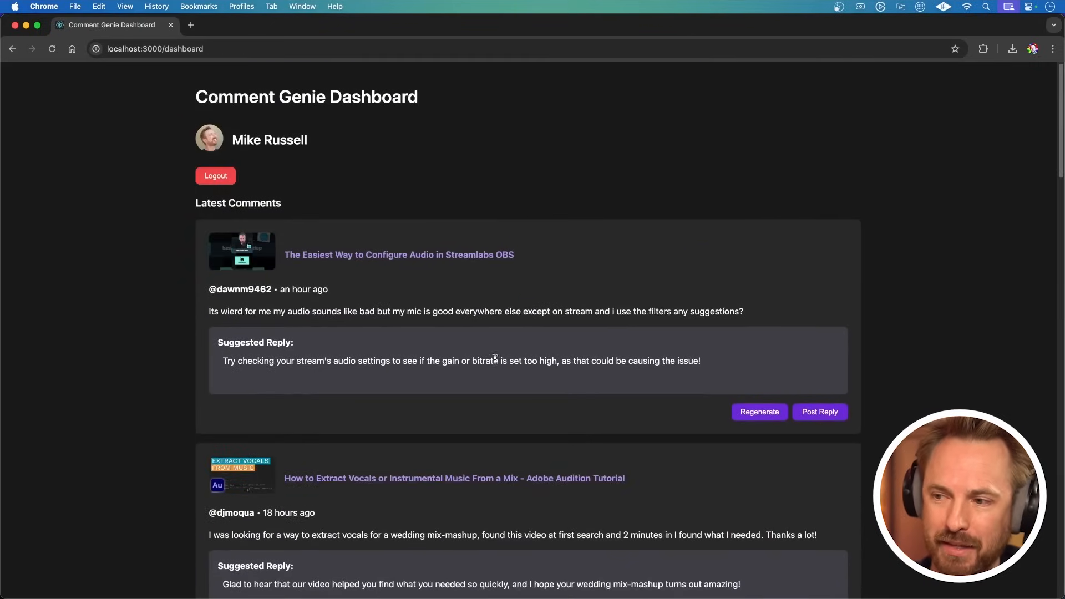
scroll("down", 3)
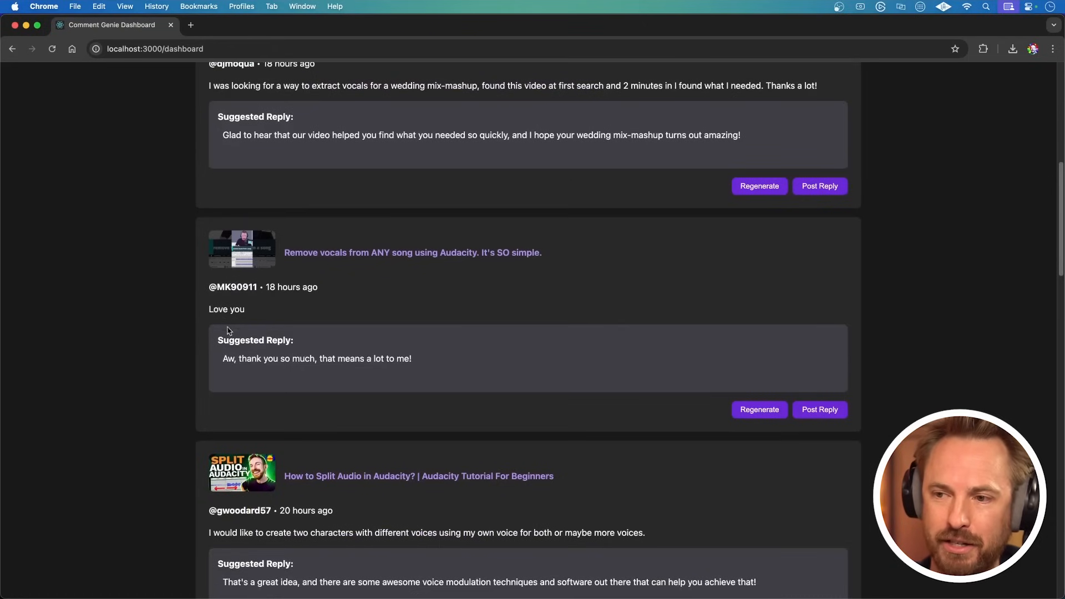
double_click(227, 309)
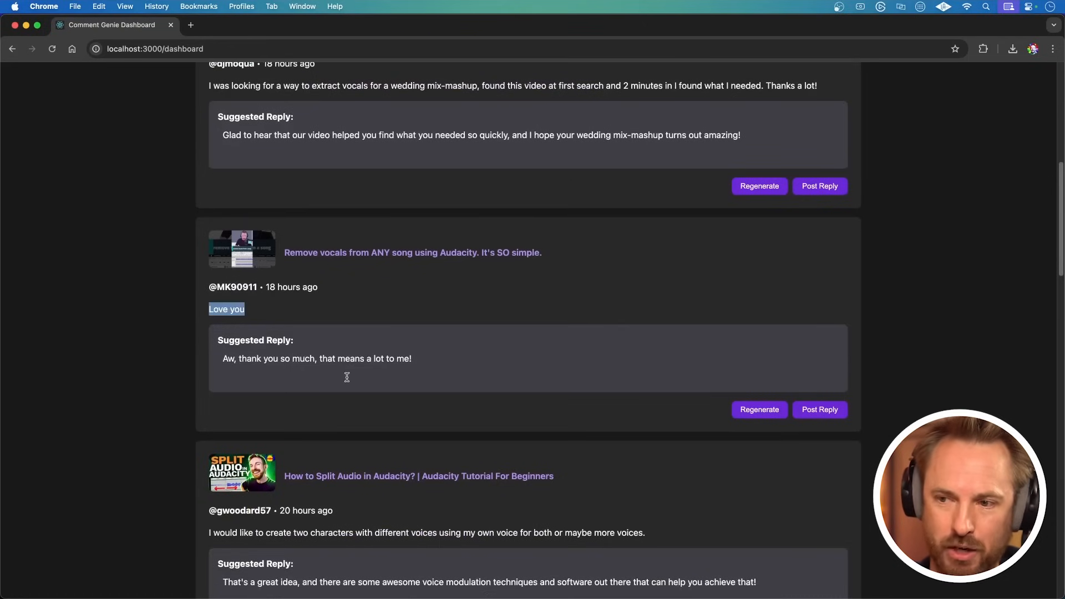
mouse_move(467, 369)
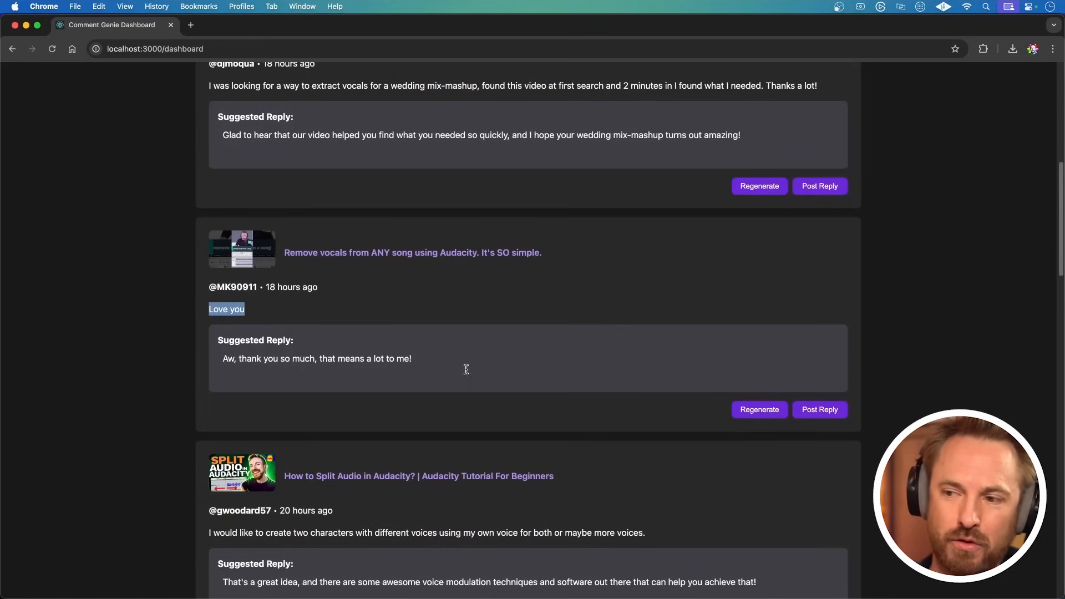
Step: Regenerate the 'Love you' reply and post it as 'Aw, love you too!'
left_click(759, 410)
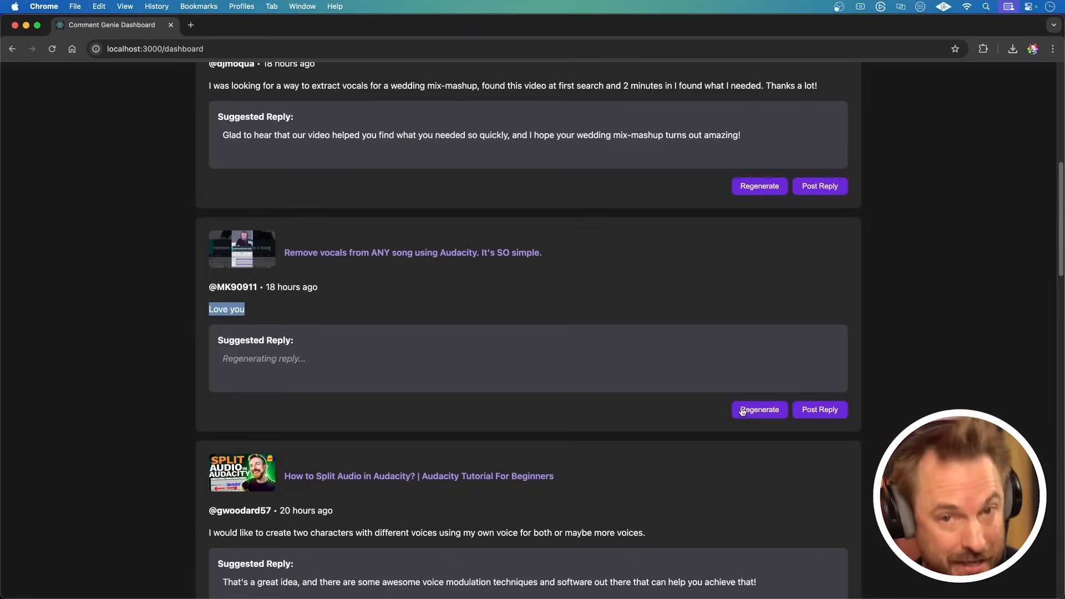
left_click(759, 409)
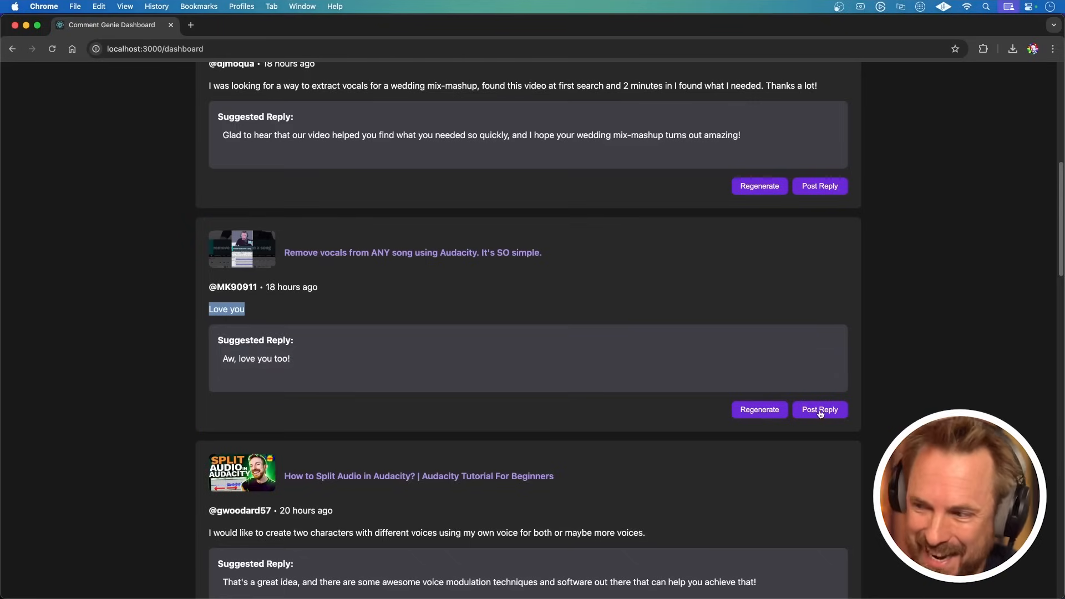
left_click(819, 410)
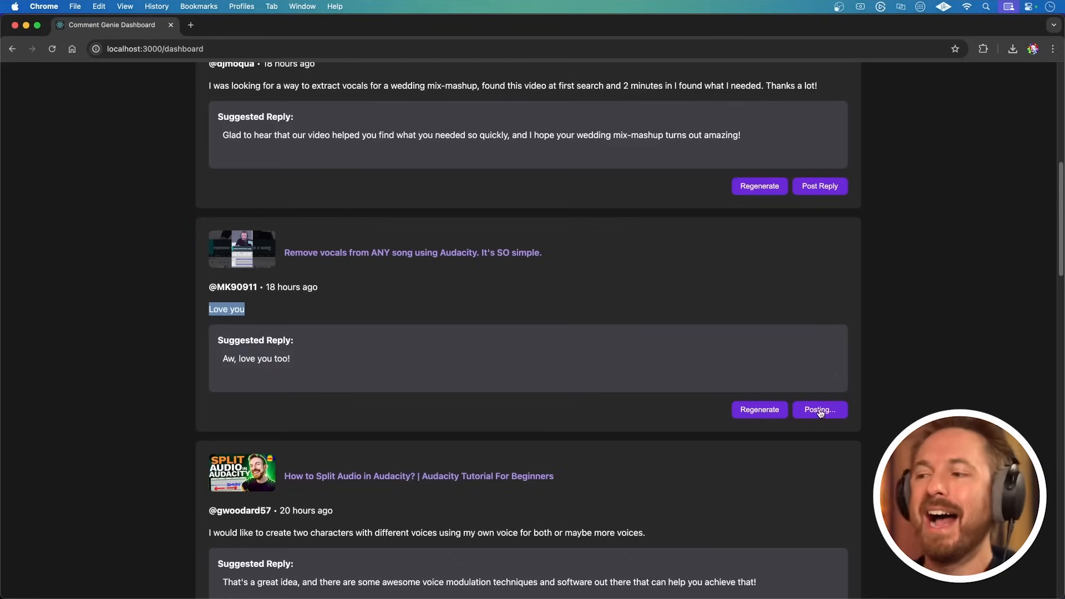
left_click(819, 410)
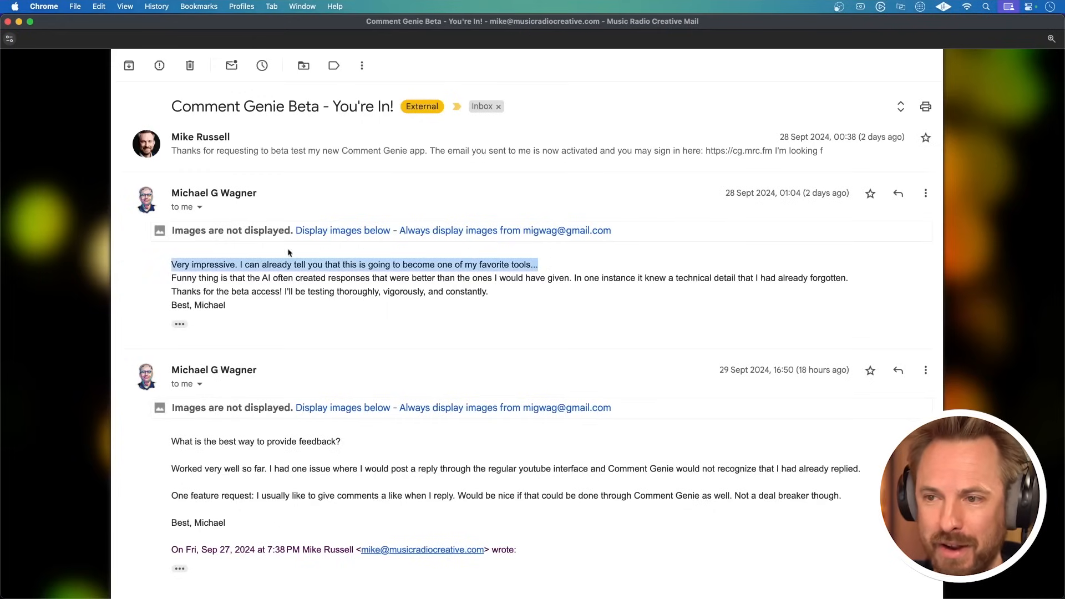
mouse_move(469, 468)
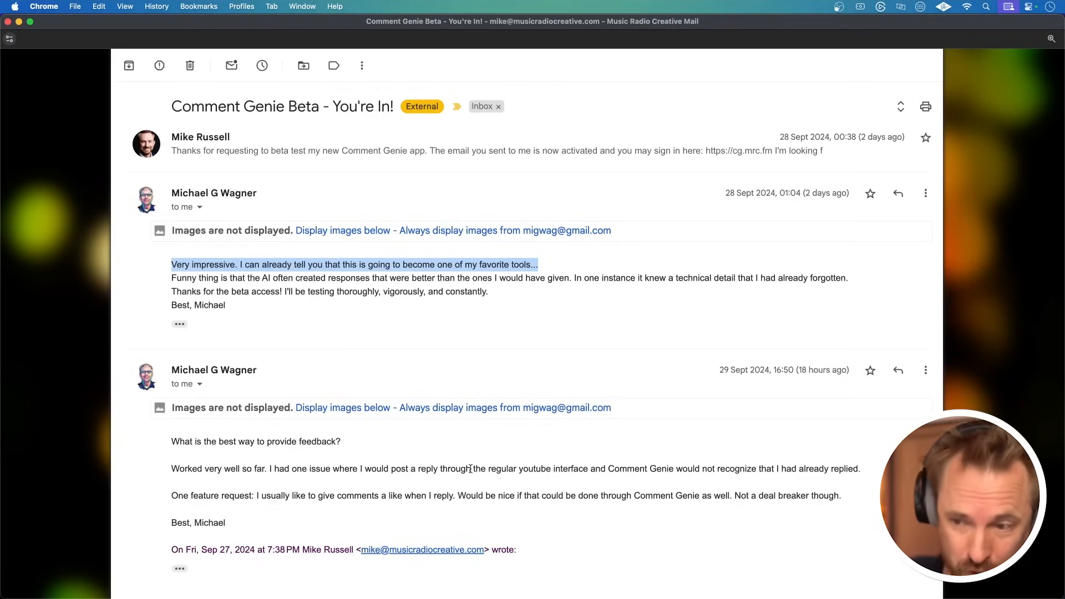
mouse_move(451, 483)
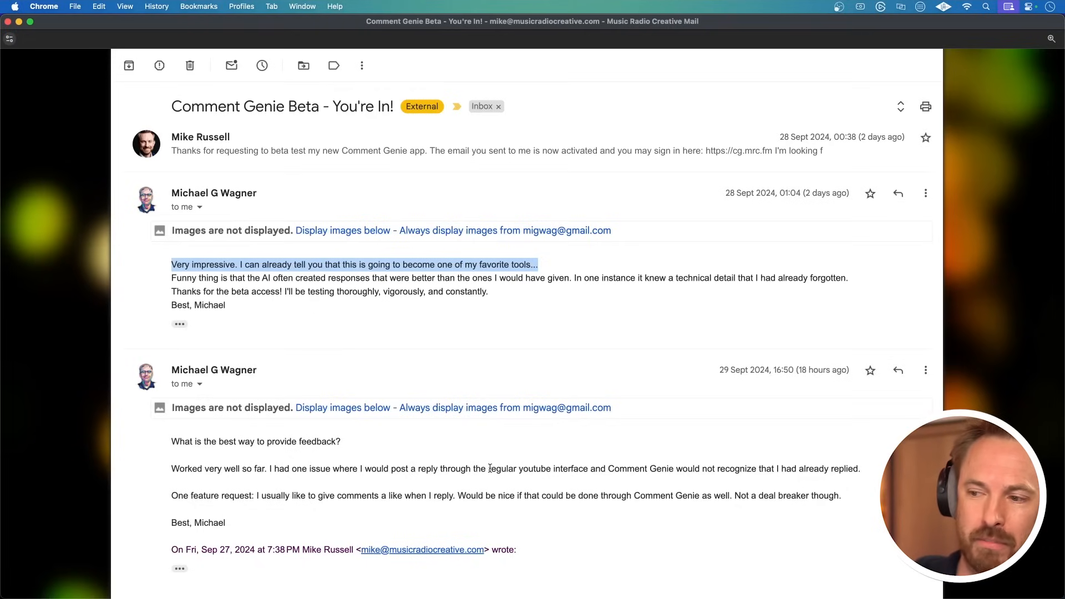
Step: Read the 'Comment Genie Beta - You're In!' thread with the tester's praise and feature request
double_click(536, 469)
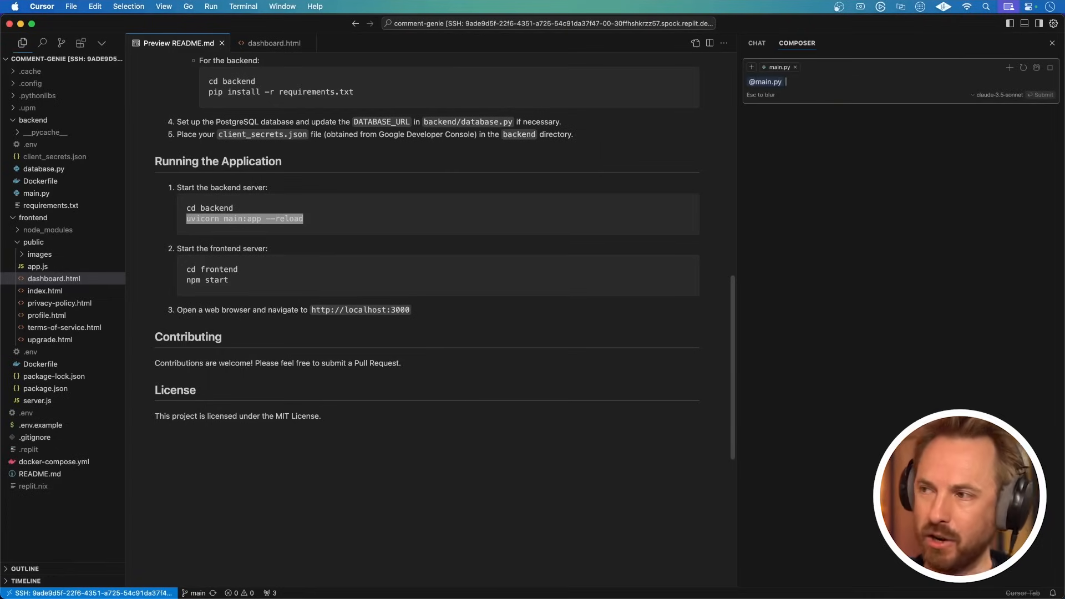
Step: Begin the Composer request 'make it so that the' for the owner-reply check in main.py
type("make it")
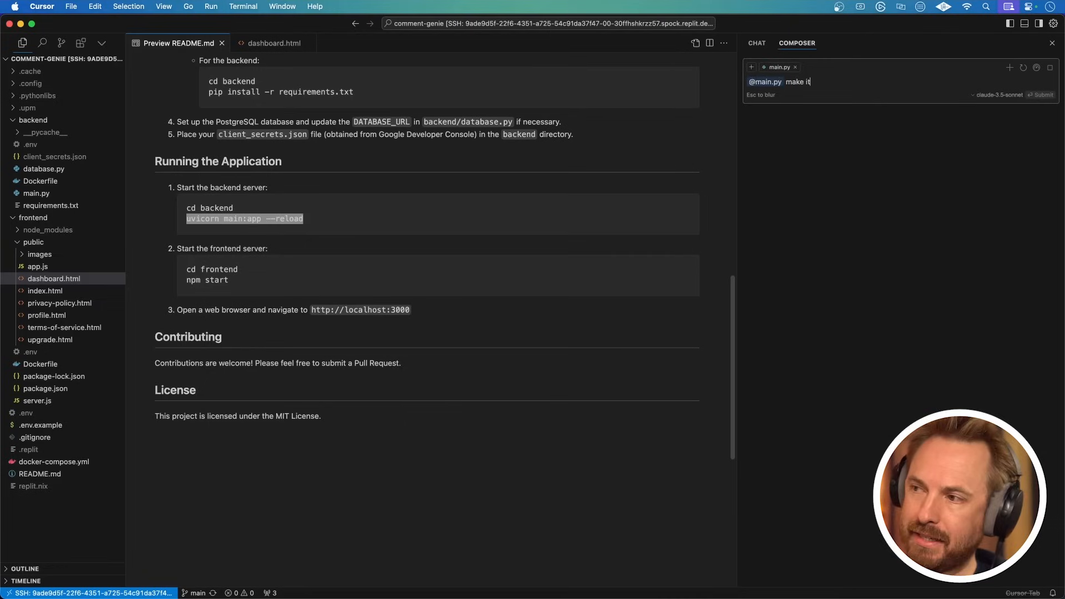
type("so that the")
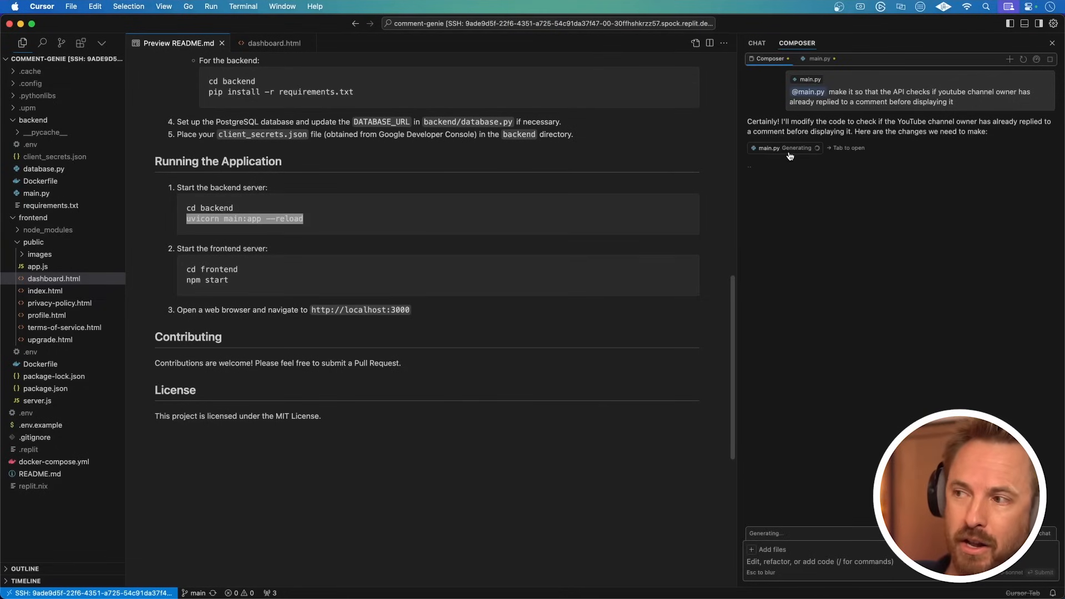
mouse_move(873, 183)
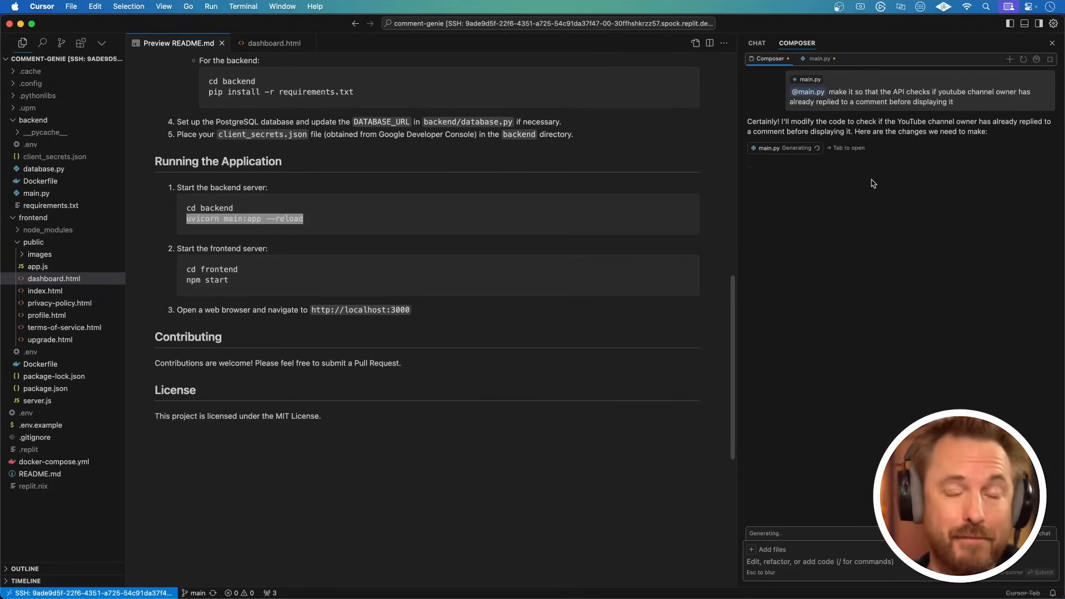